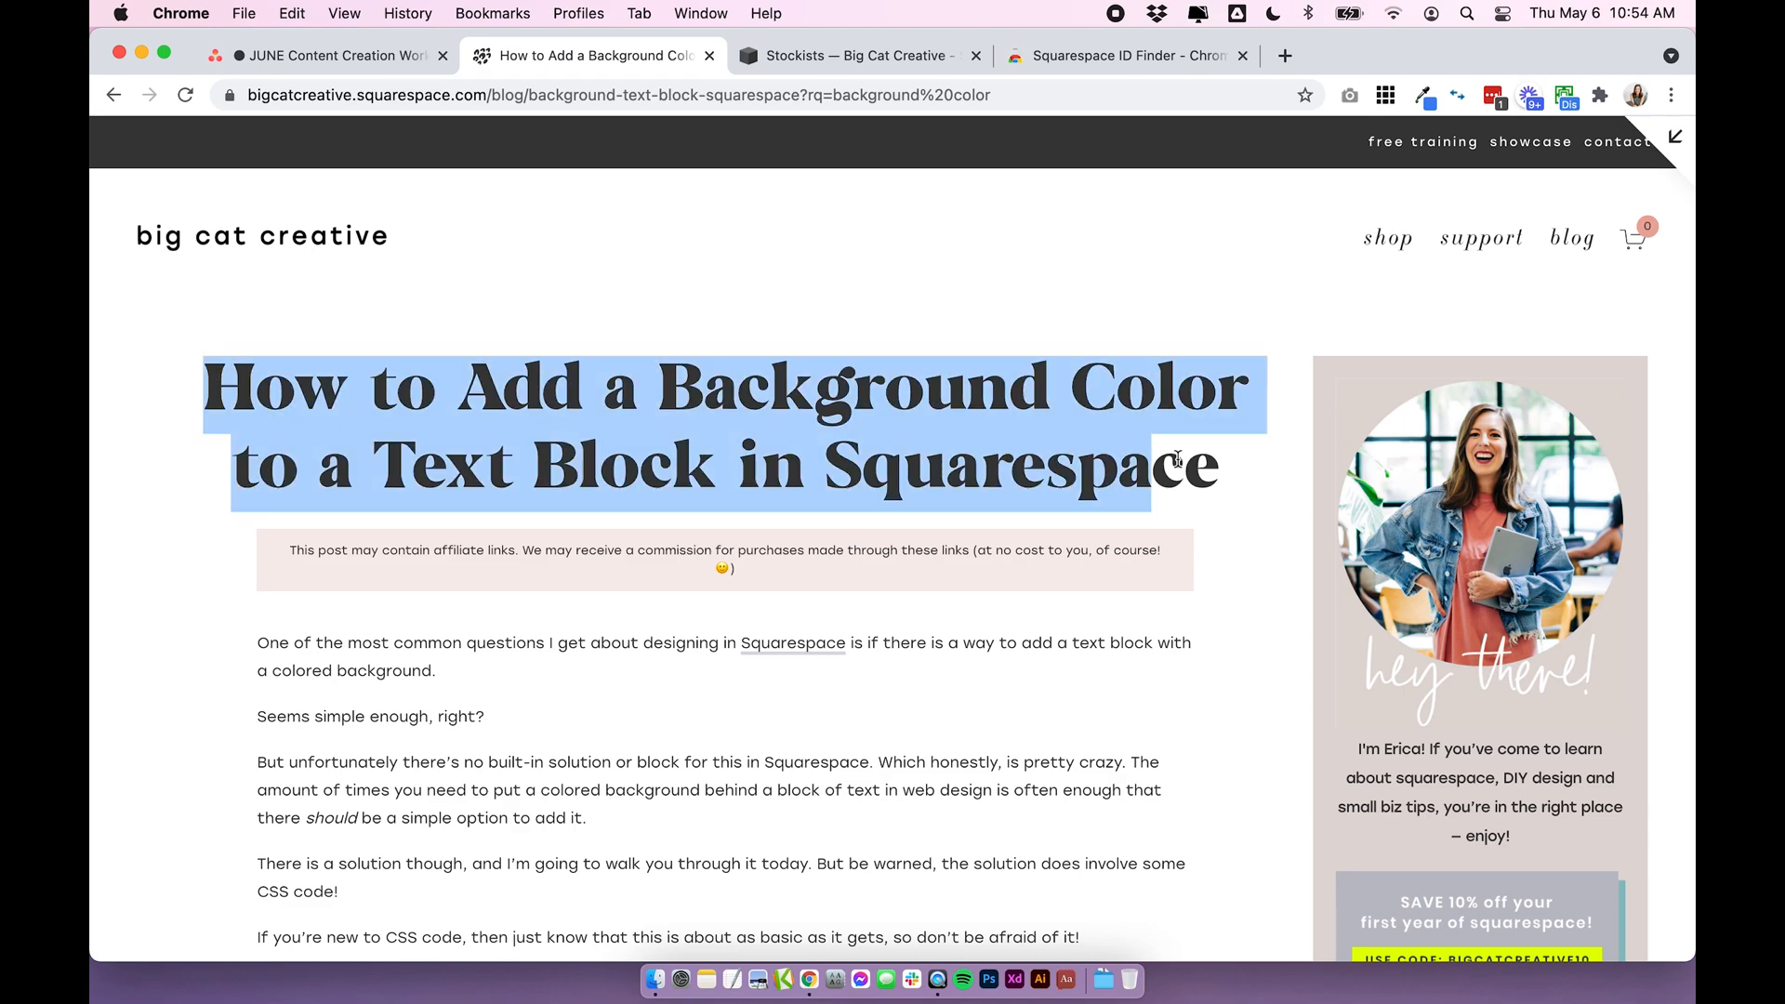
# Scroll down through the background colour tutorial article after clearing the title highlight
pyautogui.click(1070, 500)
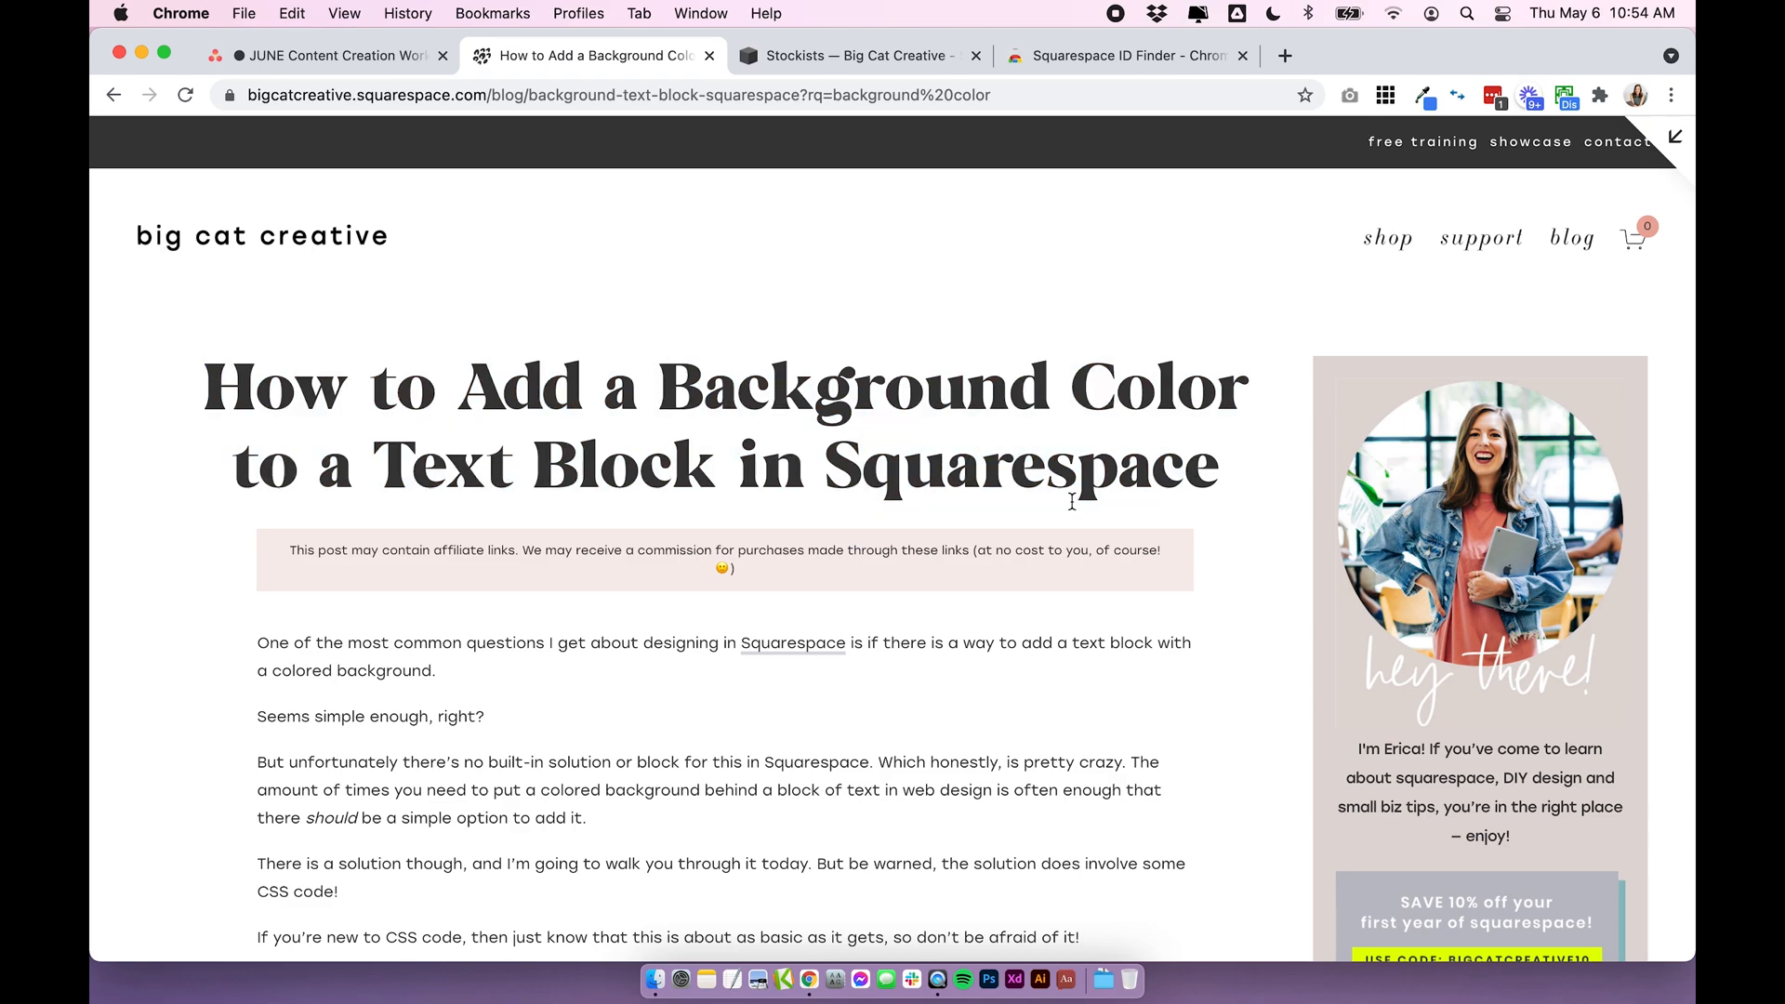
pyautogui.scroll(-3)
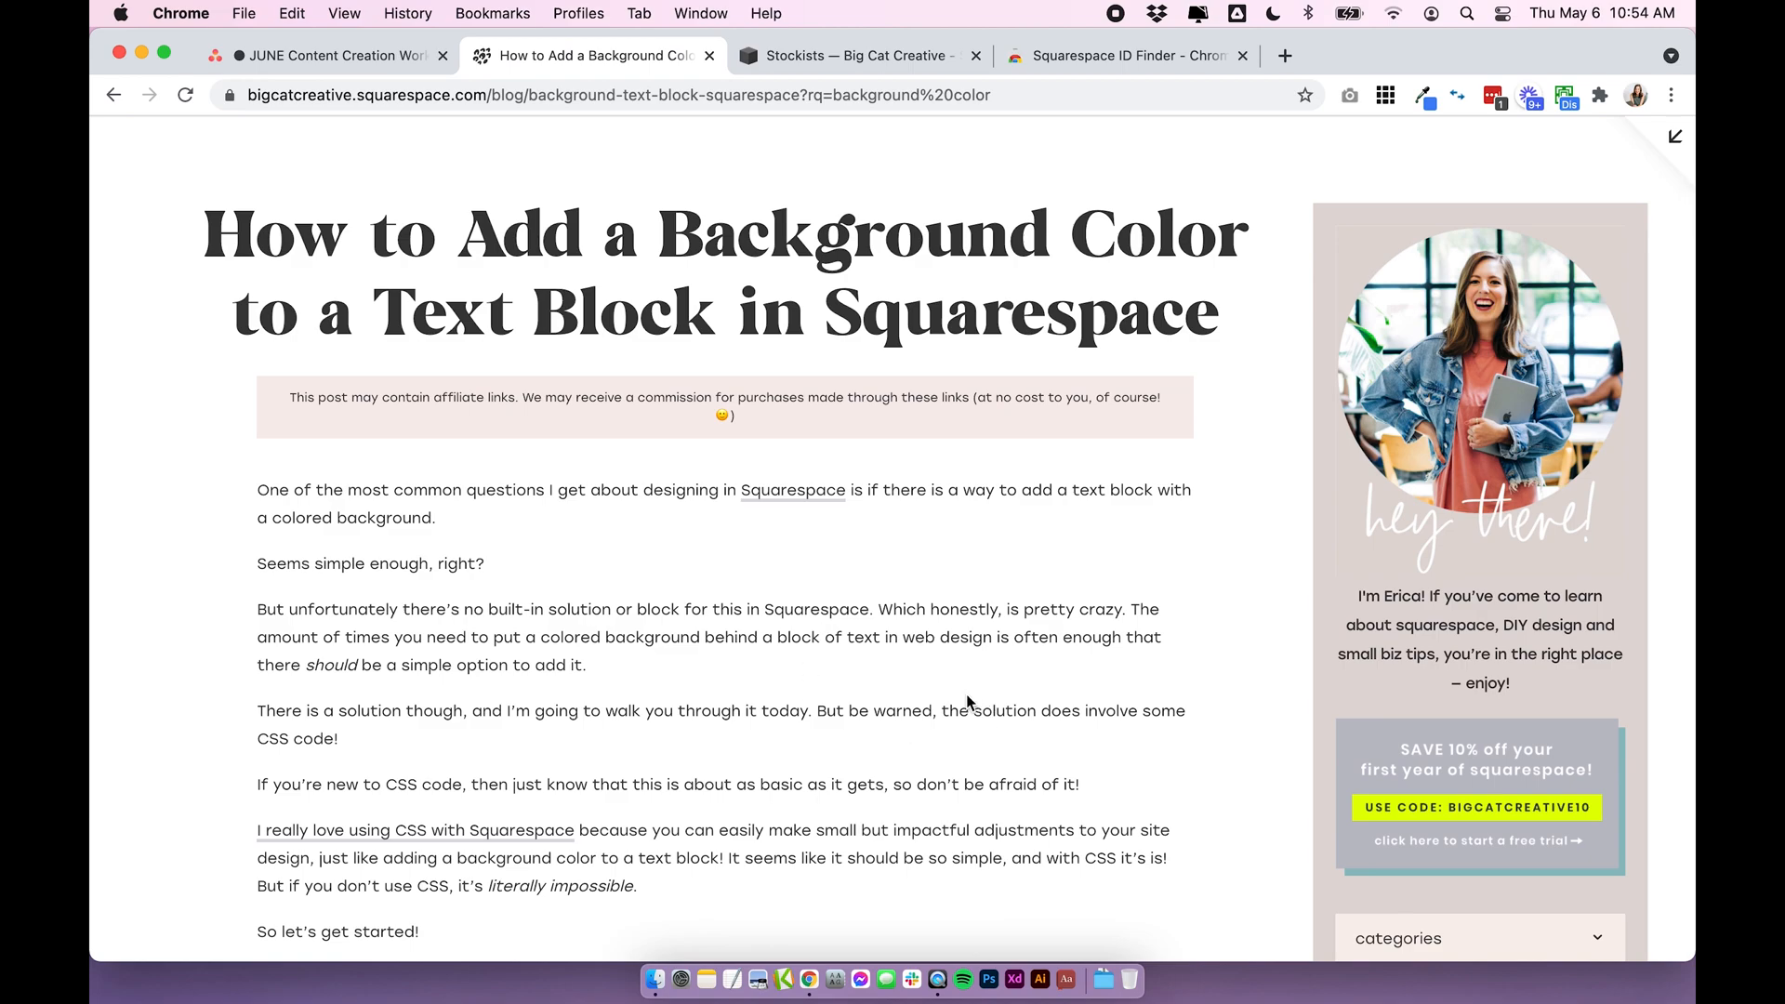
pyautogui.scroll(-3)
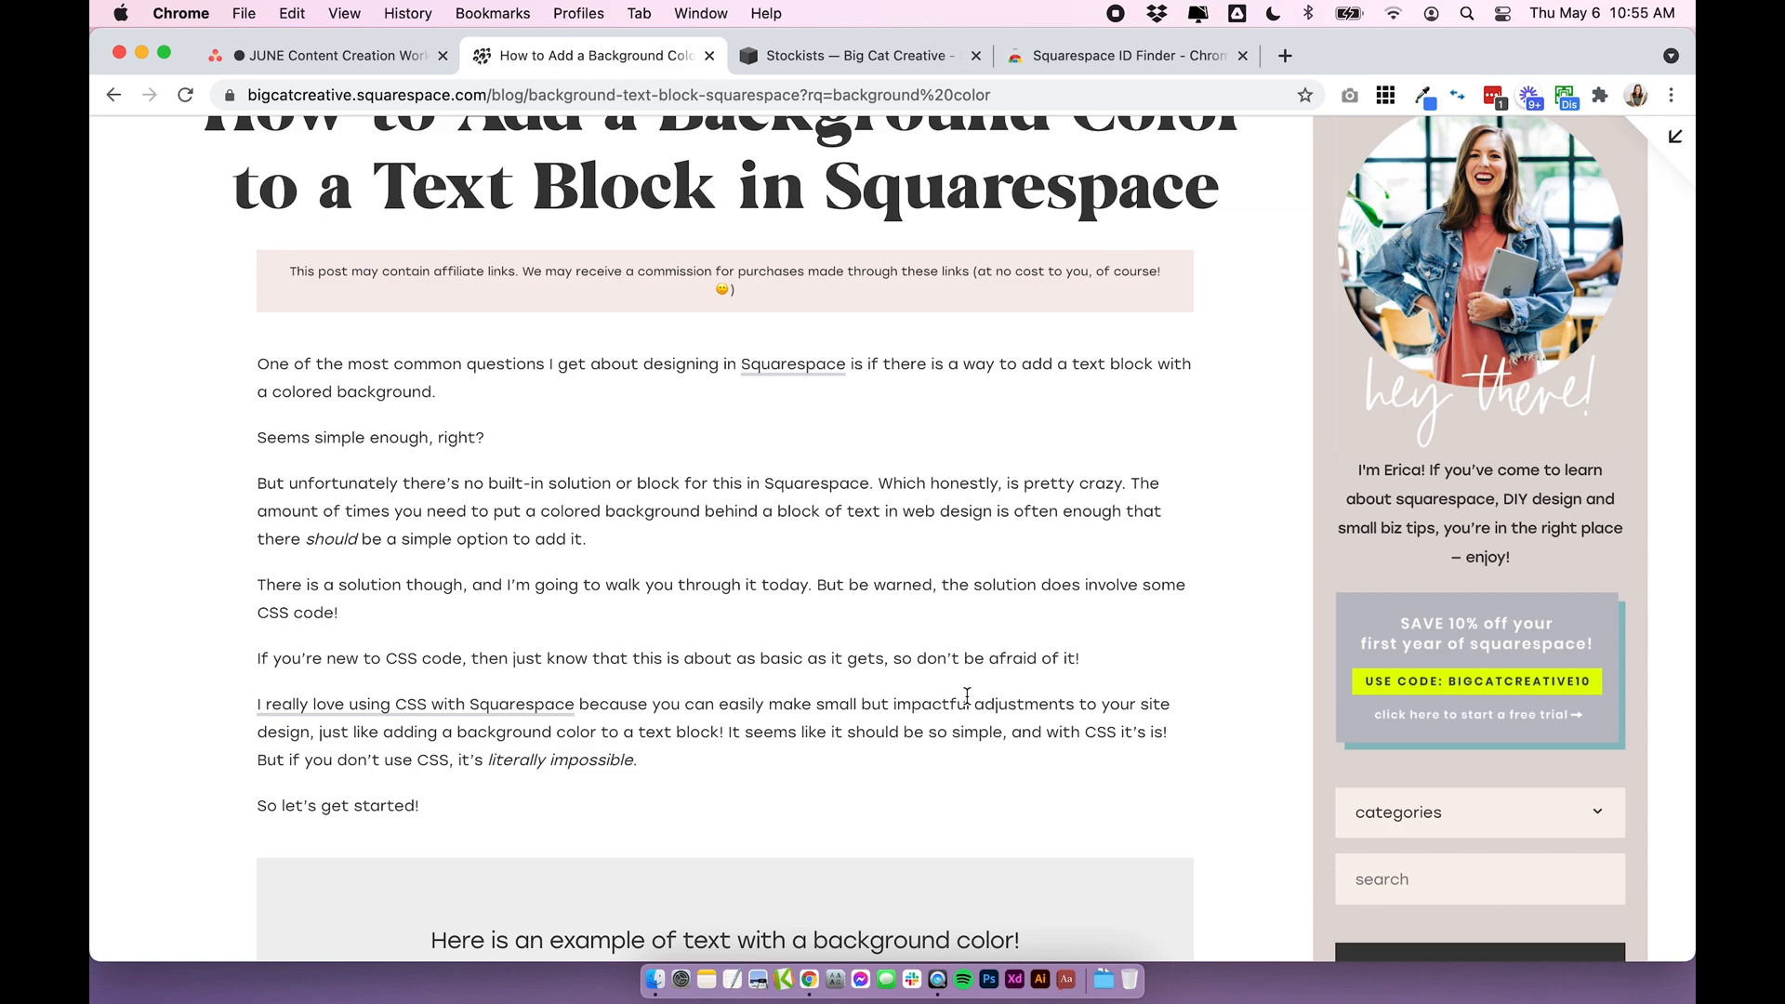
pyautogui.scroll(-3)
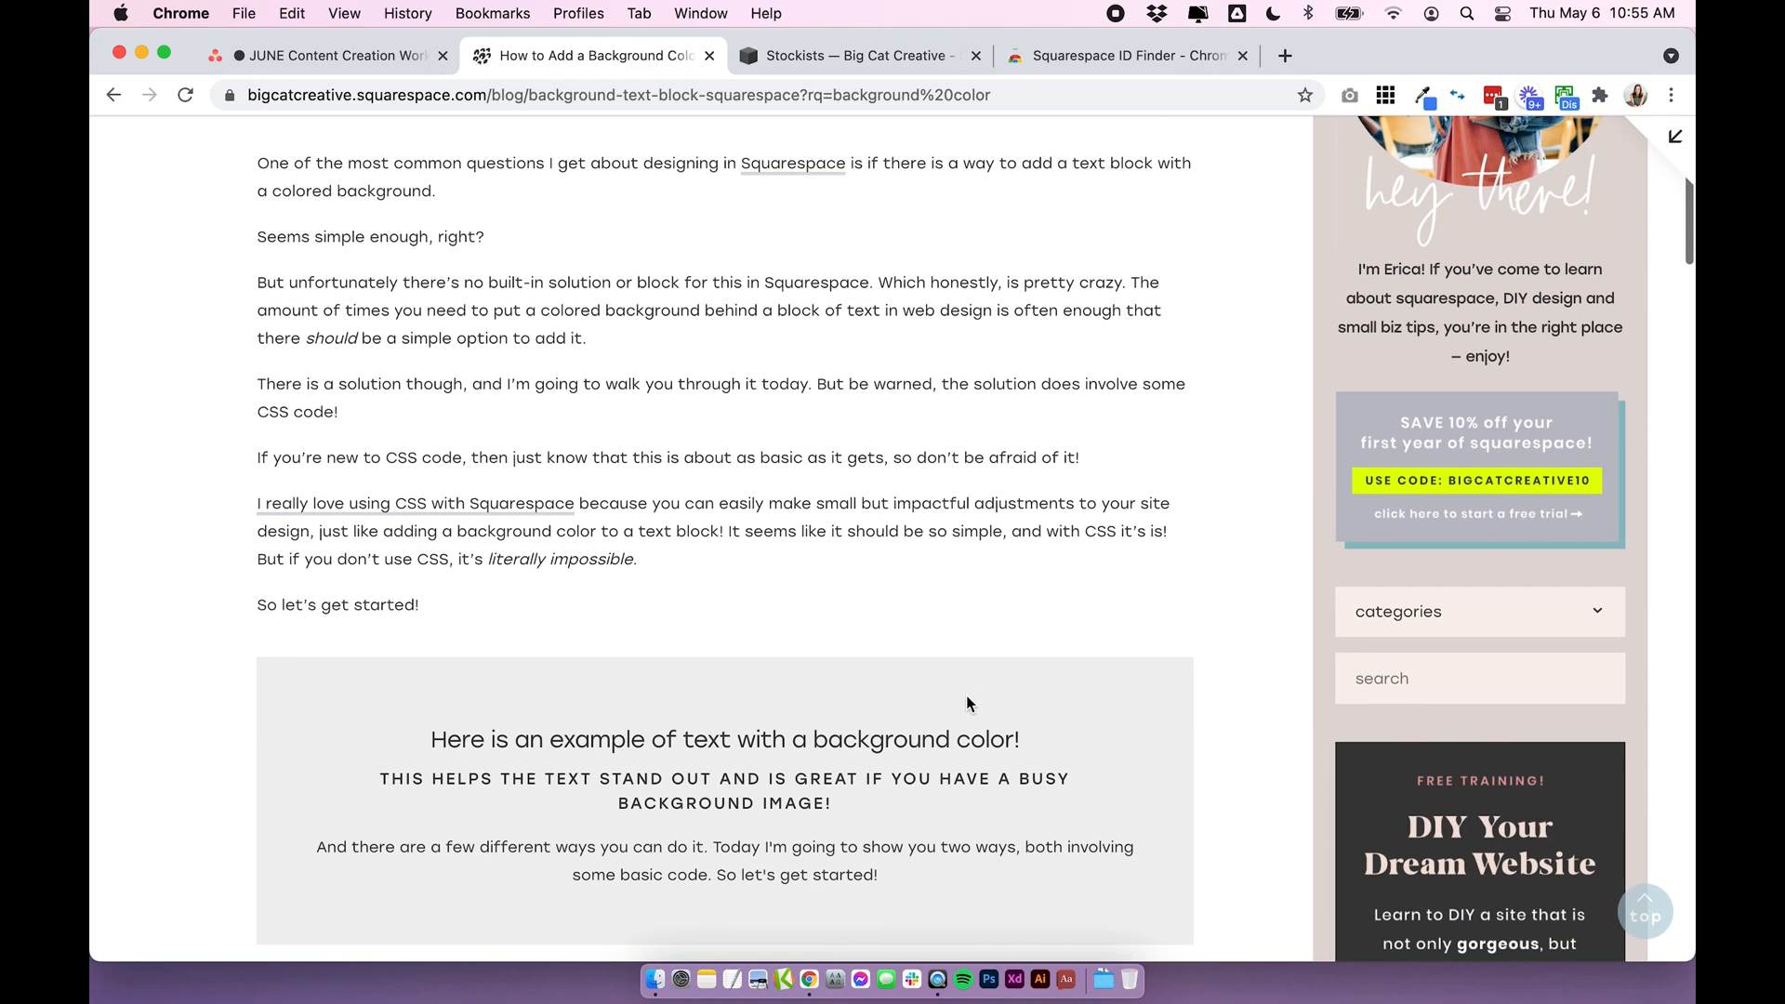
pyautogui.scroll(-3)
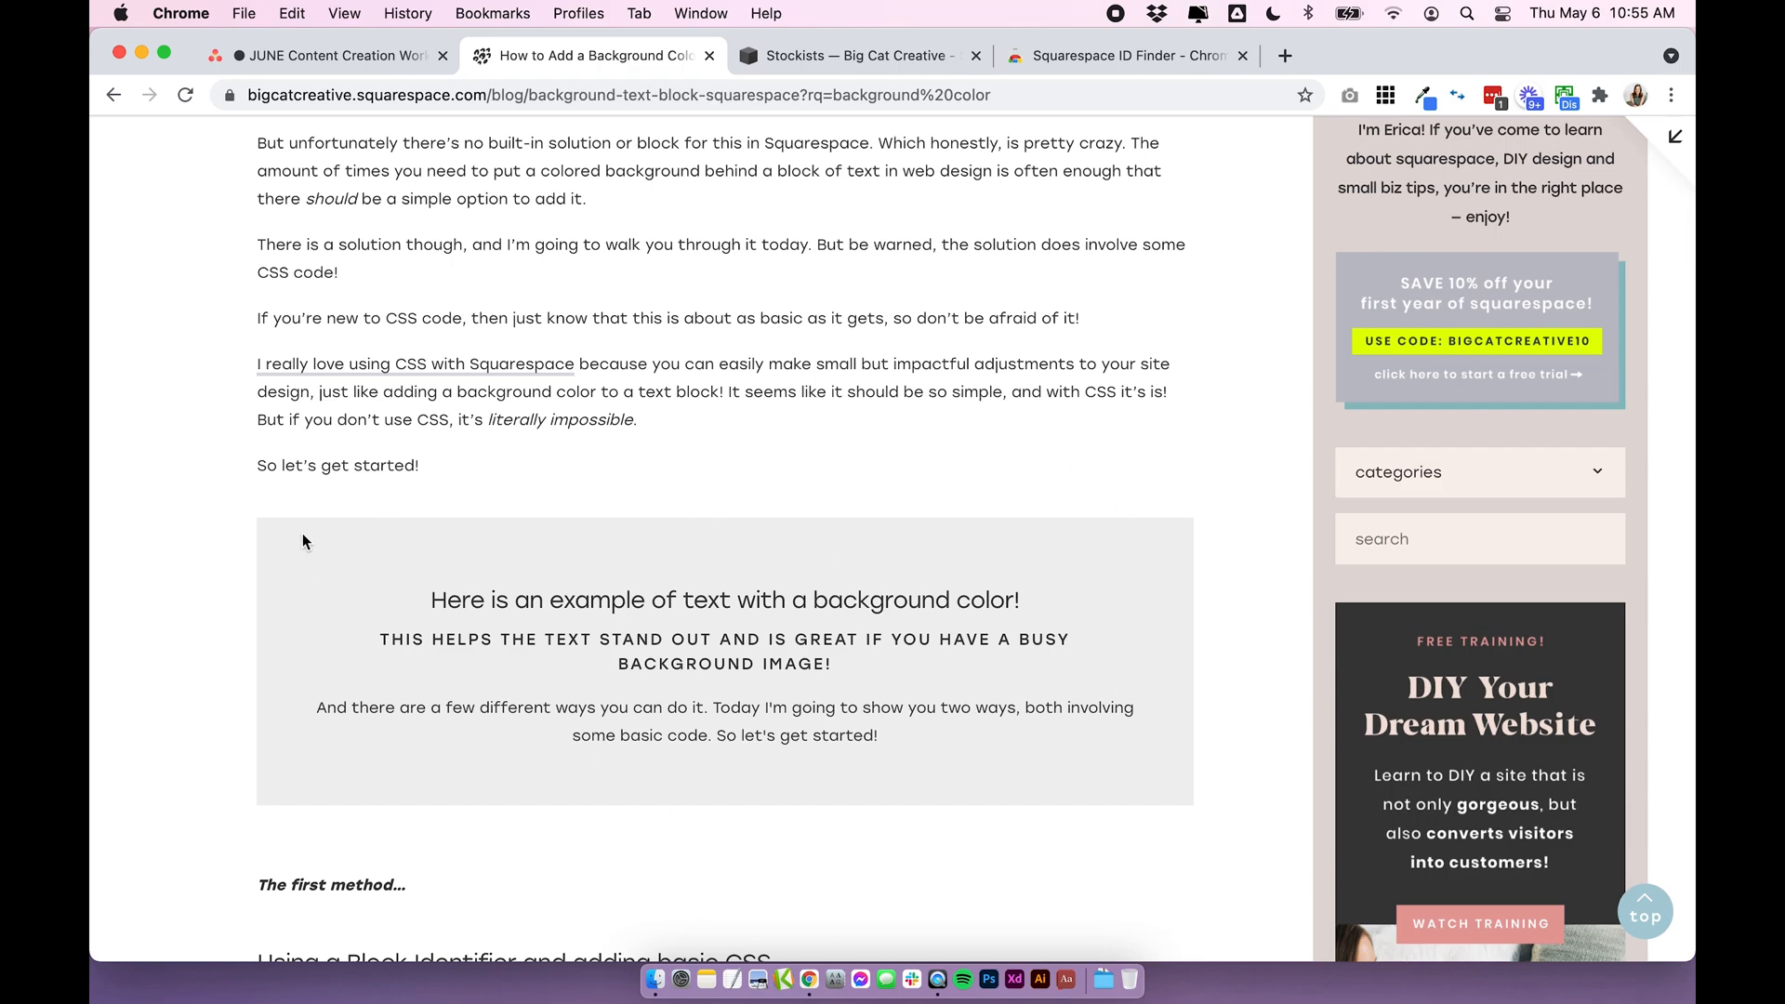
pyautogui.moveTo(251, 538)
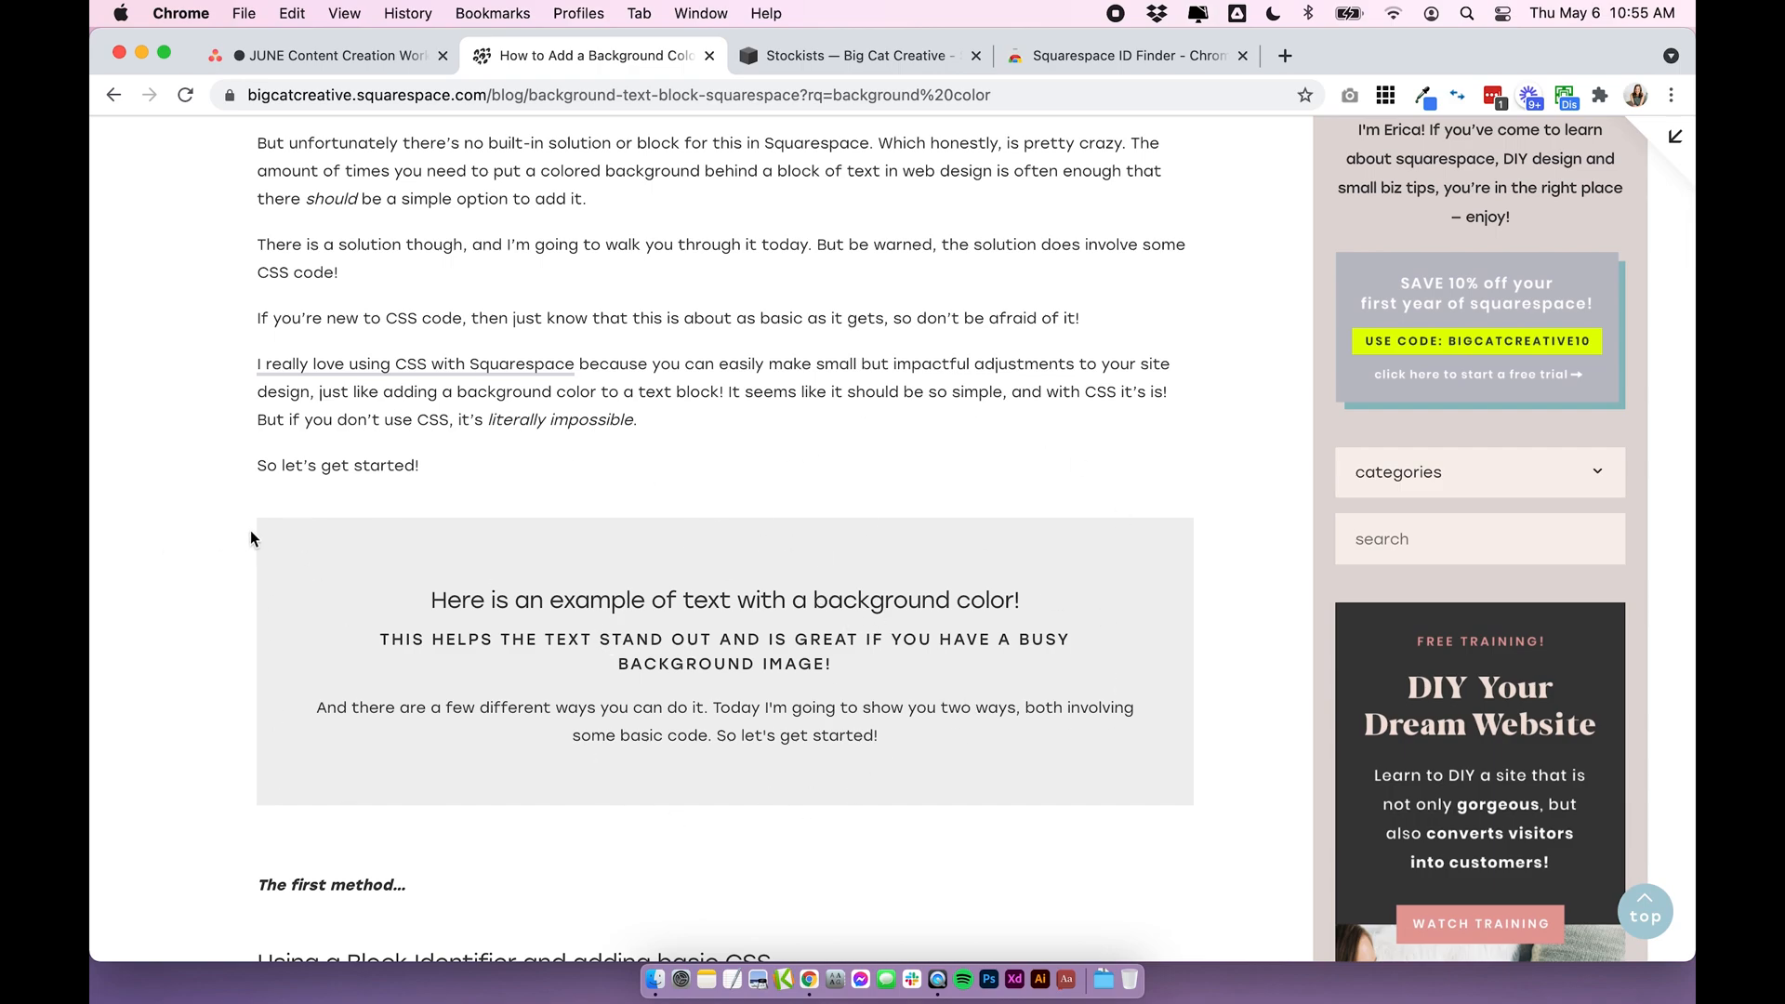
pyautogui.moveTo(898, 550)
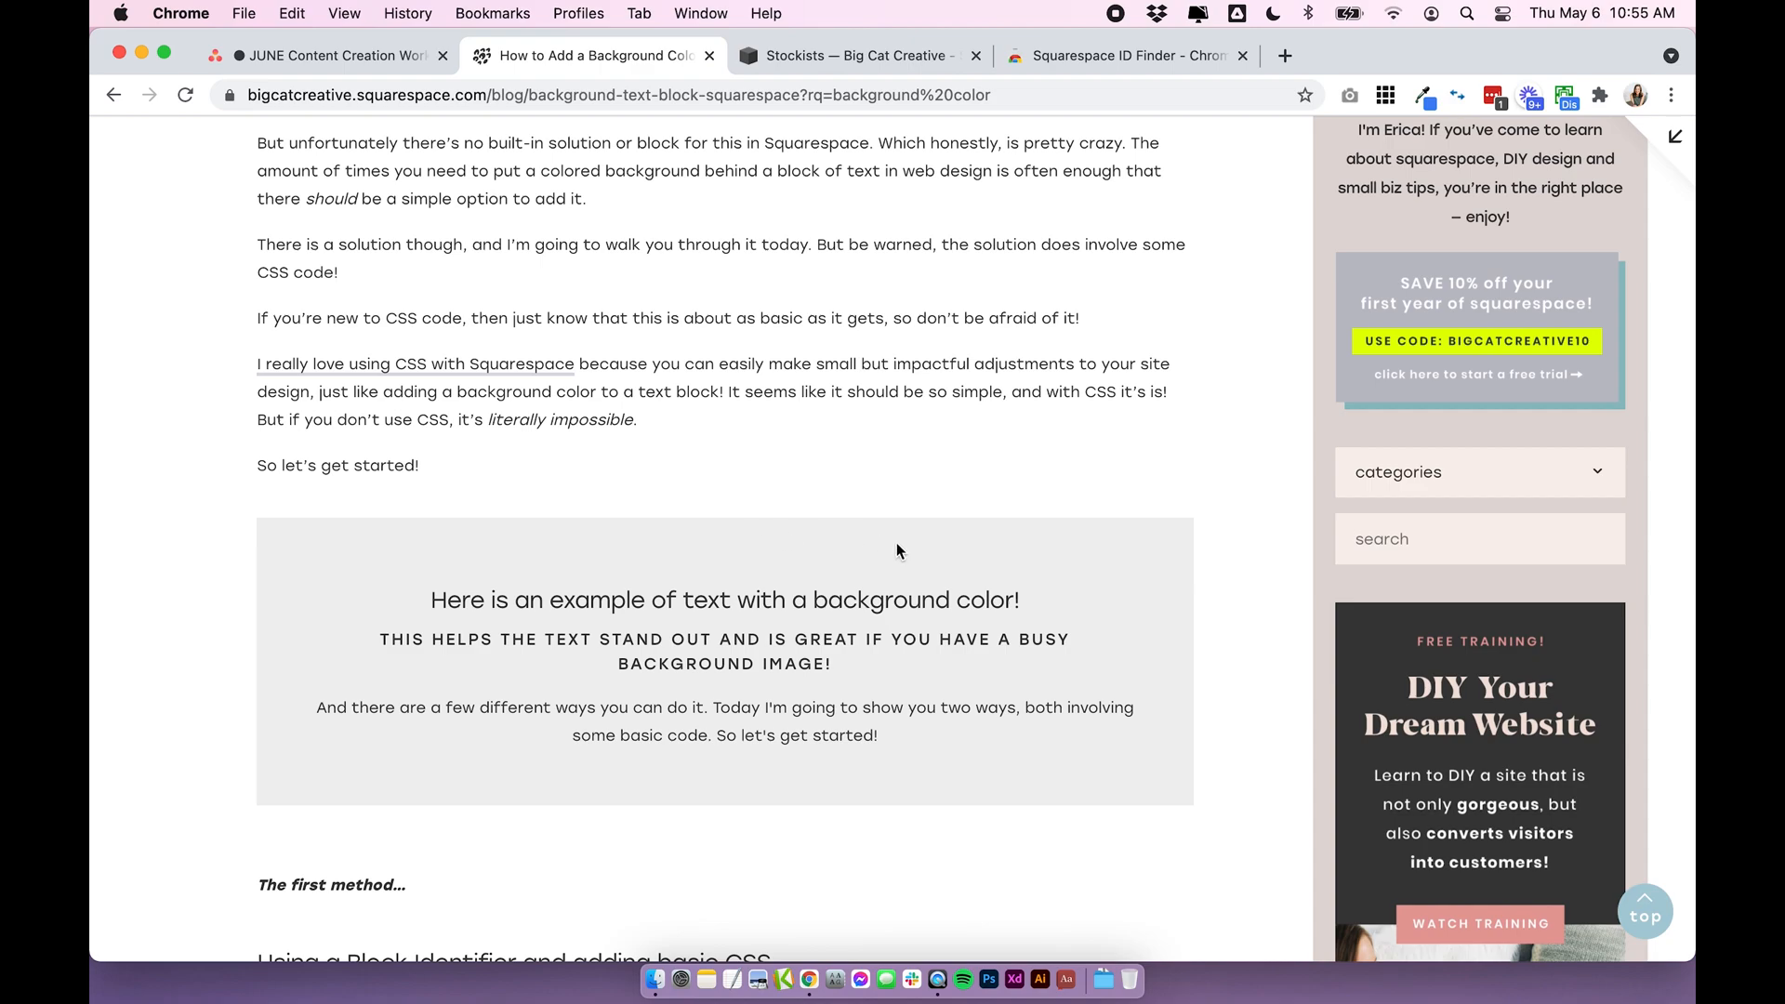
pyautogui.moveTo(855, 522)
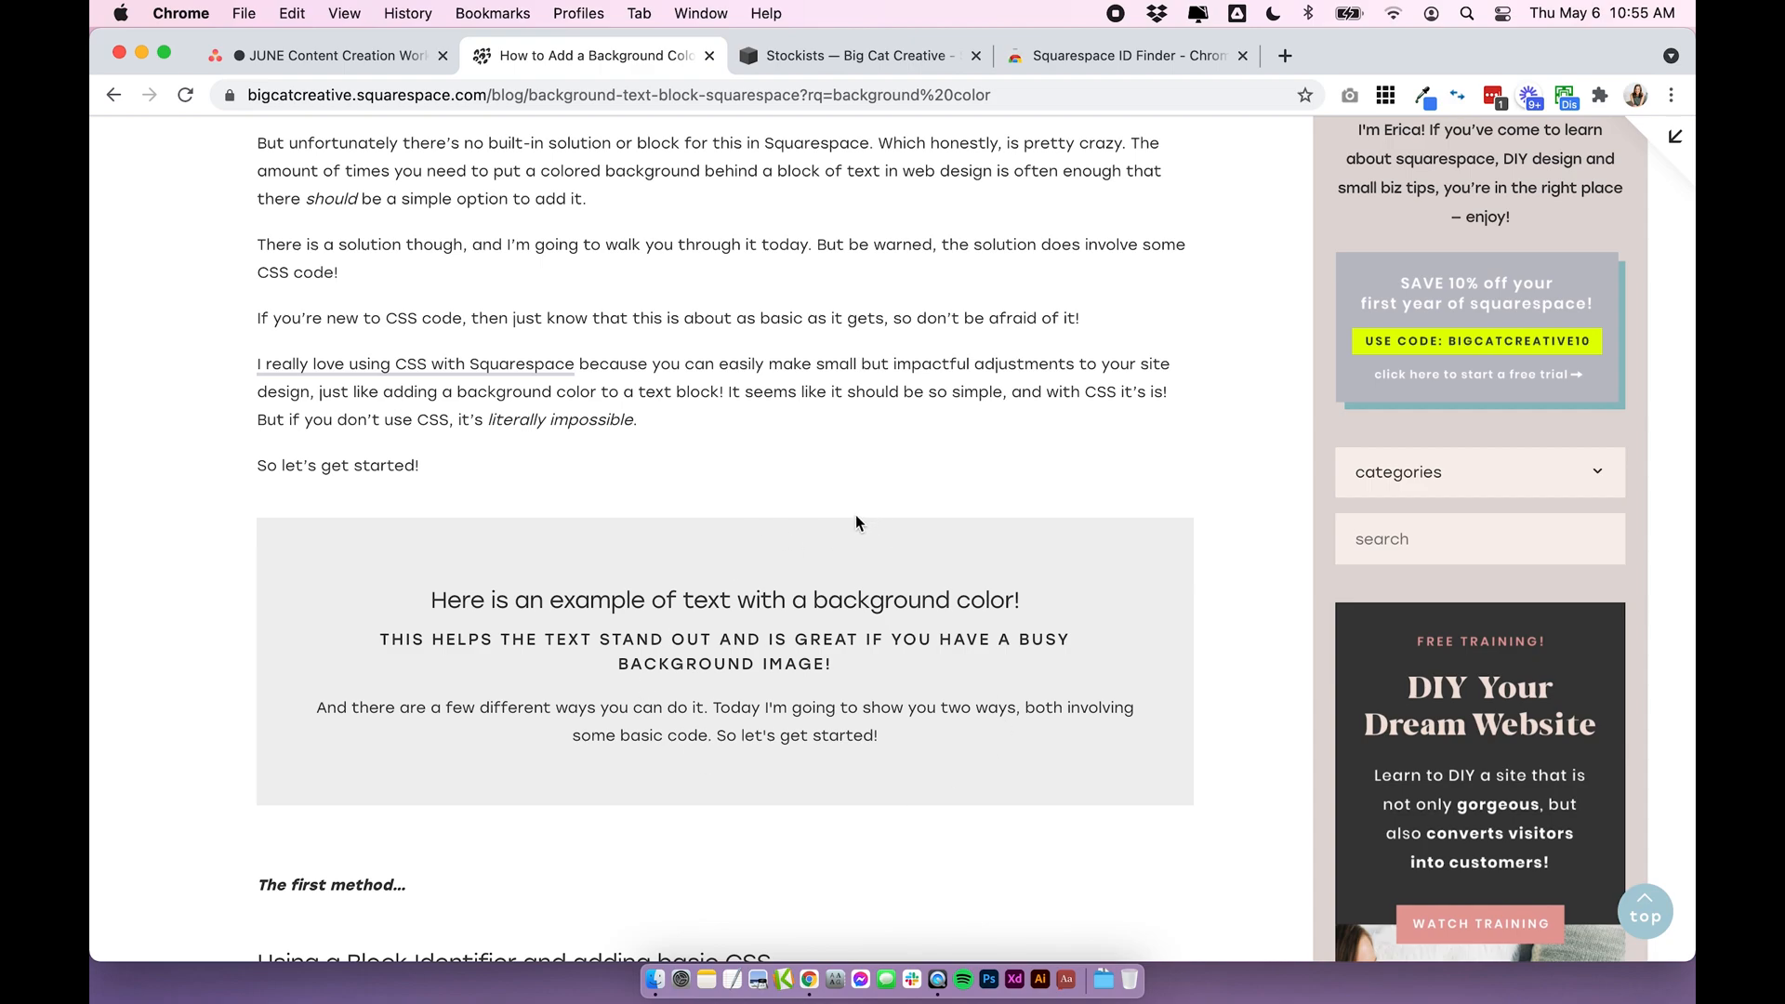
pyautogui.scroll(-3)
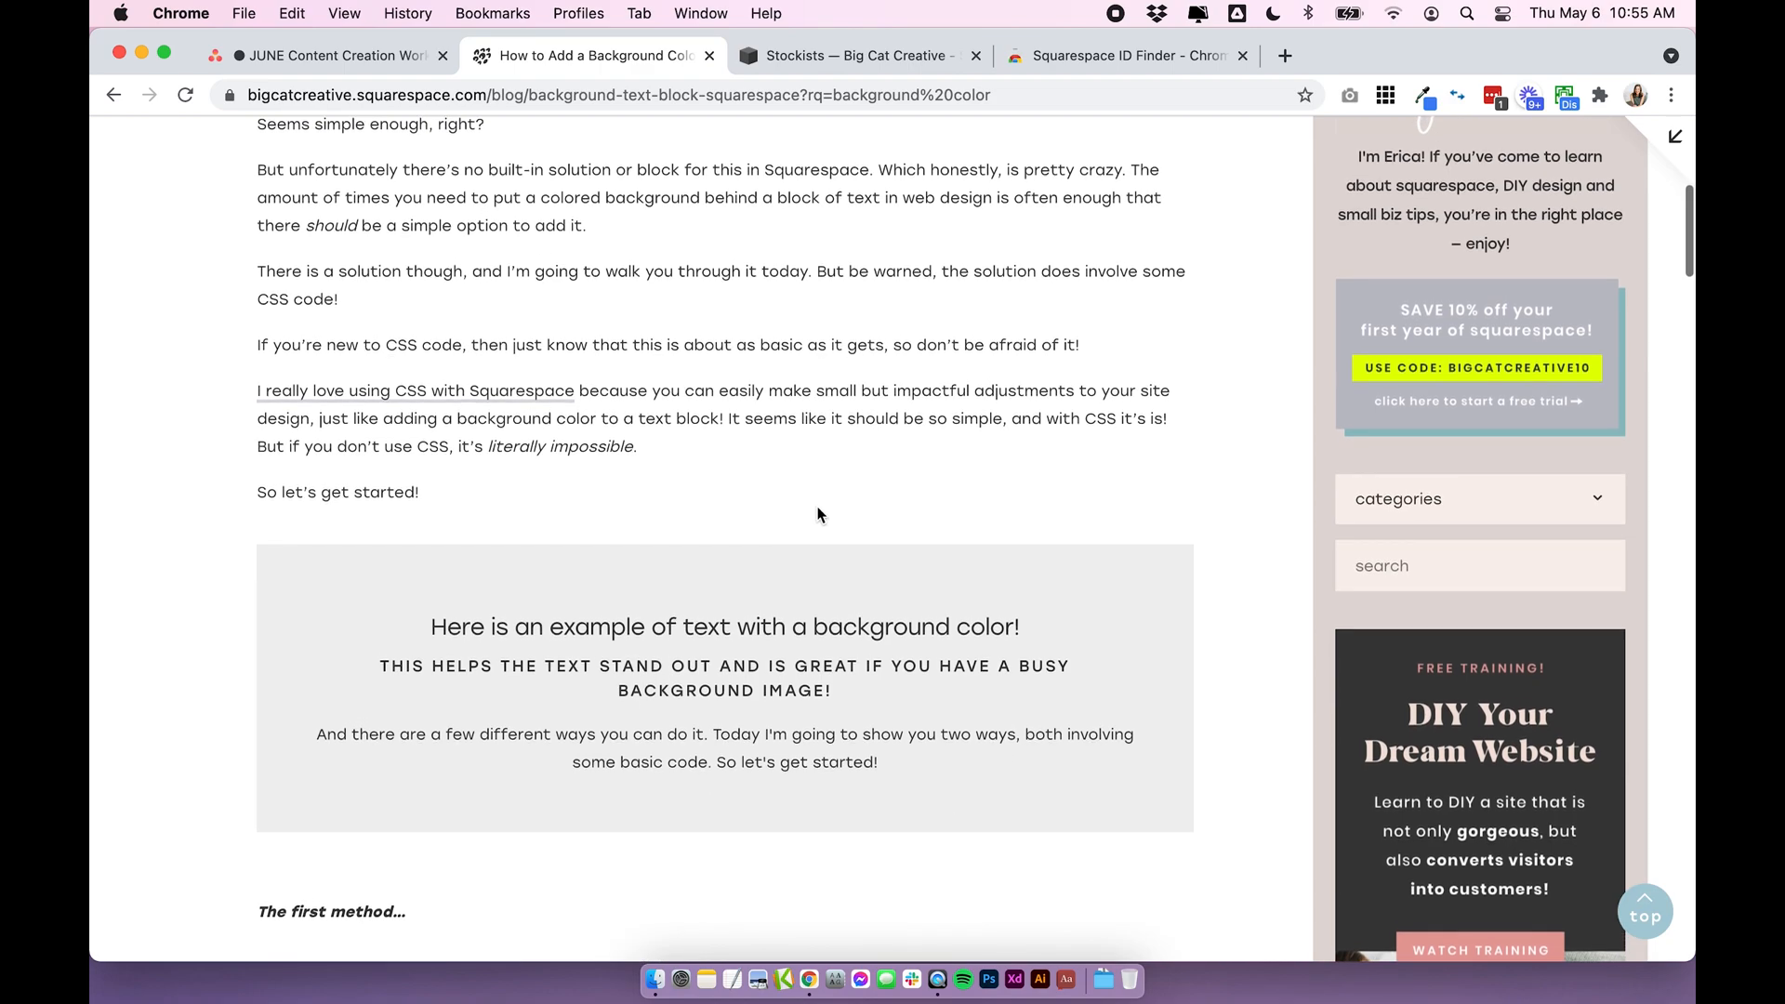
pyautogui.moveTo(852, 54)
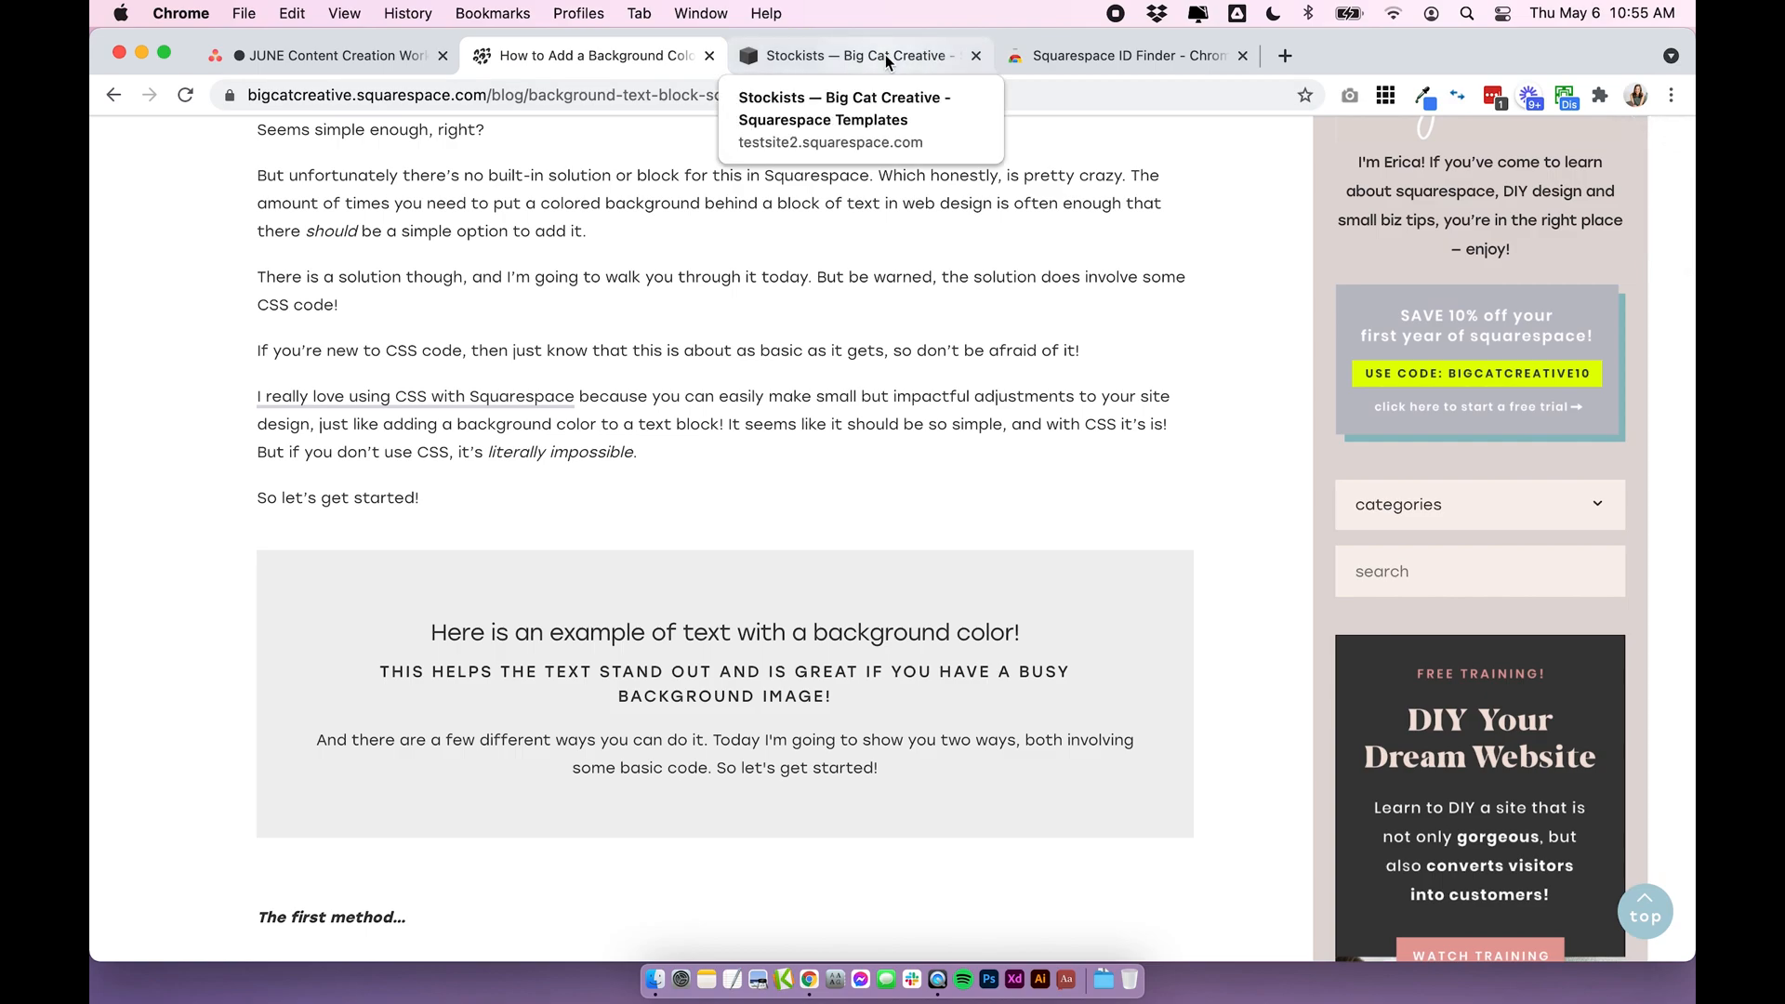
pyautogui.scroll(-3)
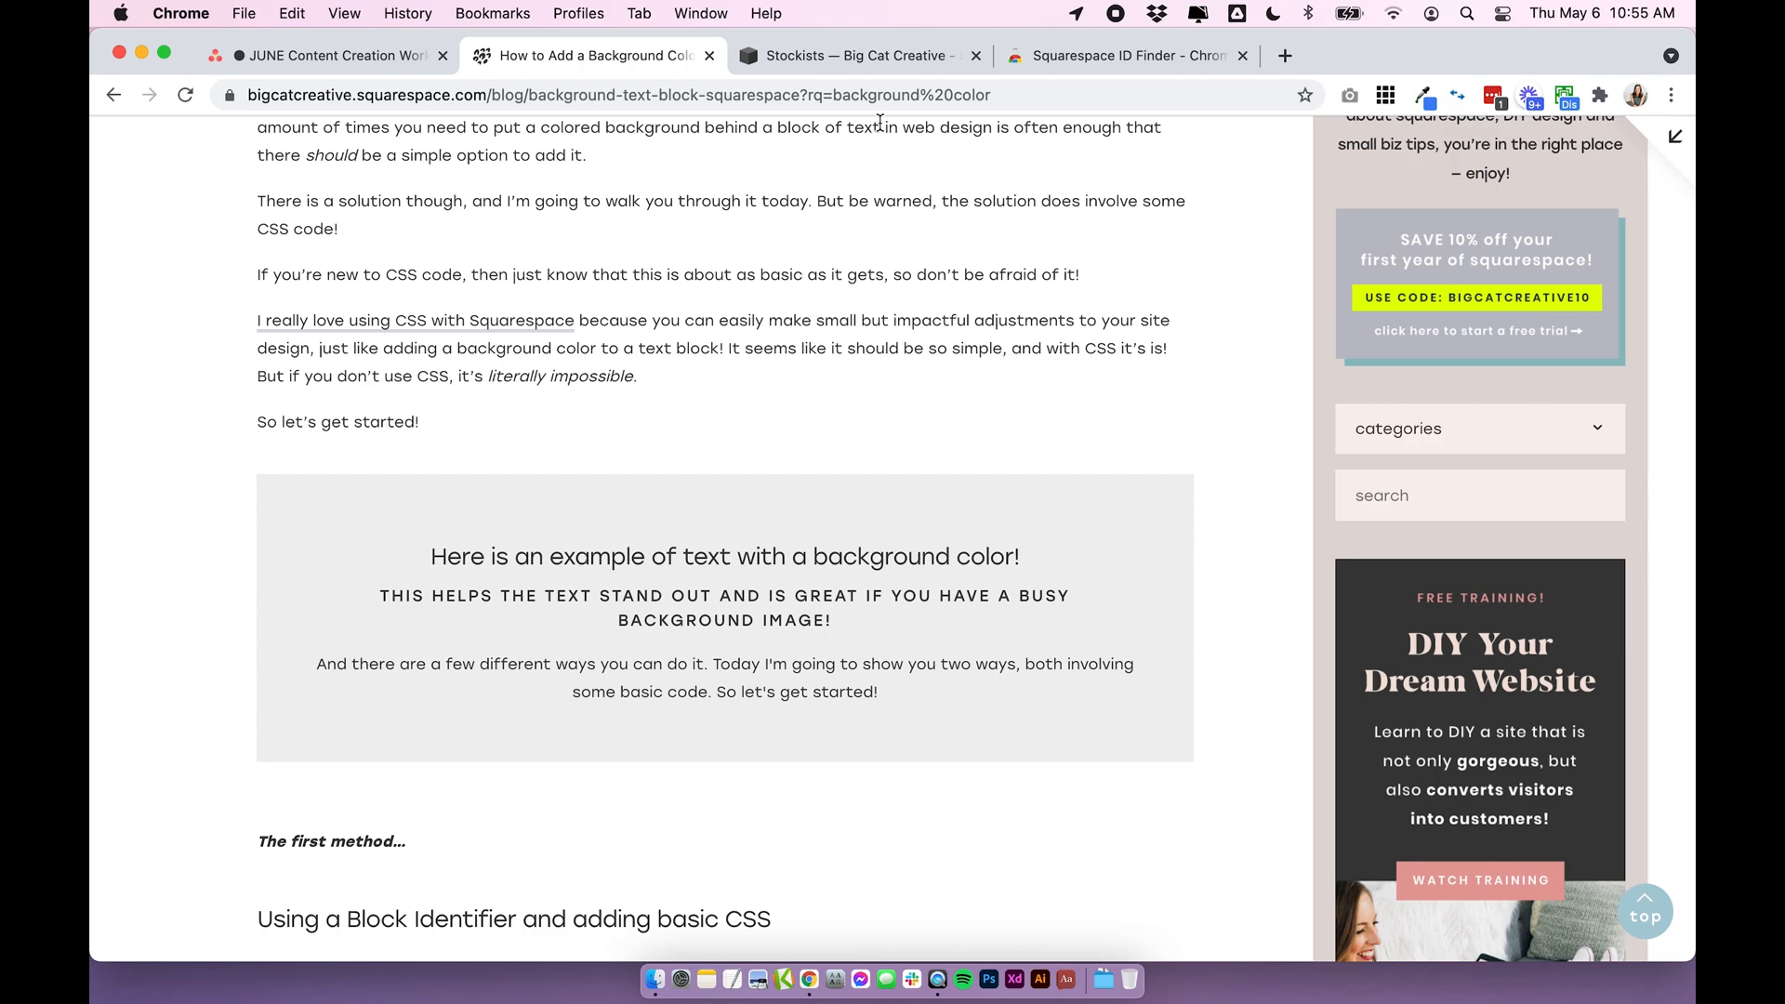
pyautogui.moveTo(882, 342)
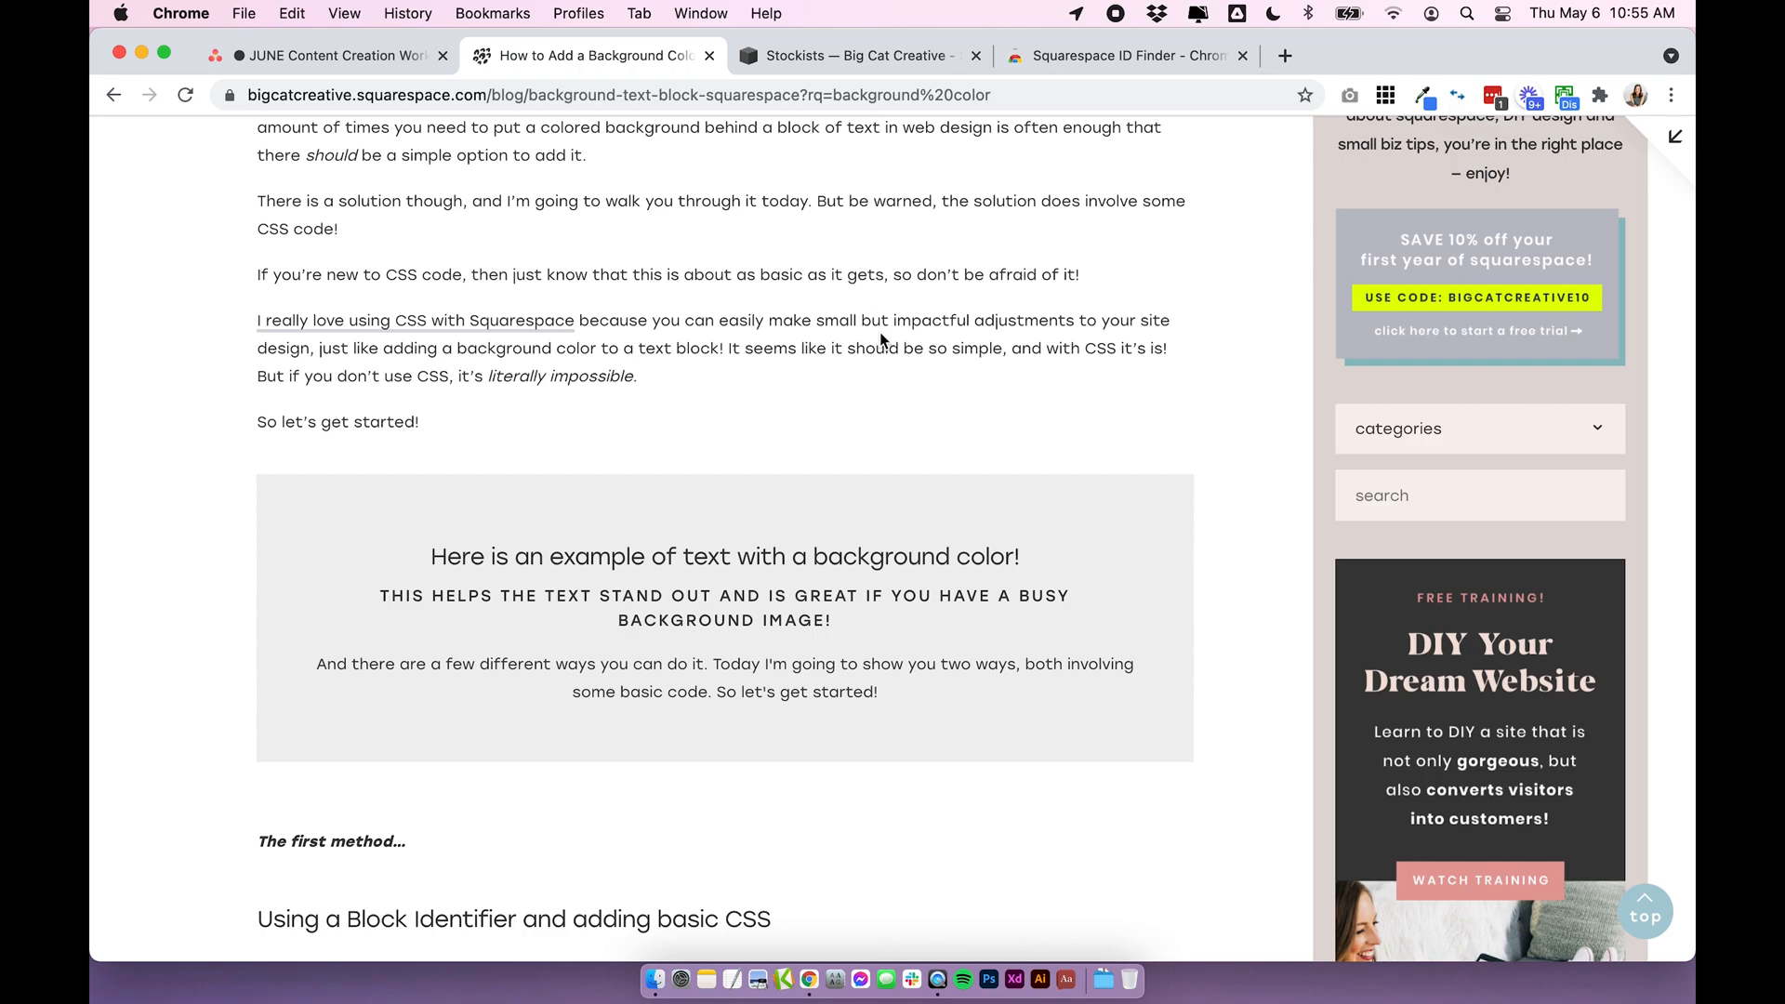
# View the Squarespace ID Finder Web Store listing and browse its screenshots
pyautogui.click(1121, 54)
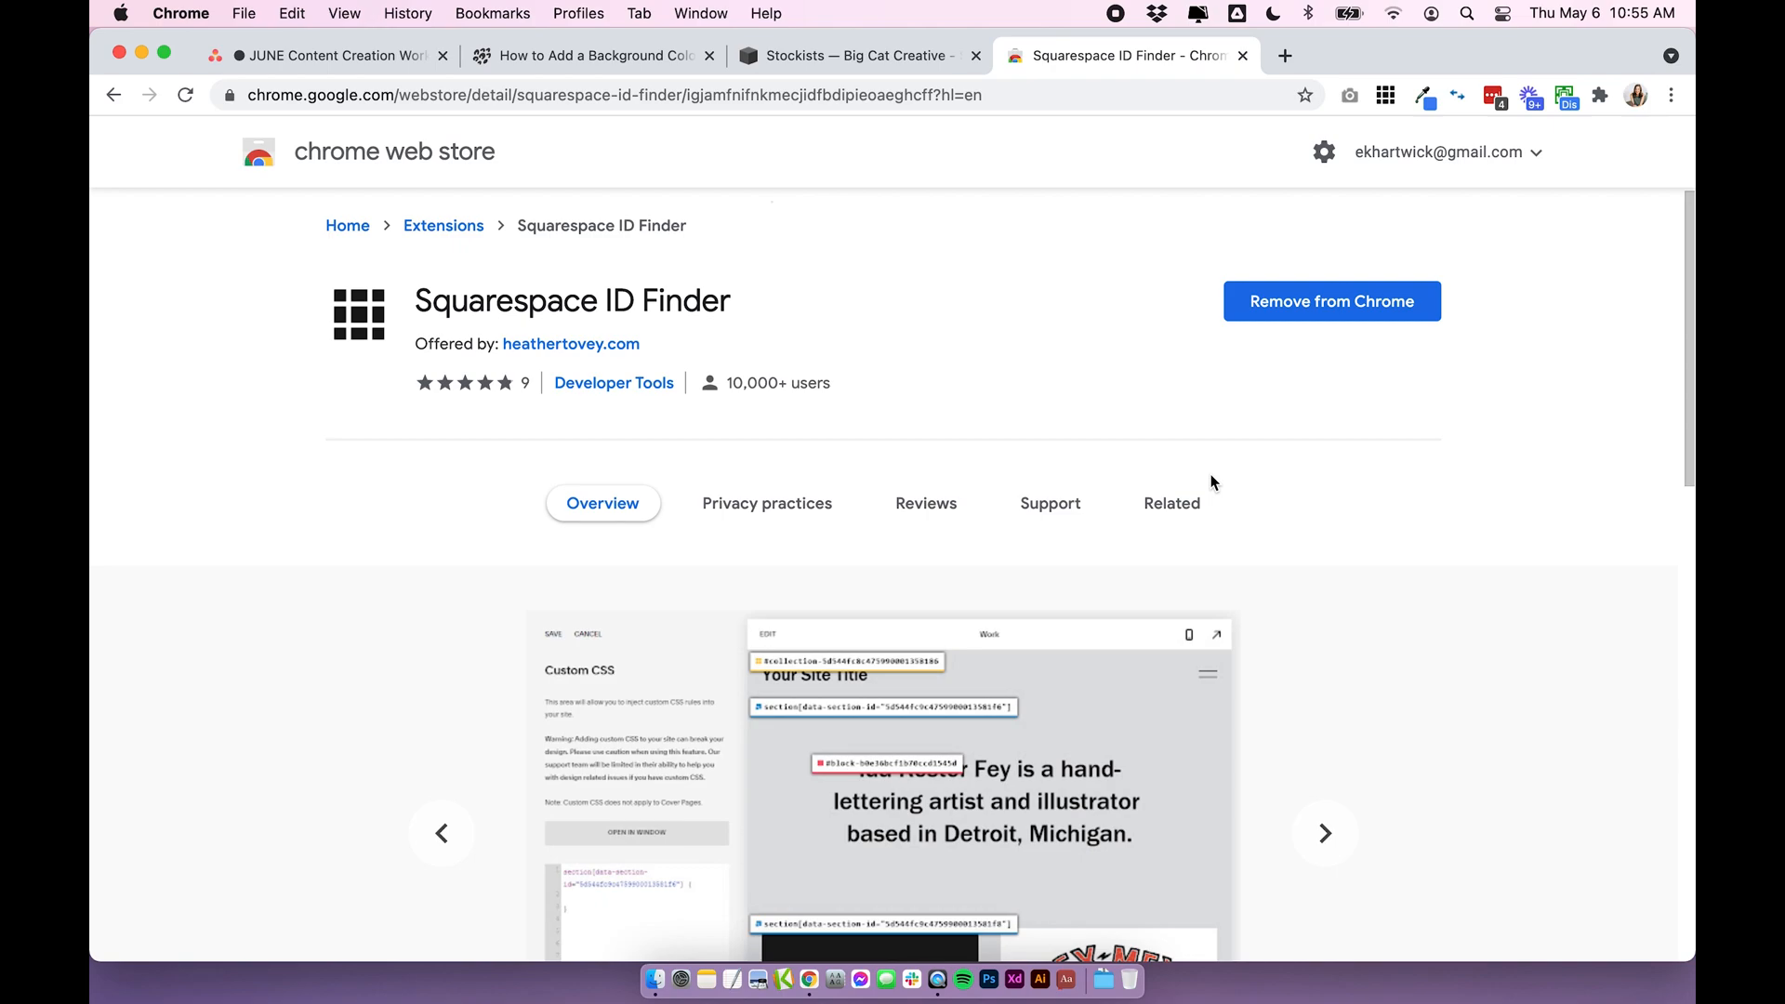
pyautogui.click(1322, 833)
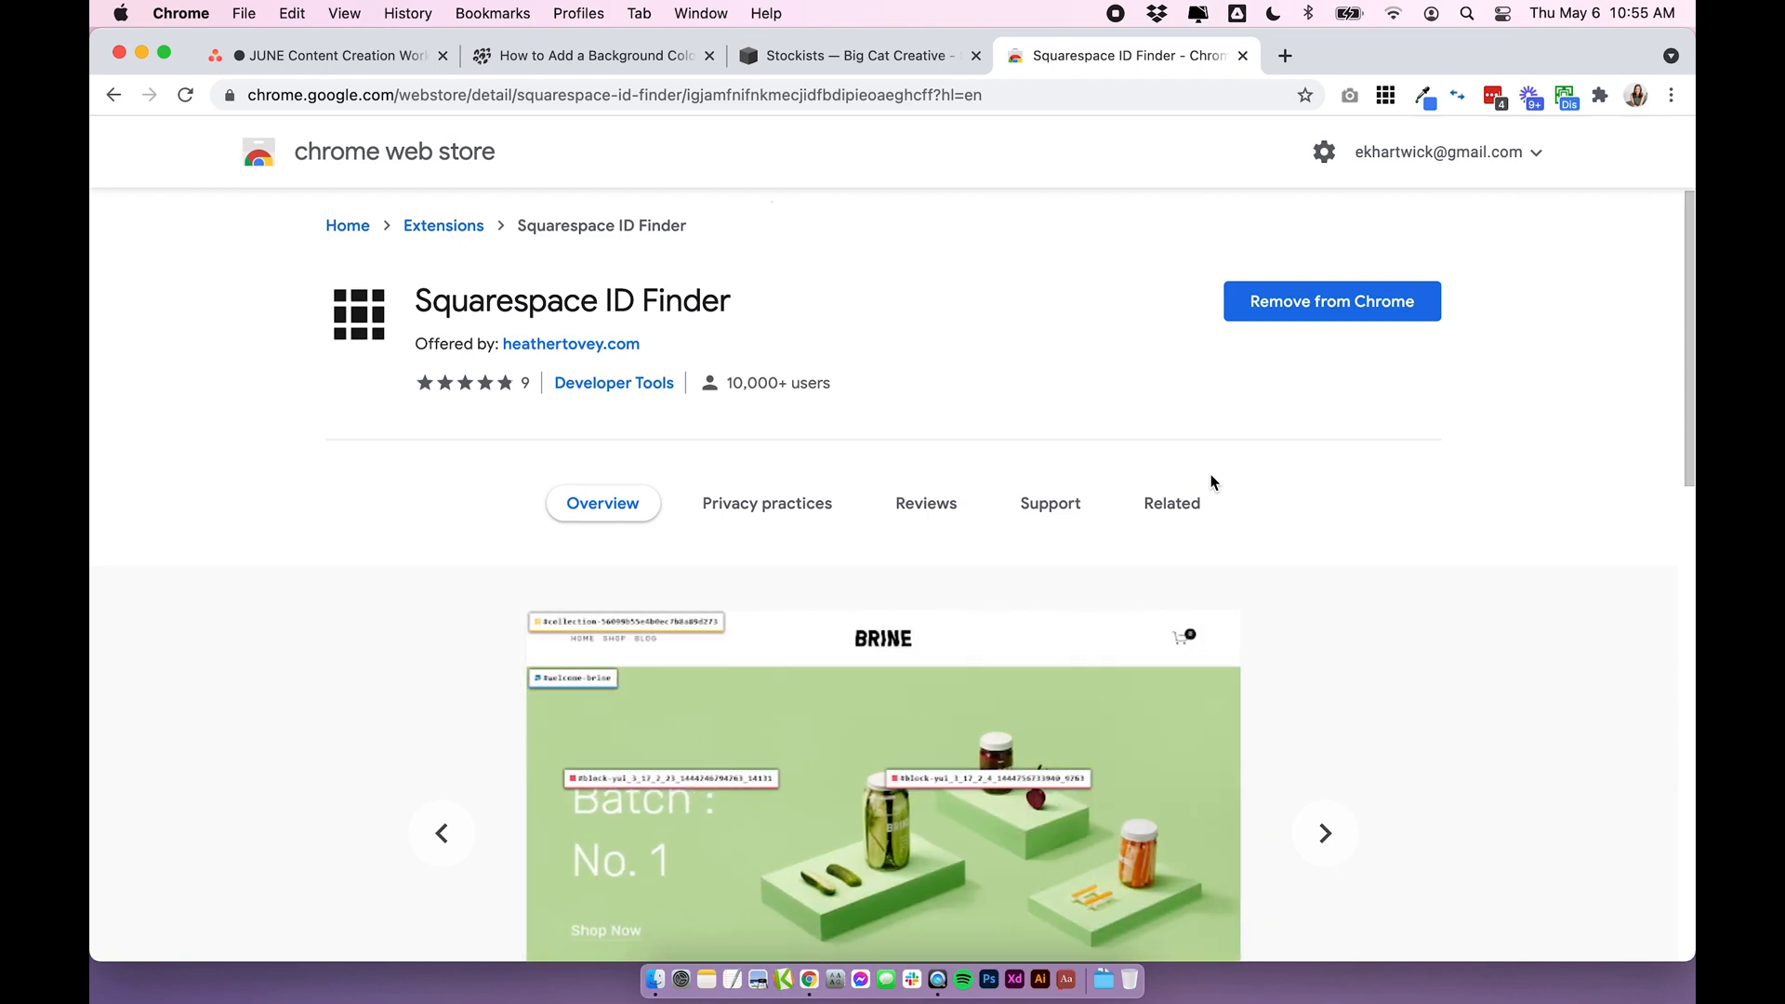
pyautogui.click(1324, 833)
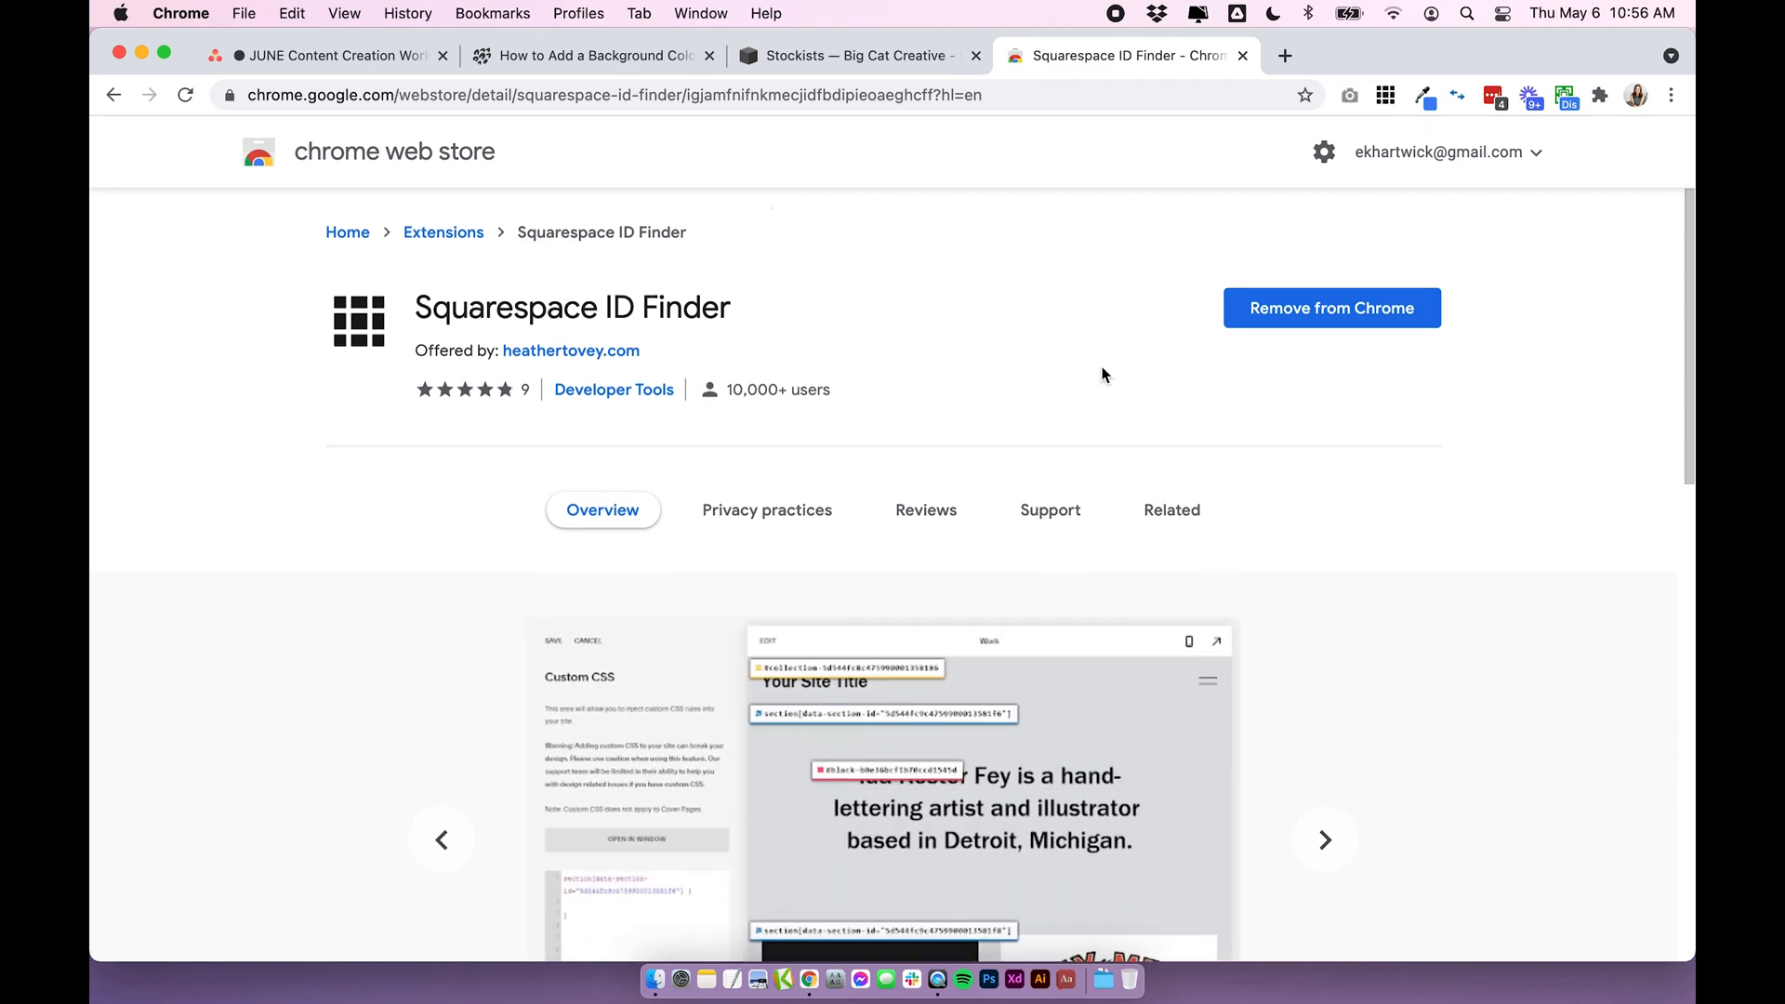
pyautogui.moveTo(1225, 439)
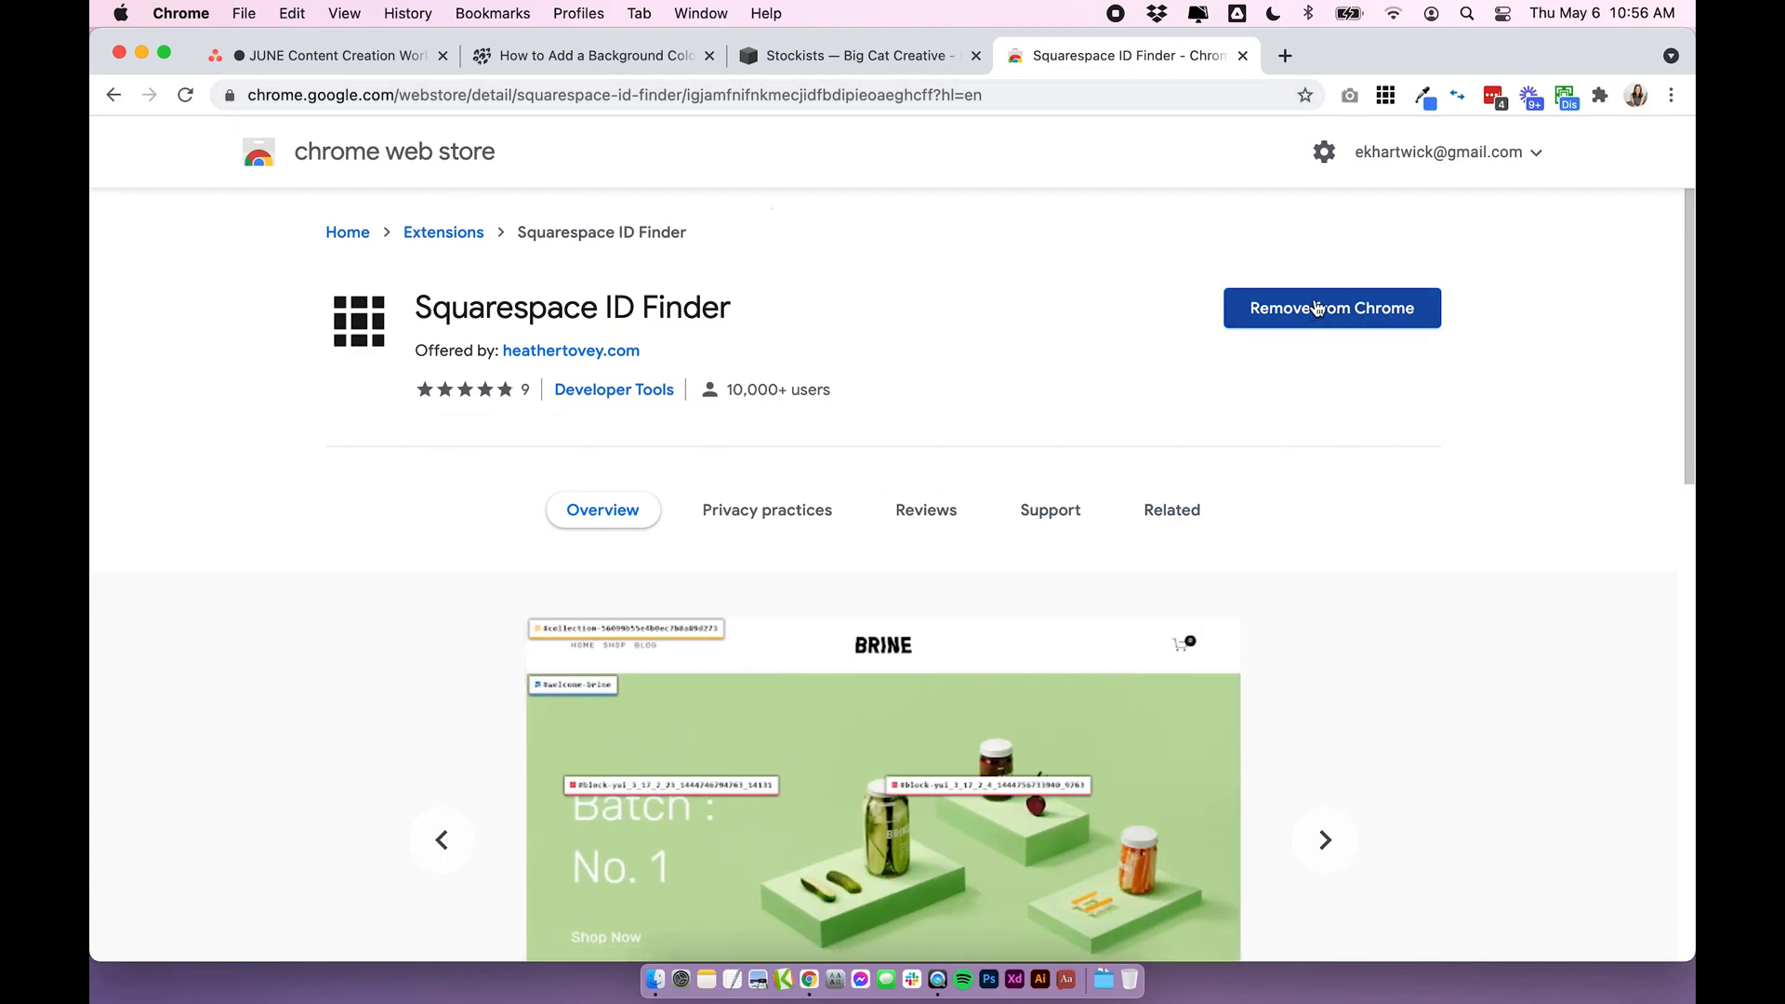
pyautogui.moveTo(1346, 331)
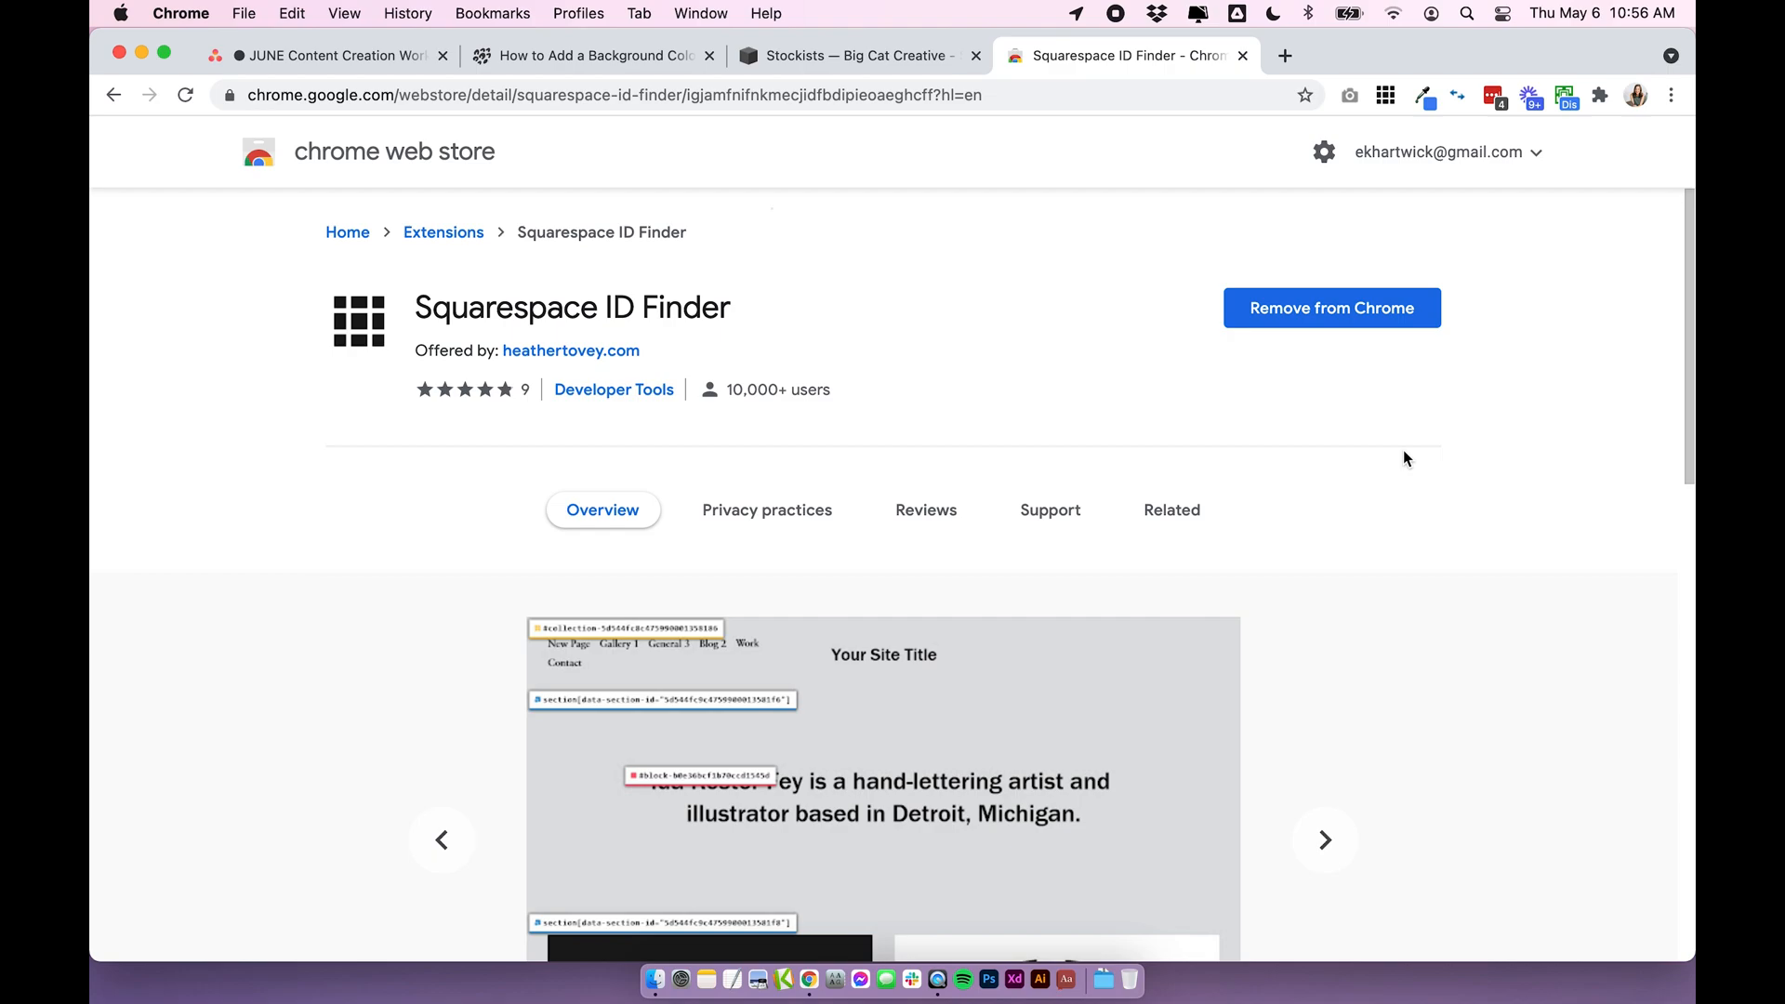
pyautogui.click(1321, 840)
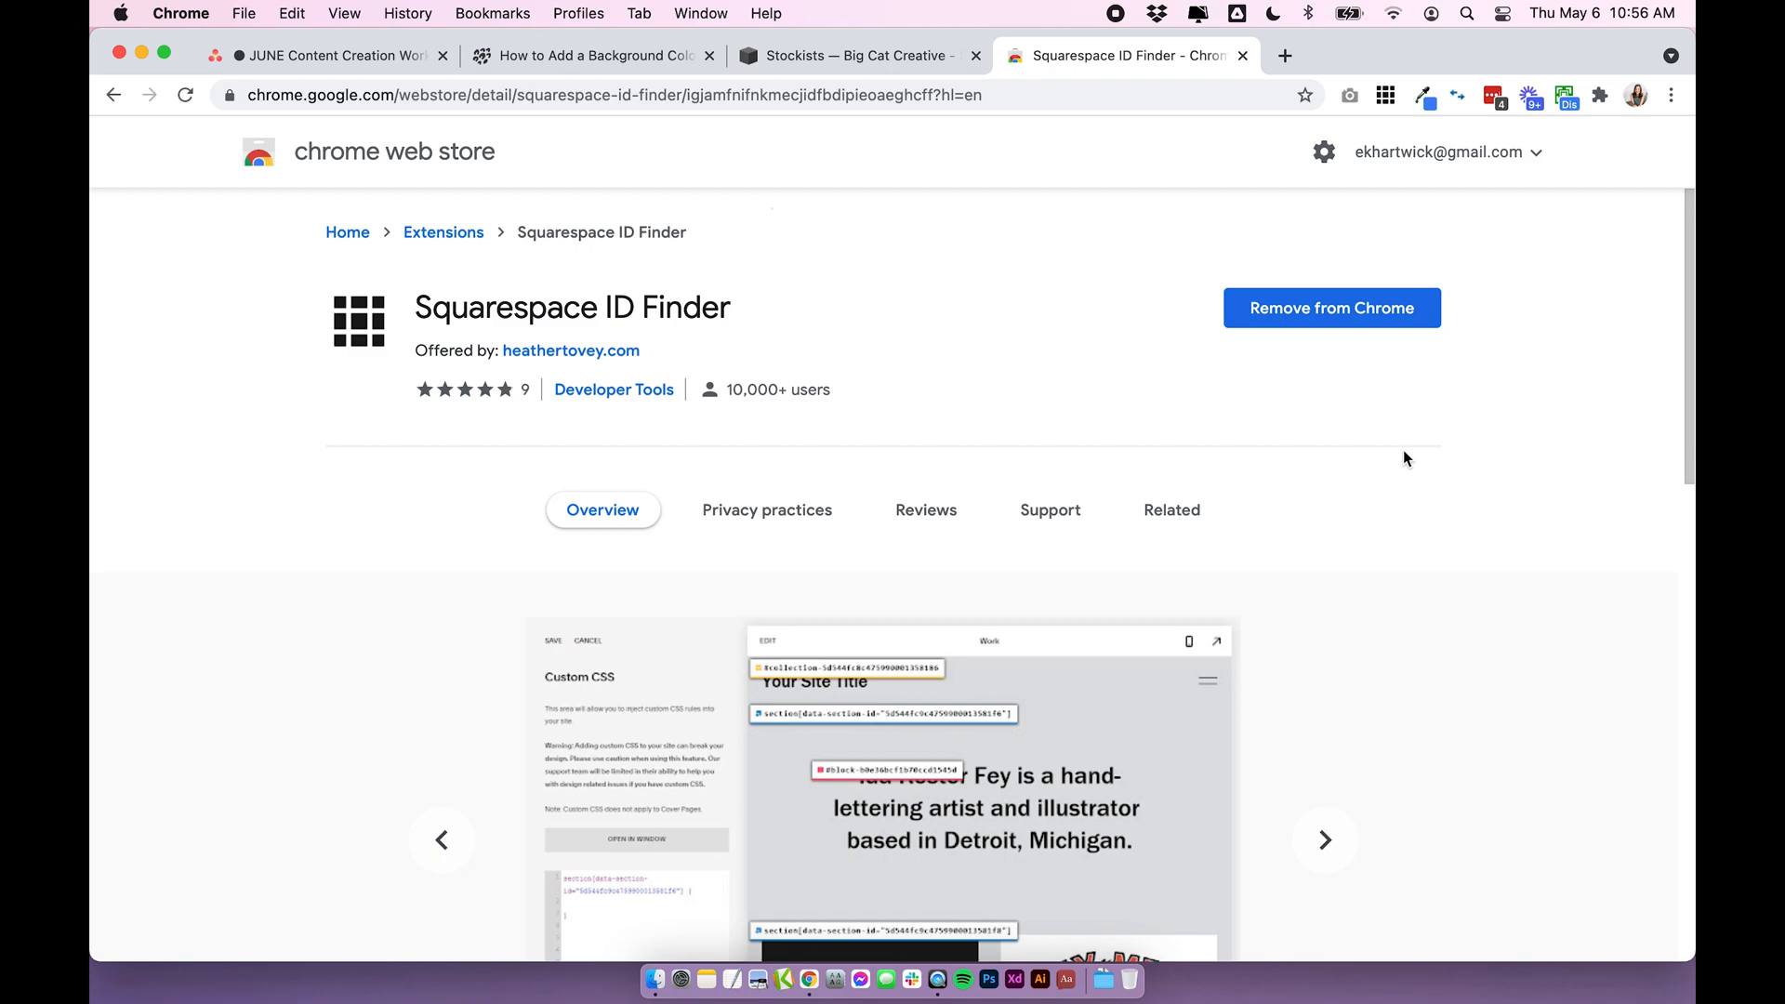
pyautogui.click(1324, 840)
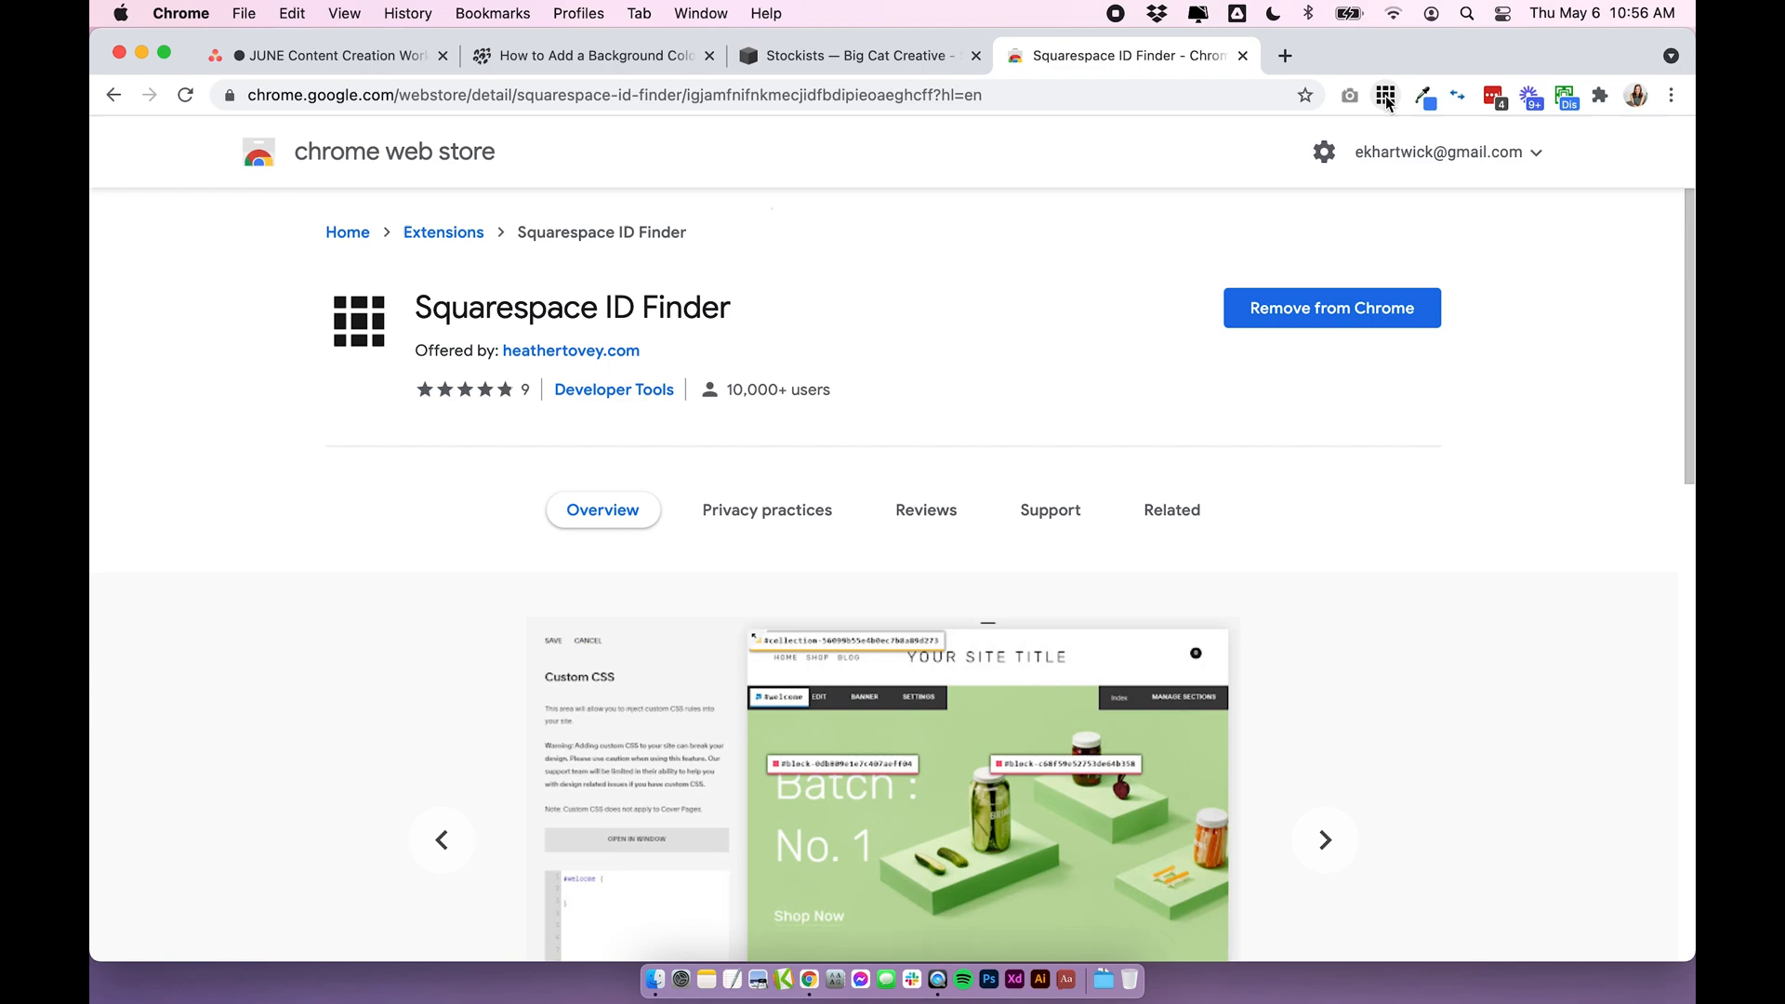
pyautogui.moveTo(1385, 95)
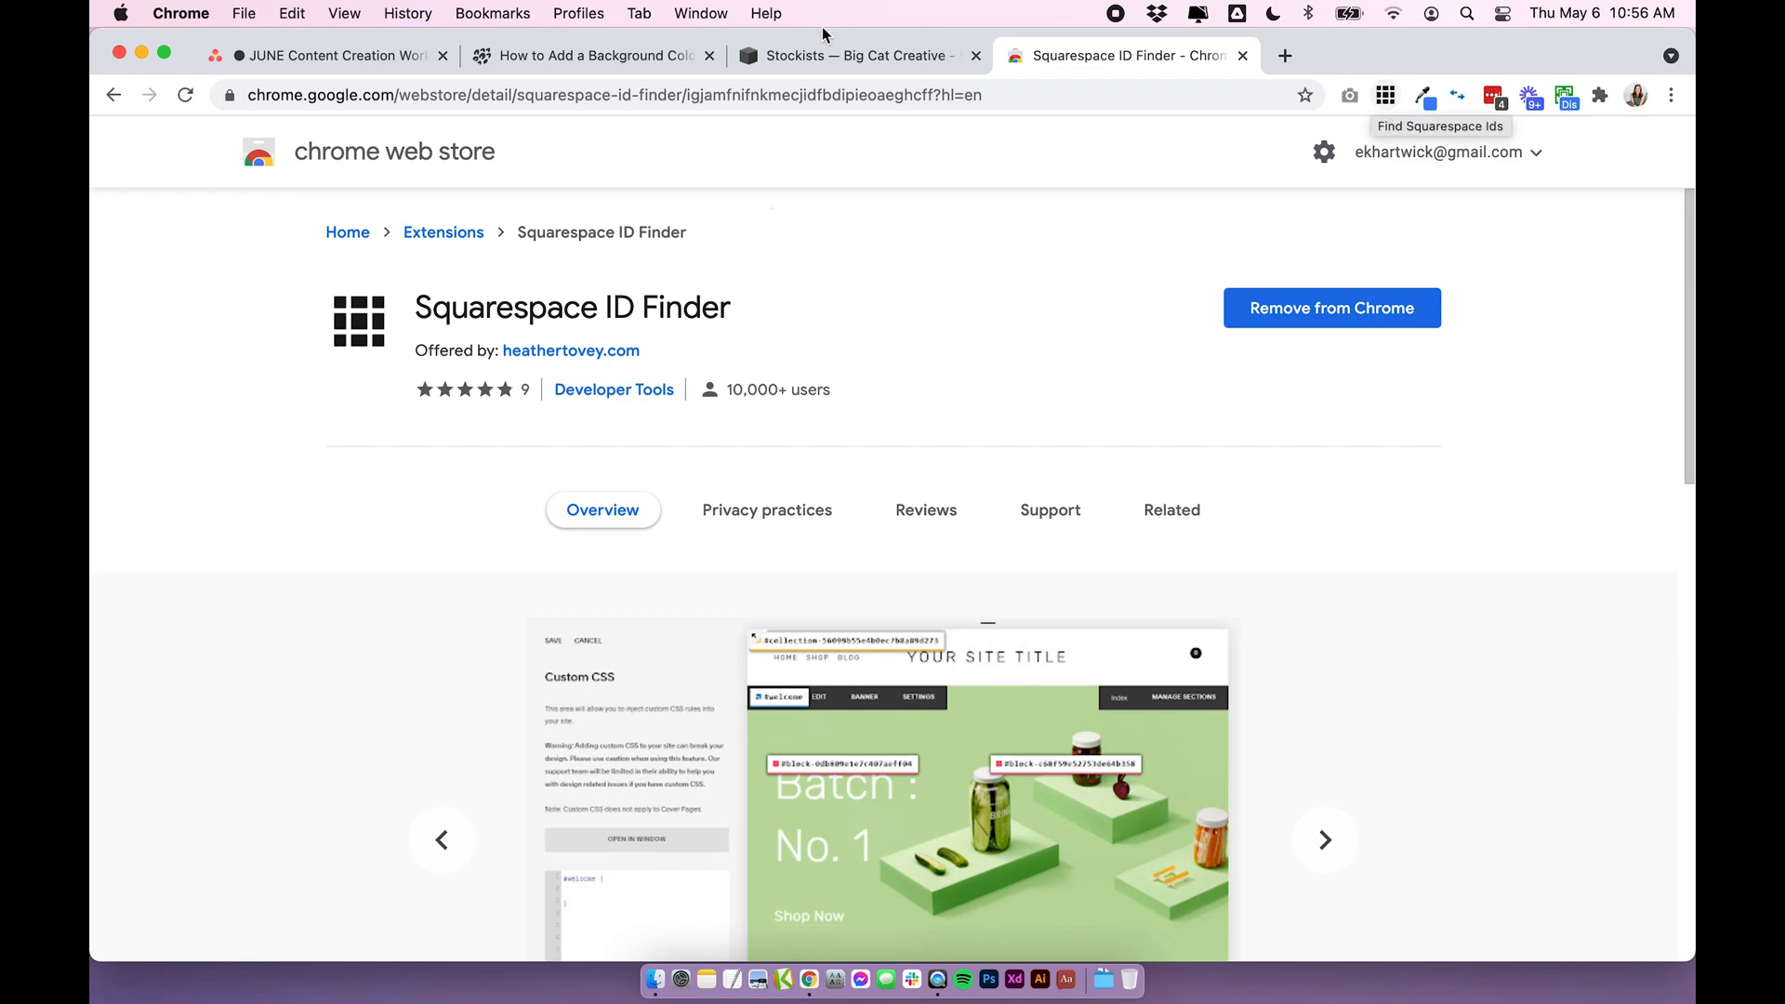
# Switch to the Squarespace test site editor and scroll to the Batch No. 3 section
pyautogui.click(848, 54)
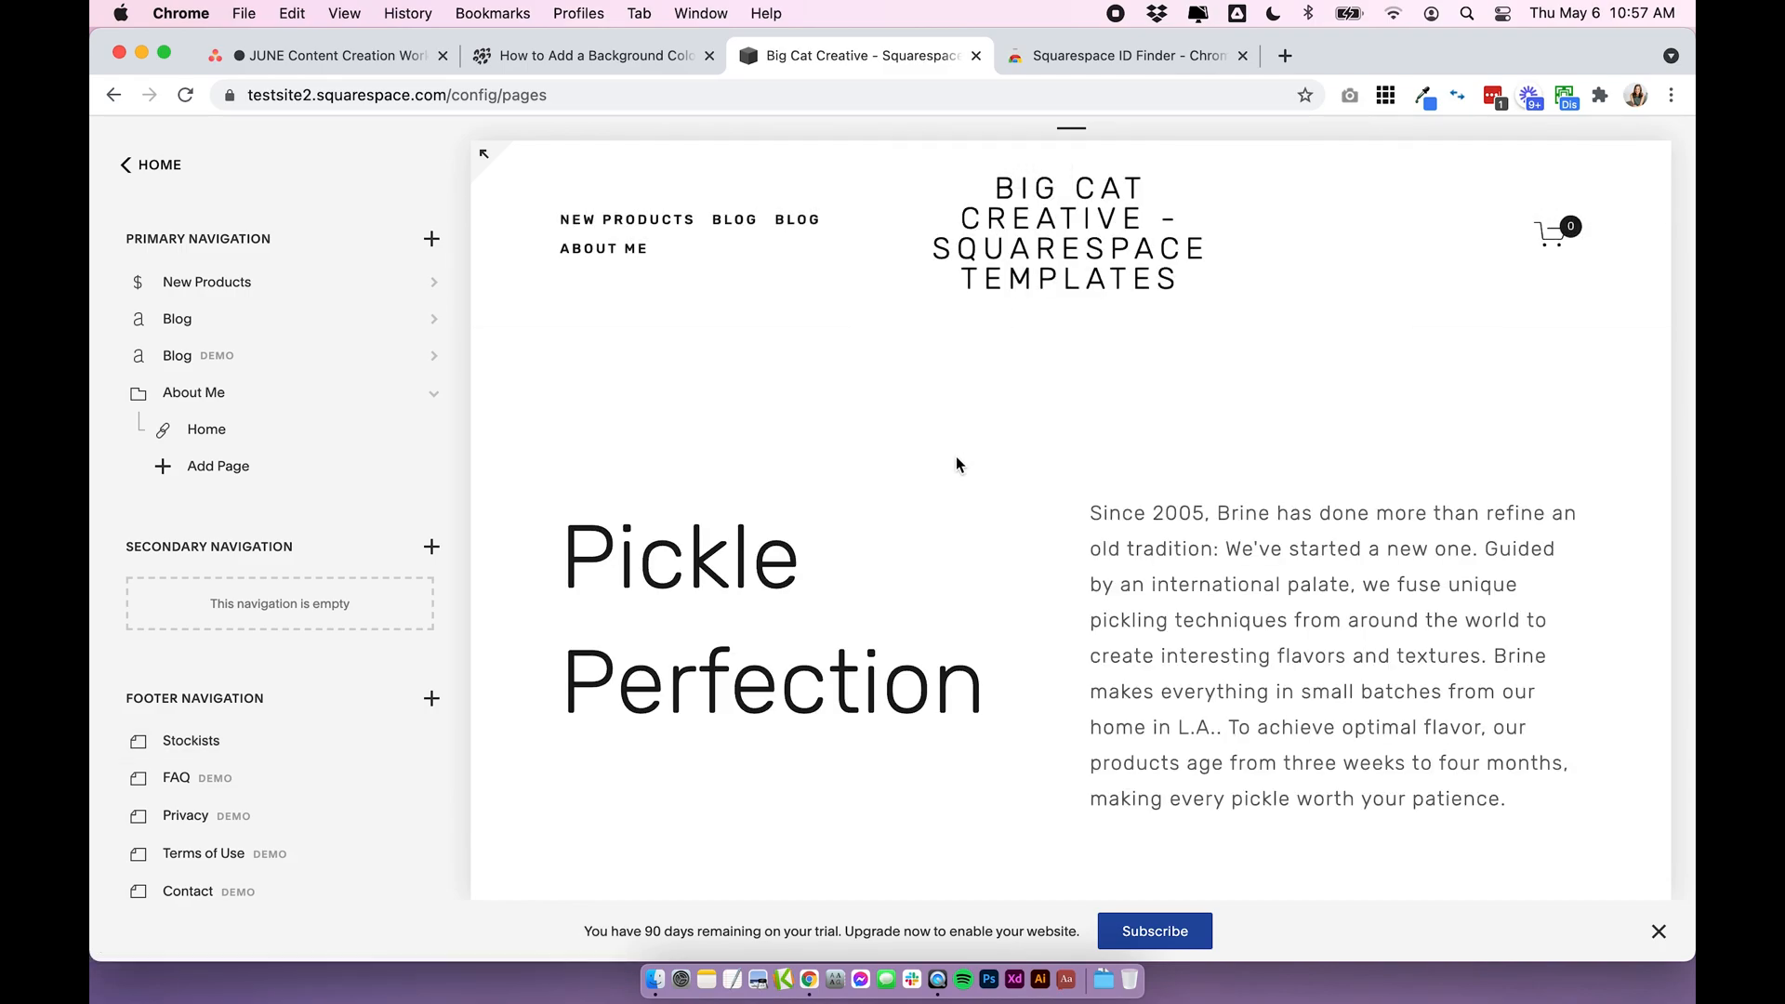
pyautogui.scroll(-3)
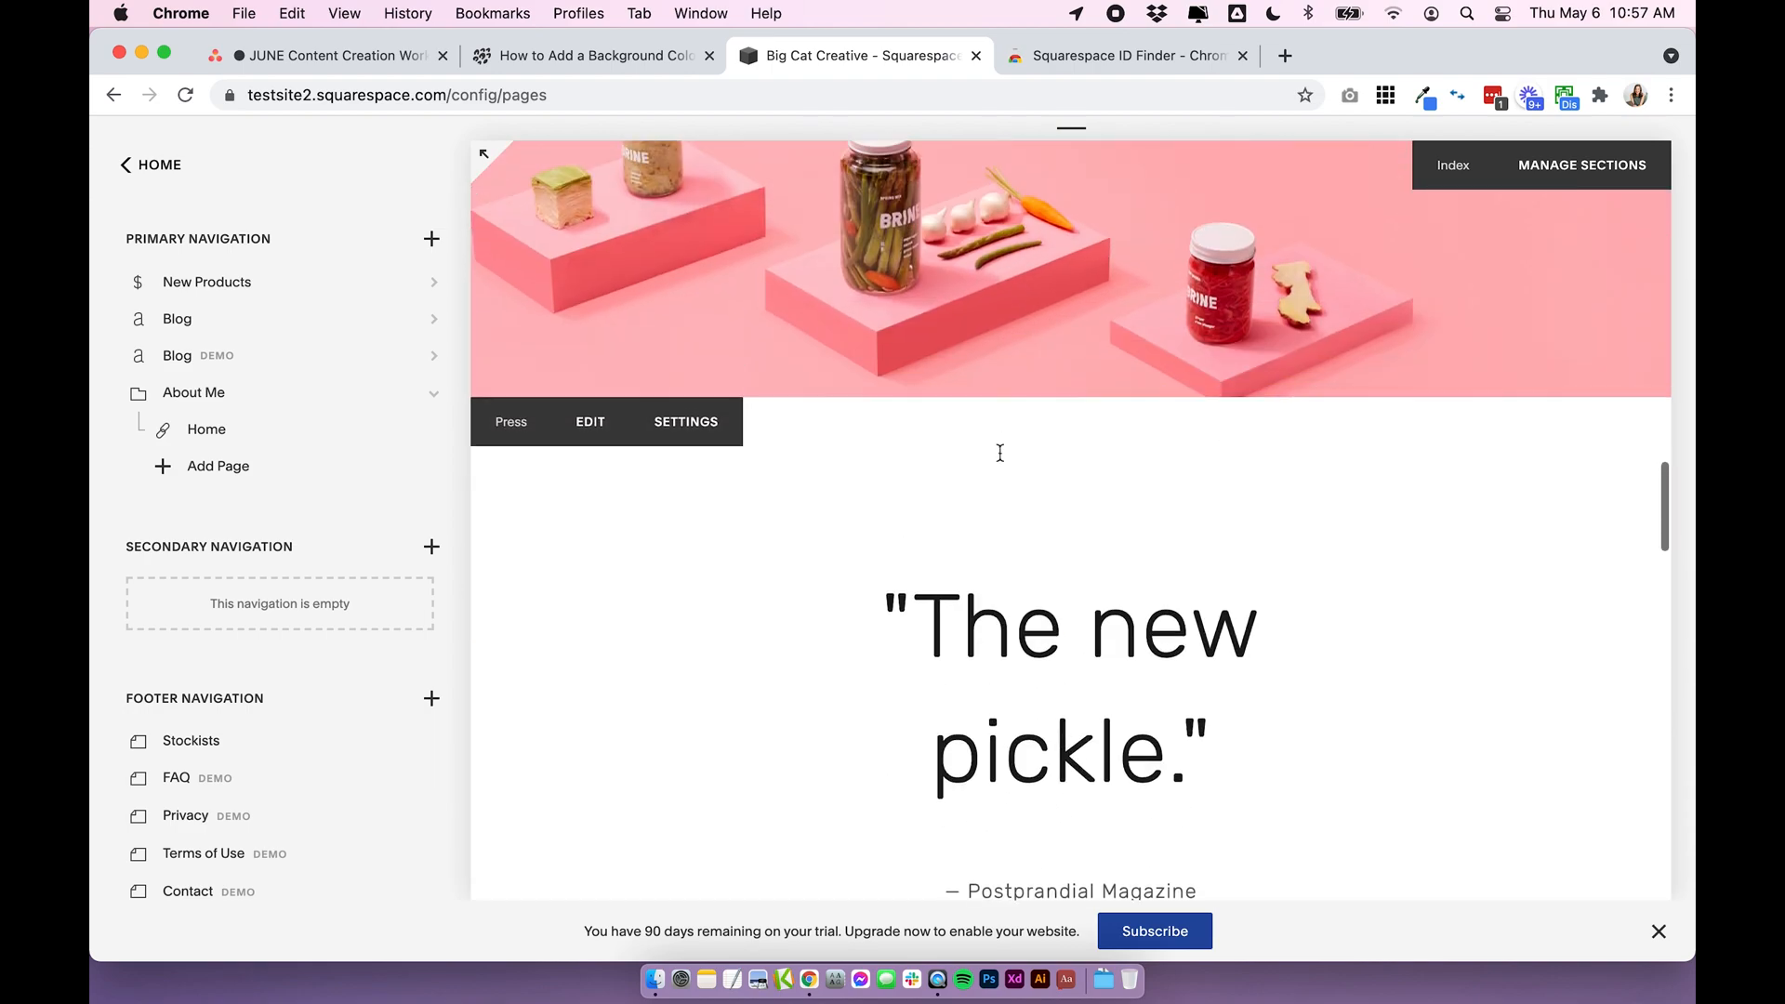
pyautogui.scroll(-3)
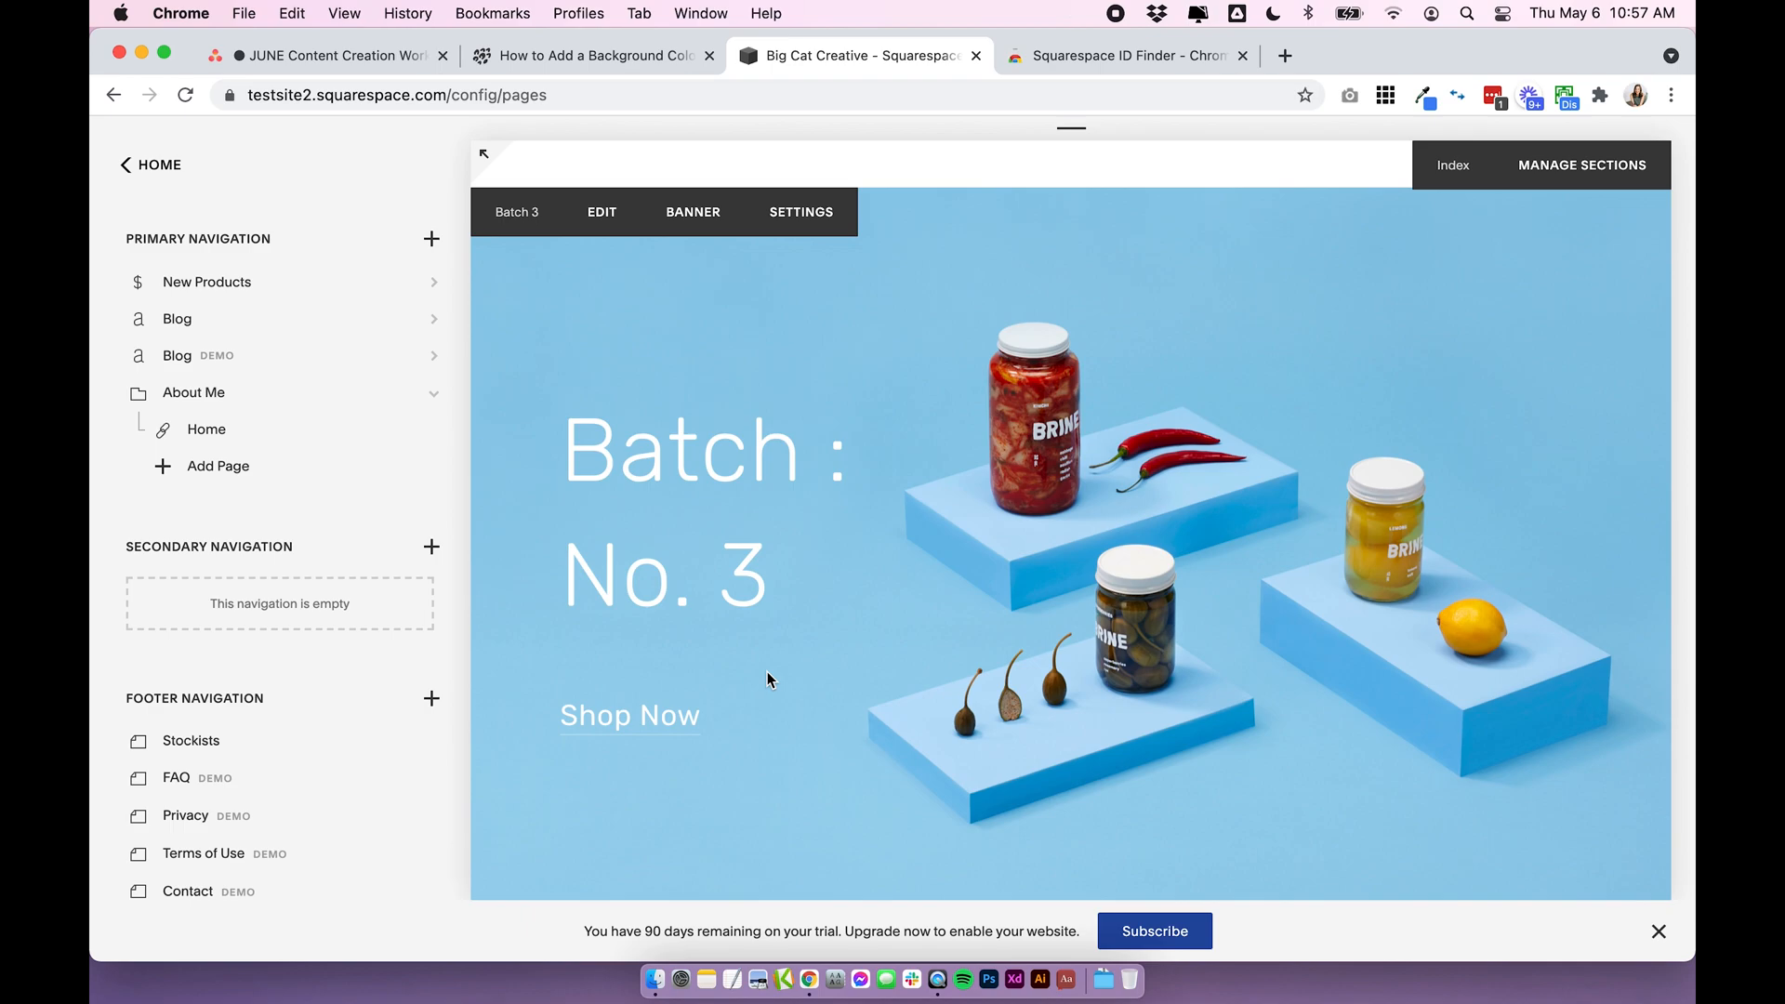
pyautogui.moveTo(709, 733)
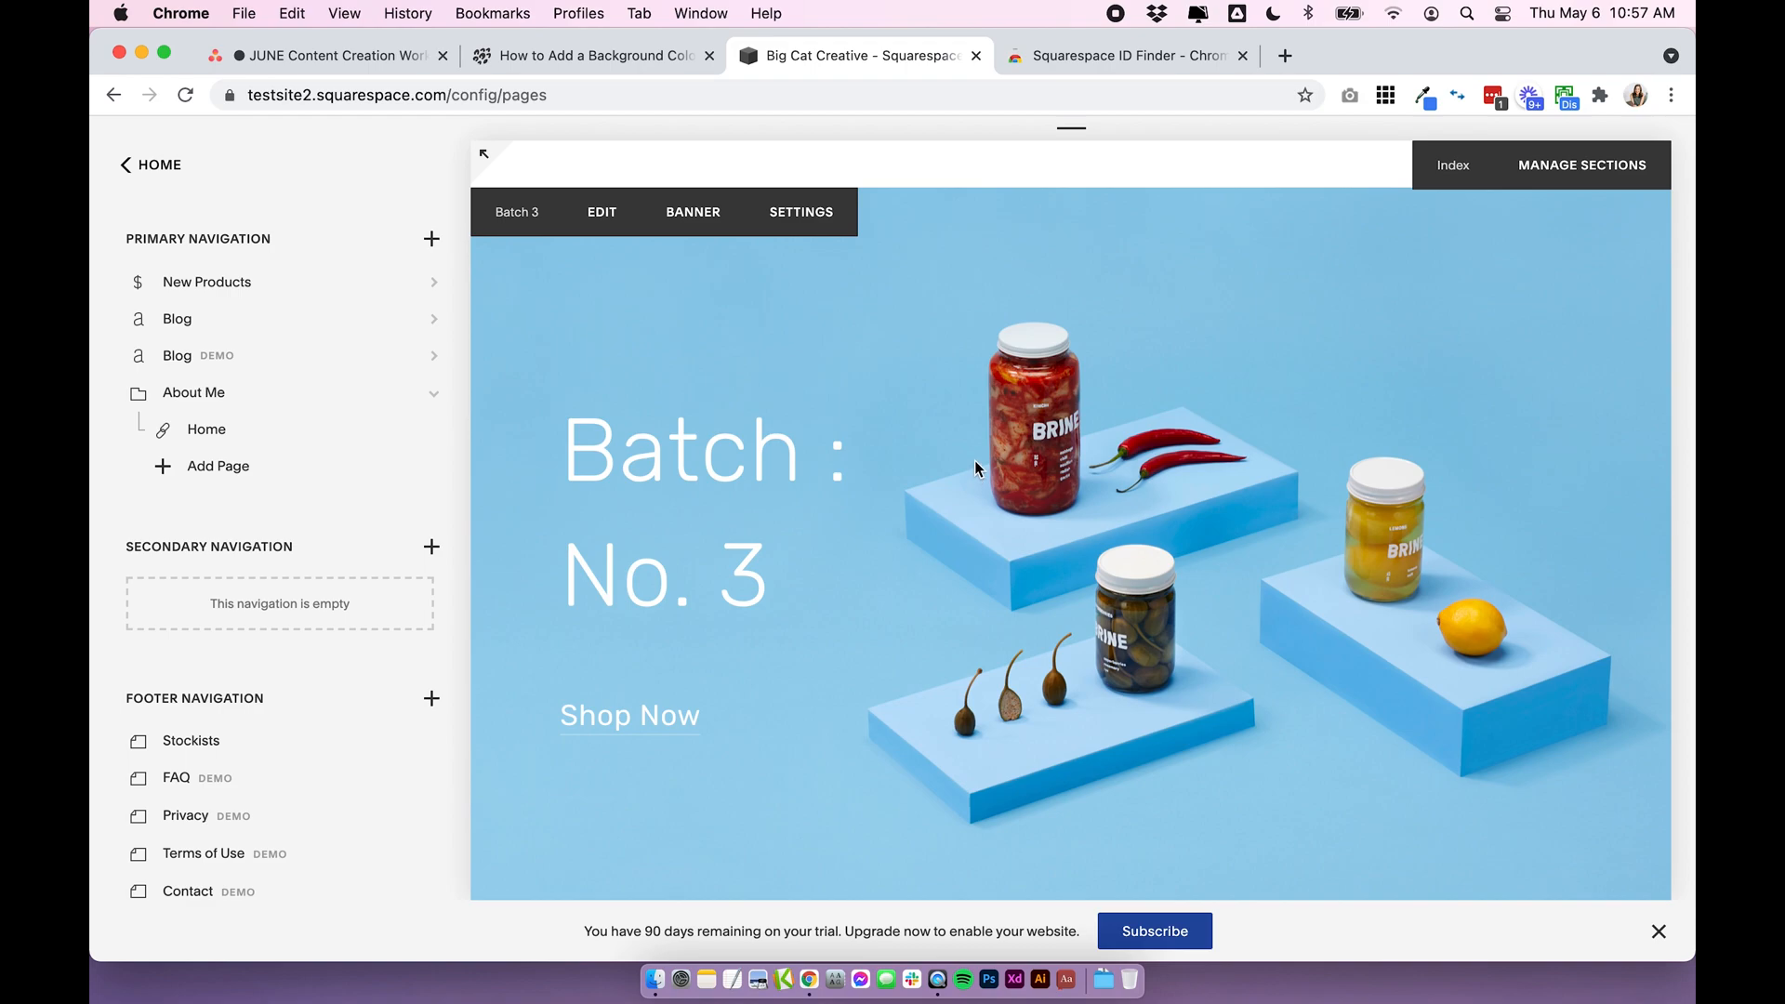
pyautogui.moveTo(976, 554)
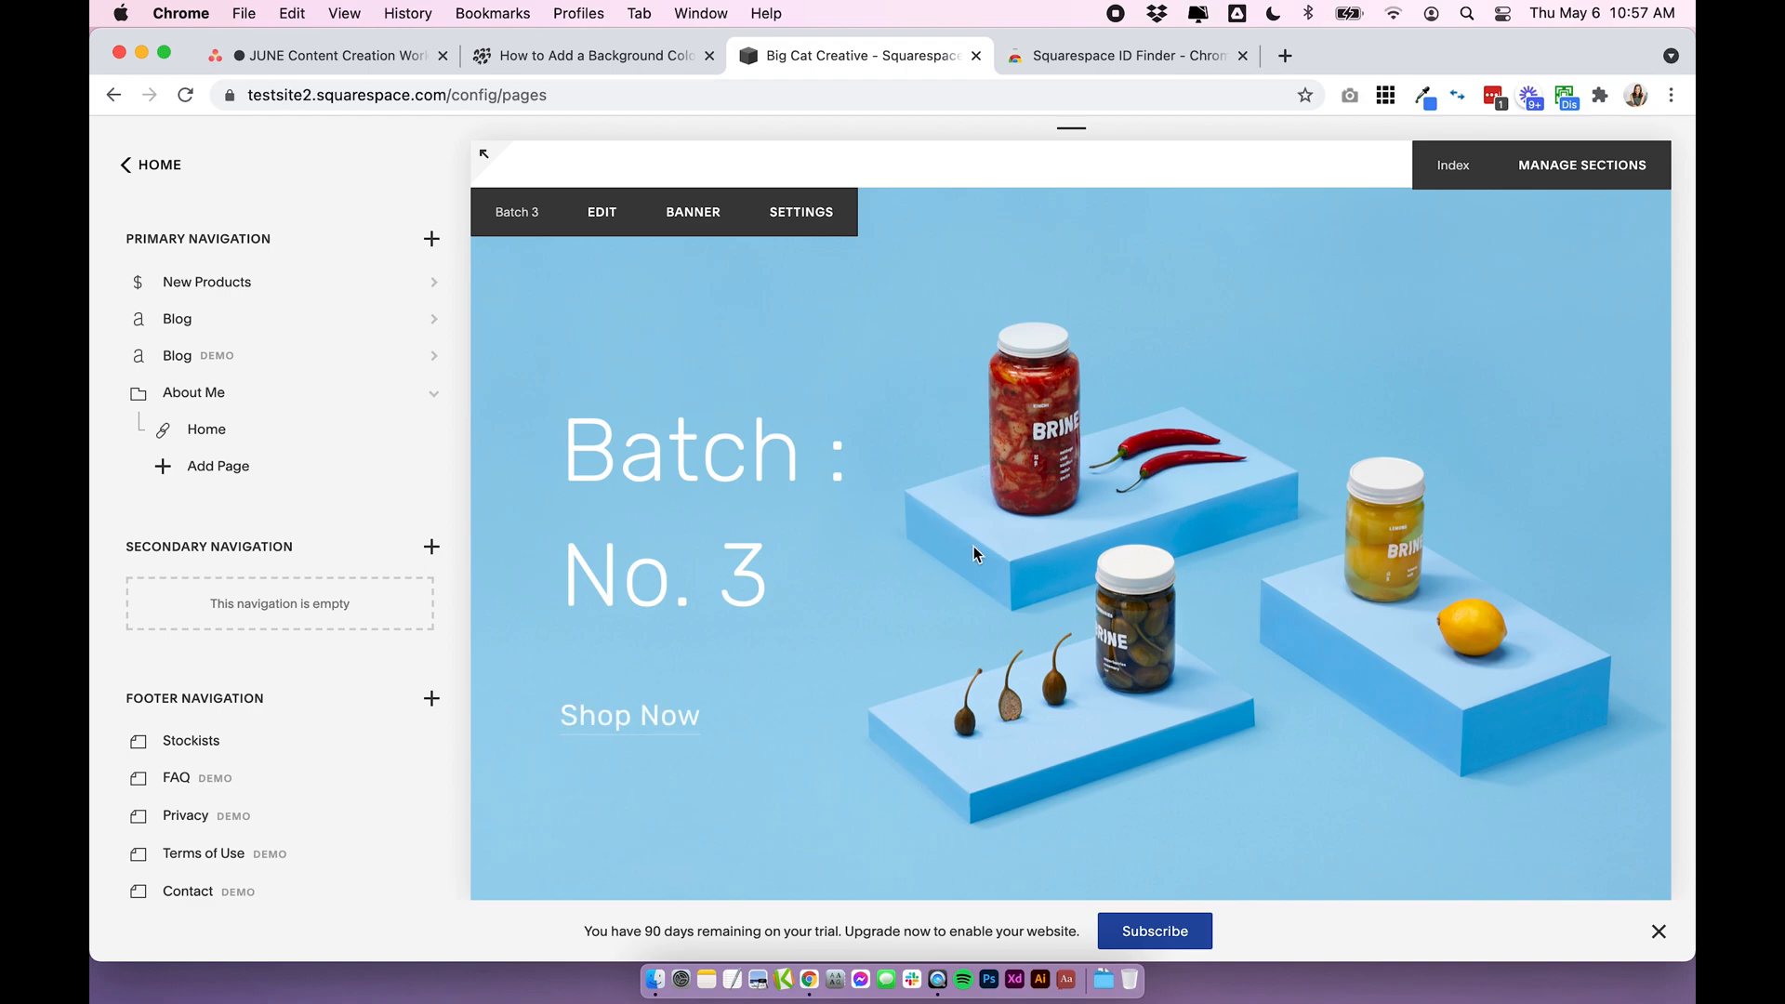
pyautogui.moveTo(515, 786)
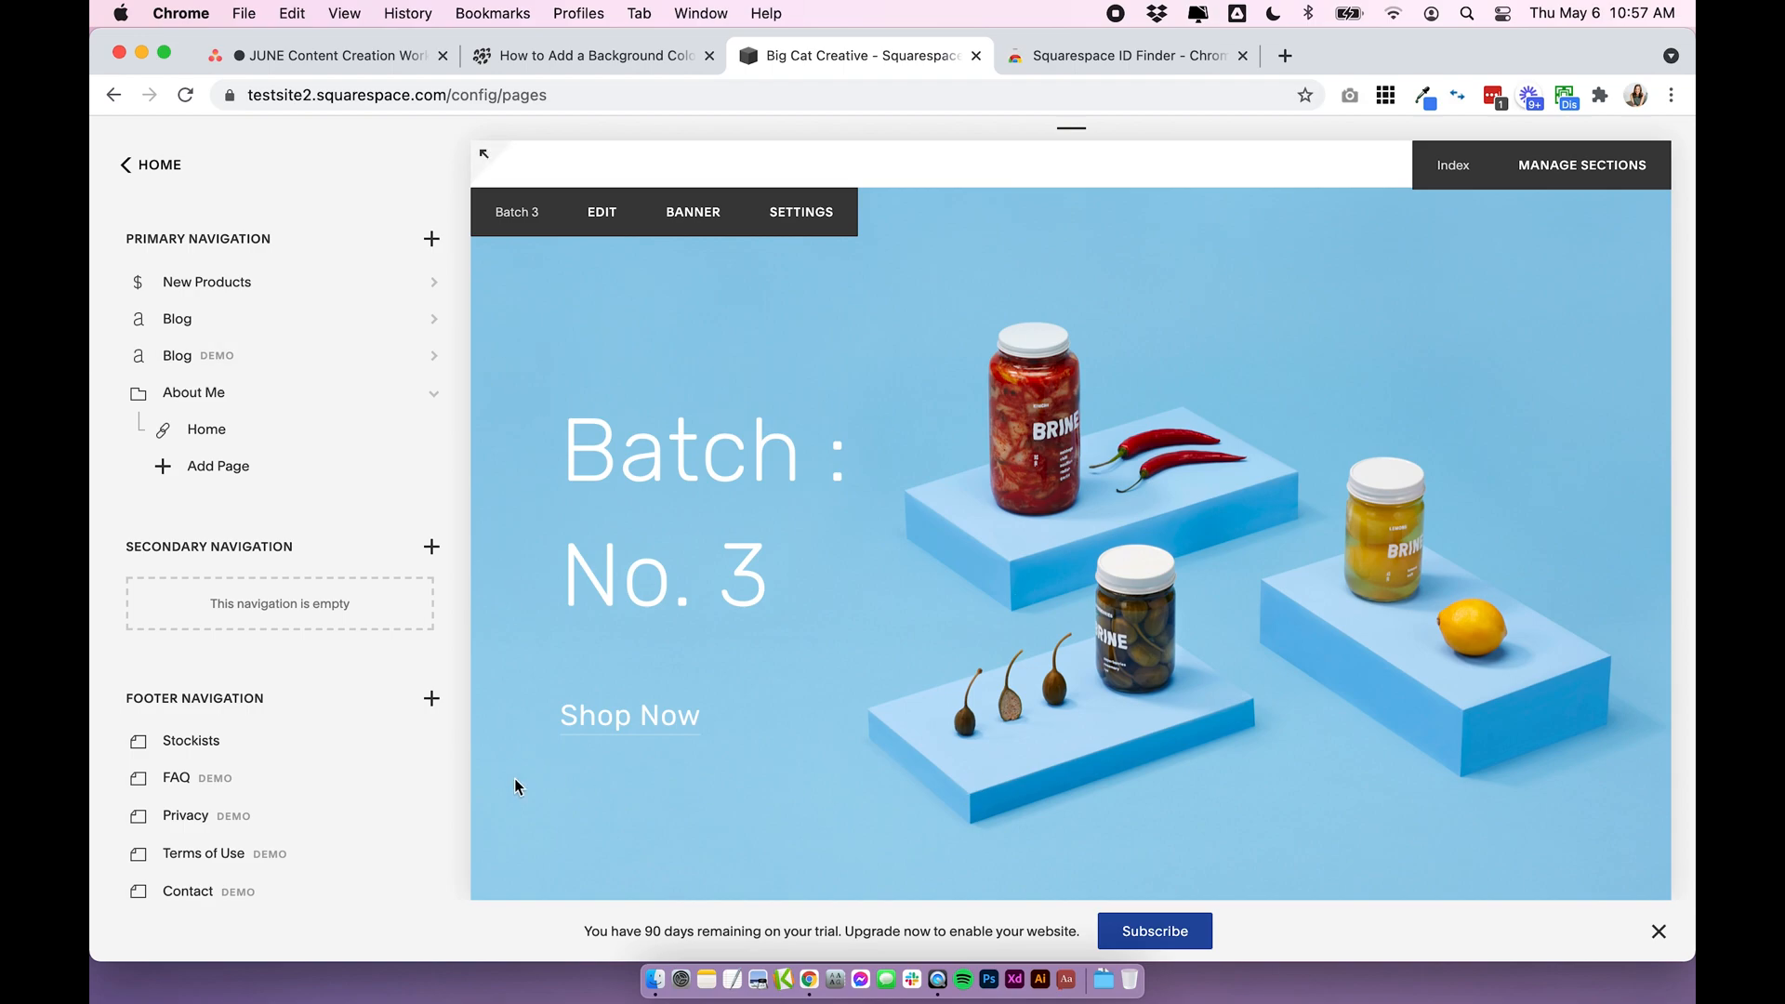
pyautogui.moveTo(810, 582)
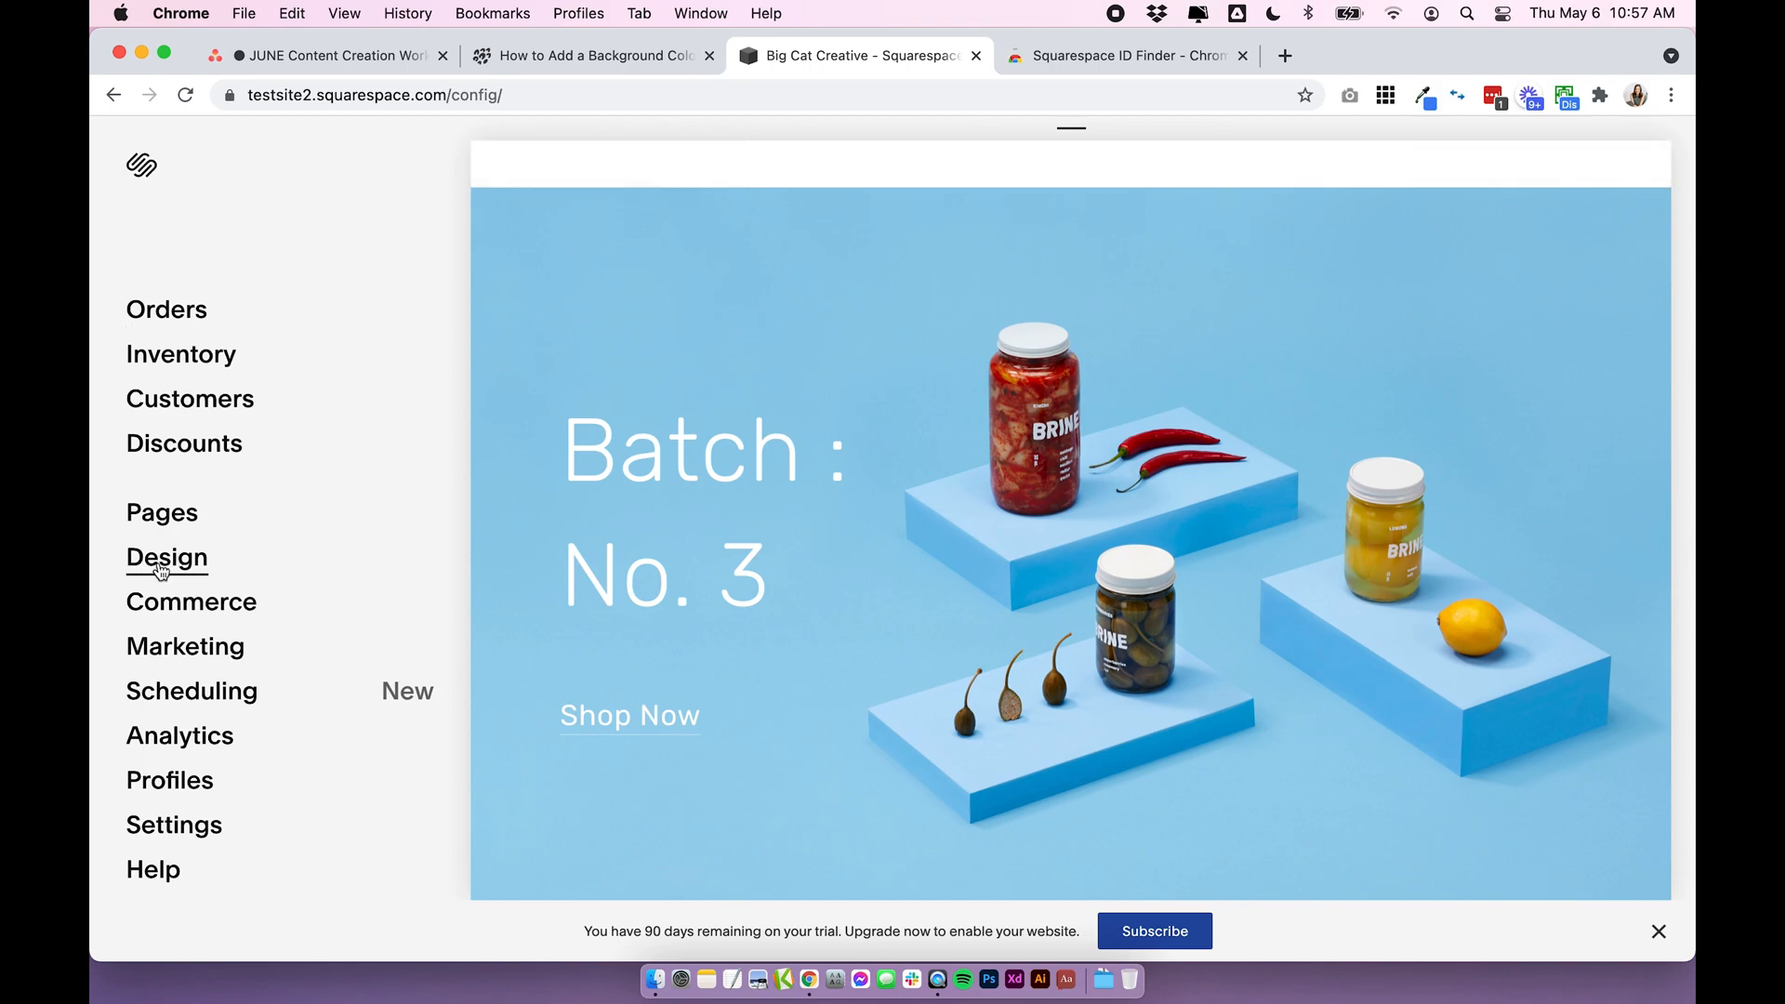
# Go to Design settings, reveal block IDs with ID Finder and copy the Batch : No. 3 block ID
pyautogui.click(166, 556)
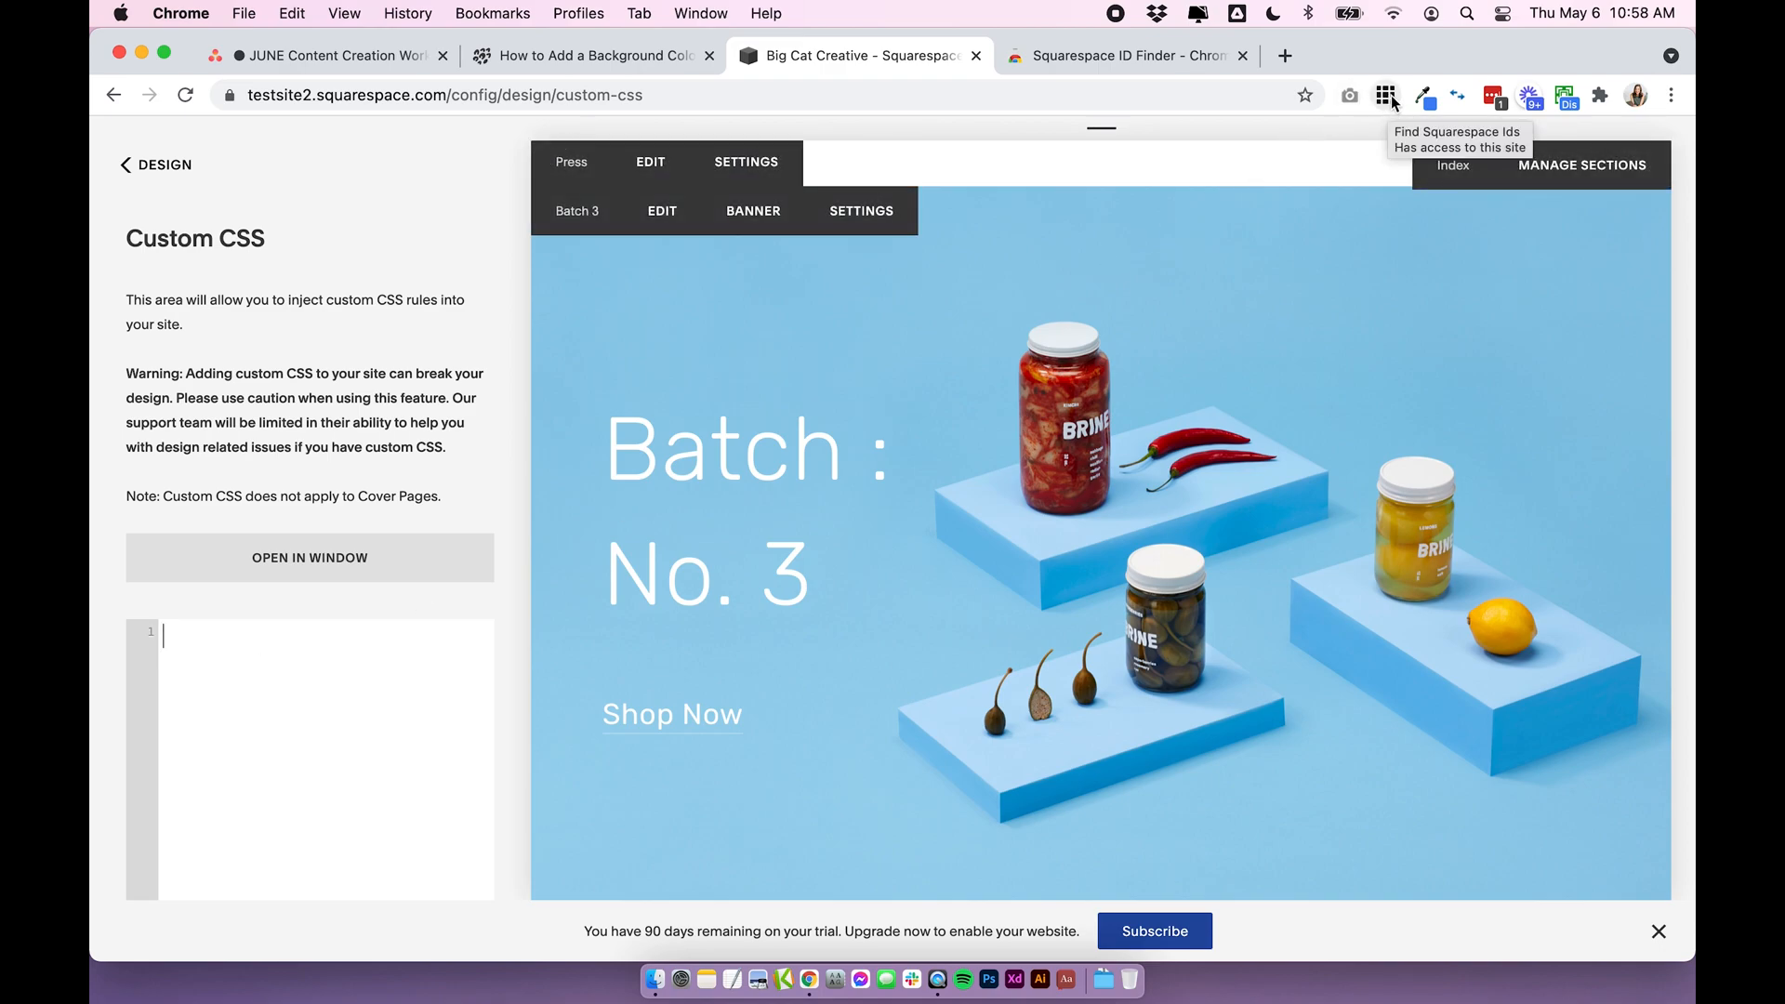
pyautogui.click(1387, 95)
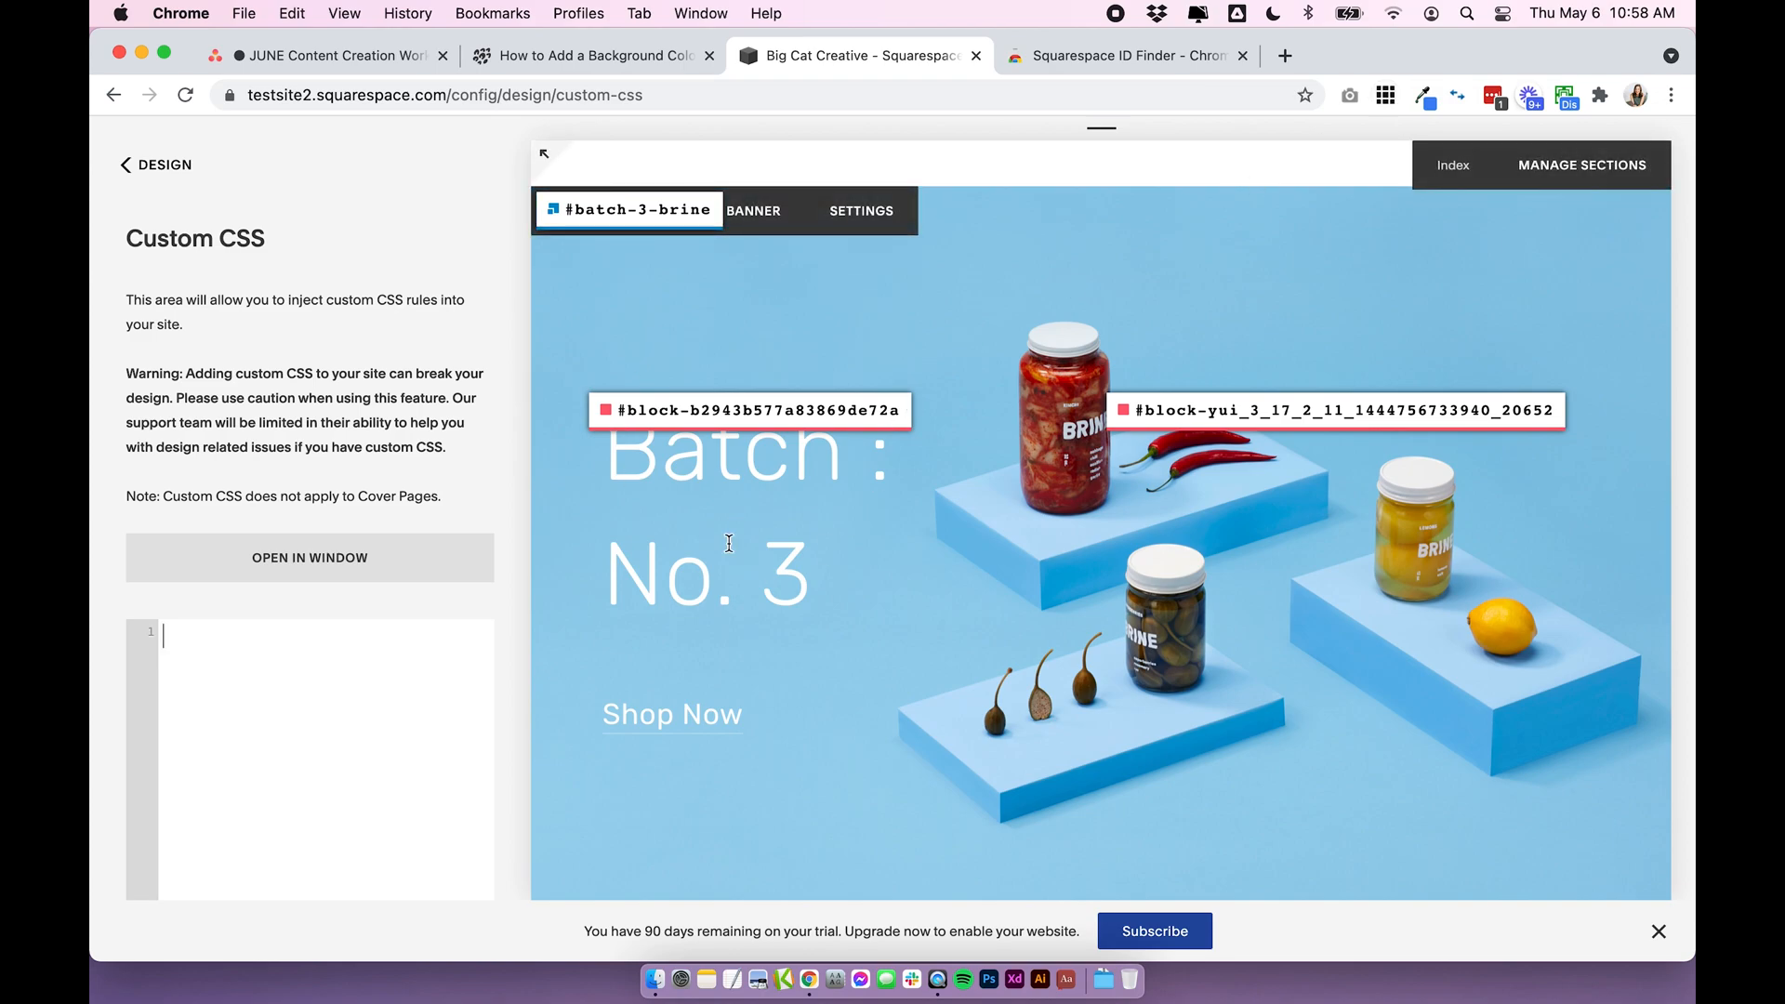
pyautogui.scroll(-3)
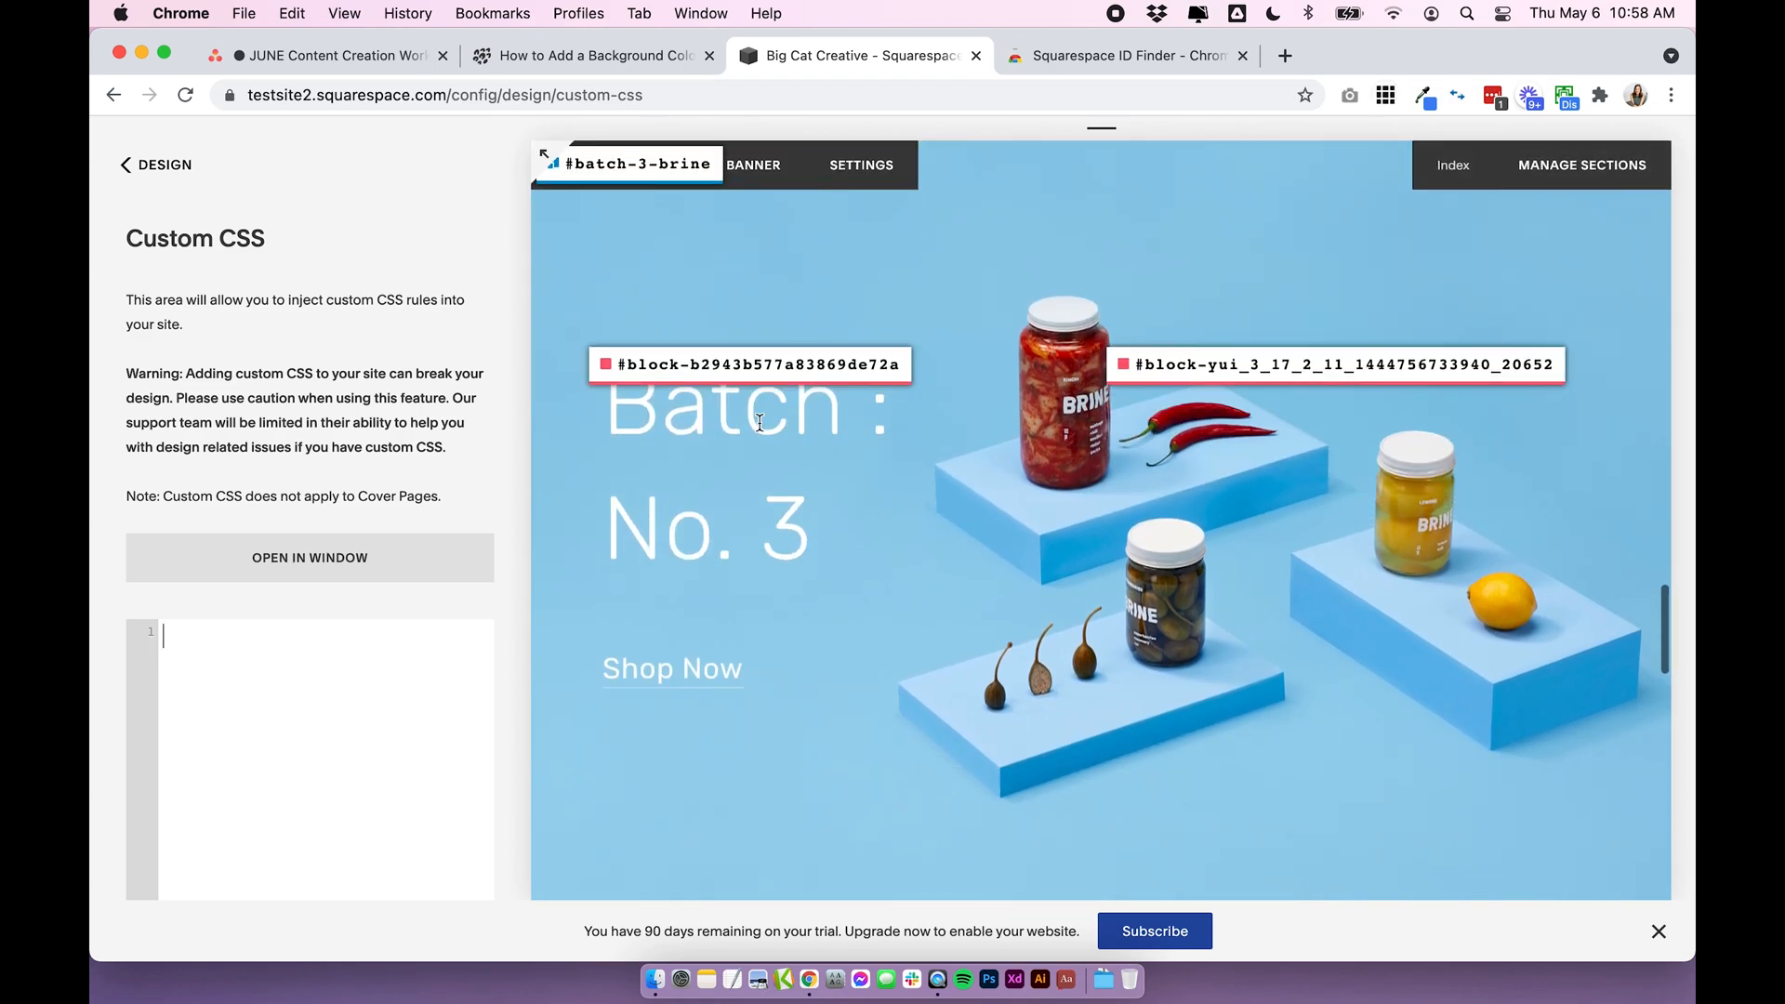
pyautogui.scroll(-3)
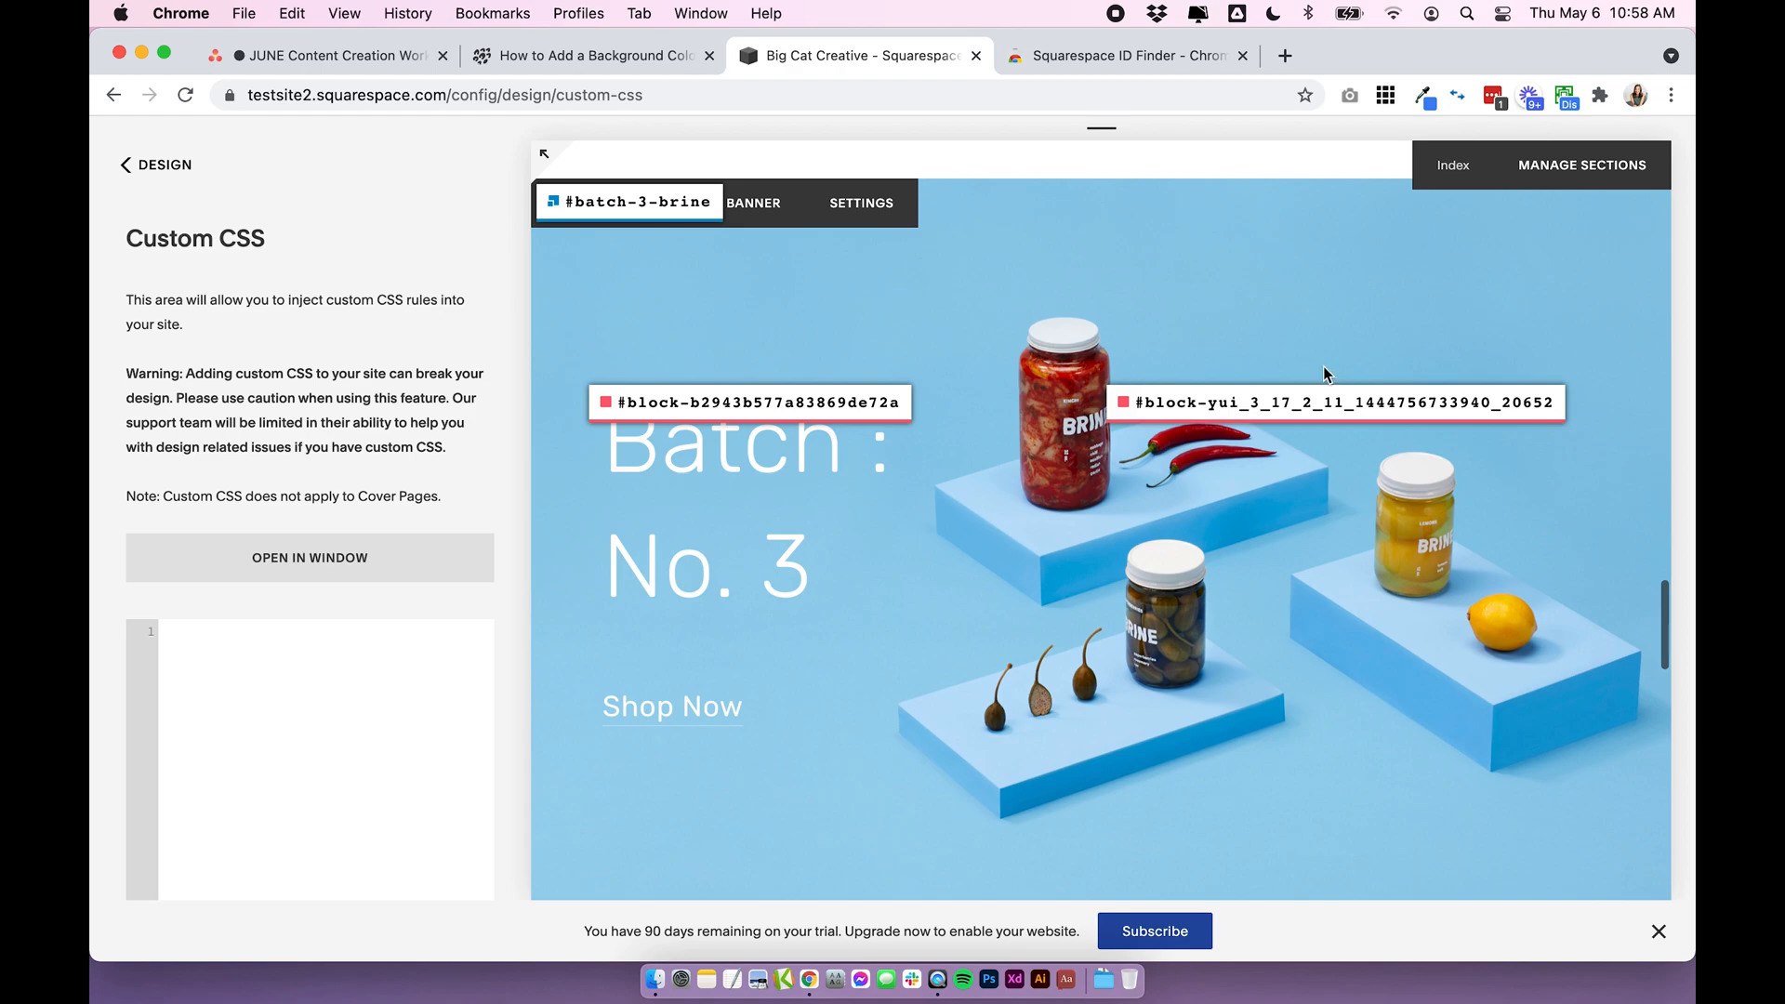
pyautogui.moveTo(860, 429)
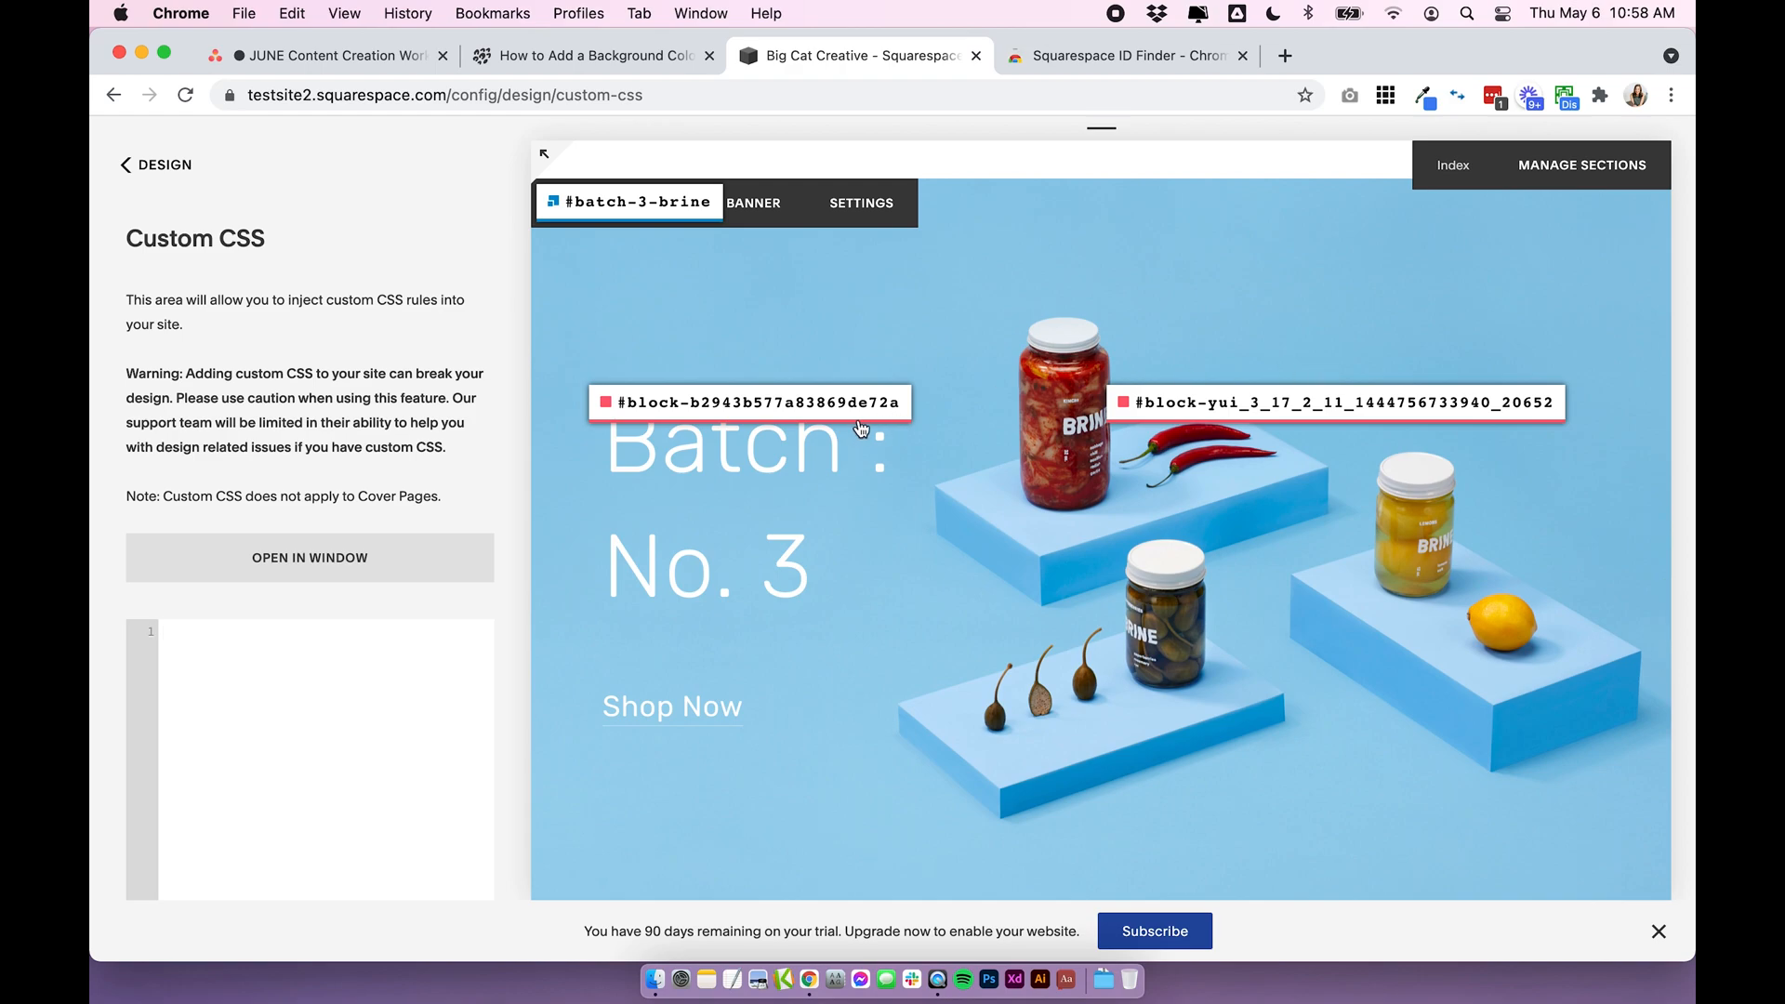
pyautogui.scroll(-3)
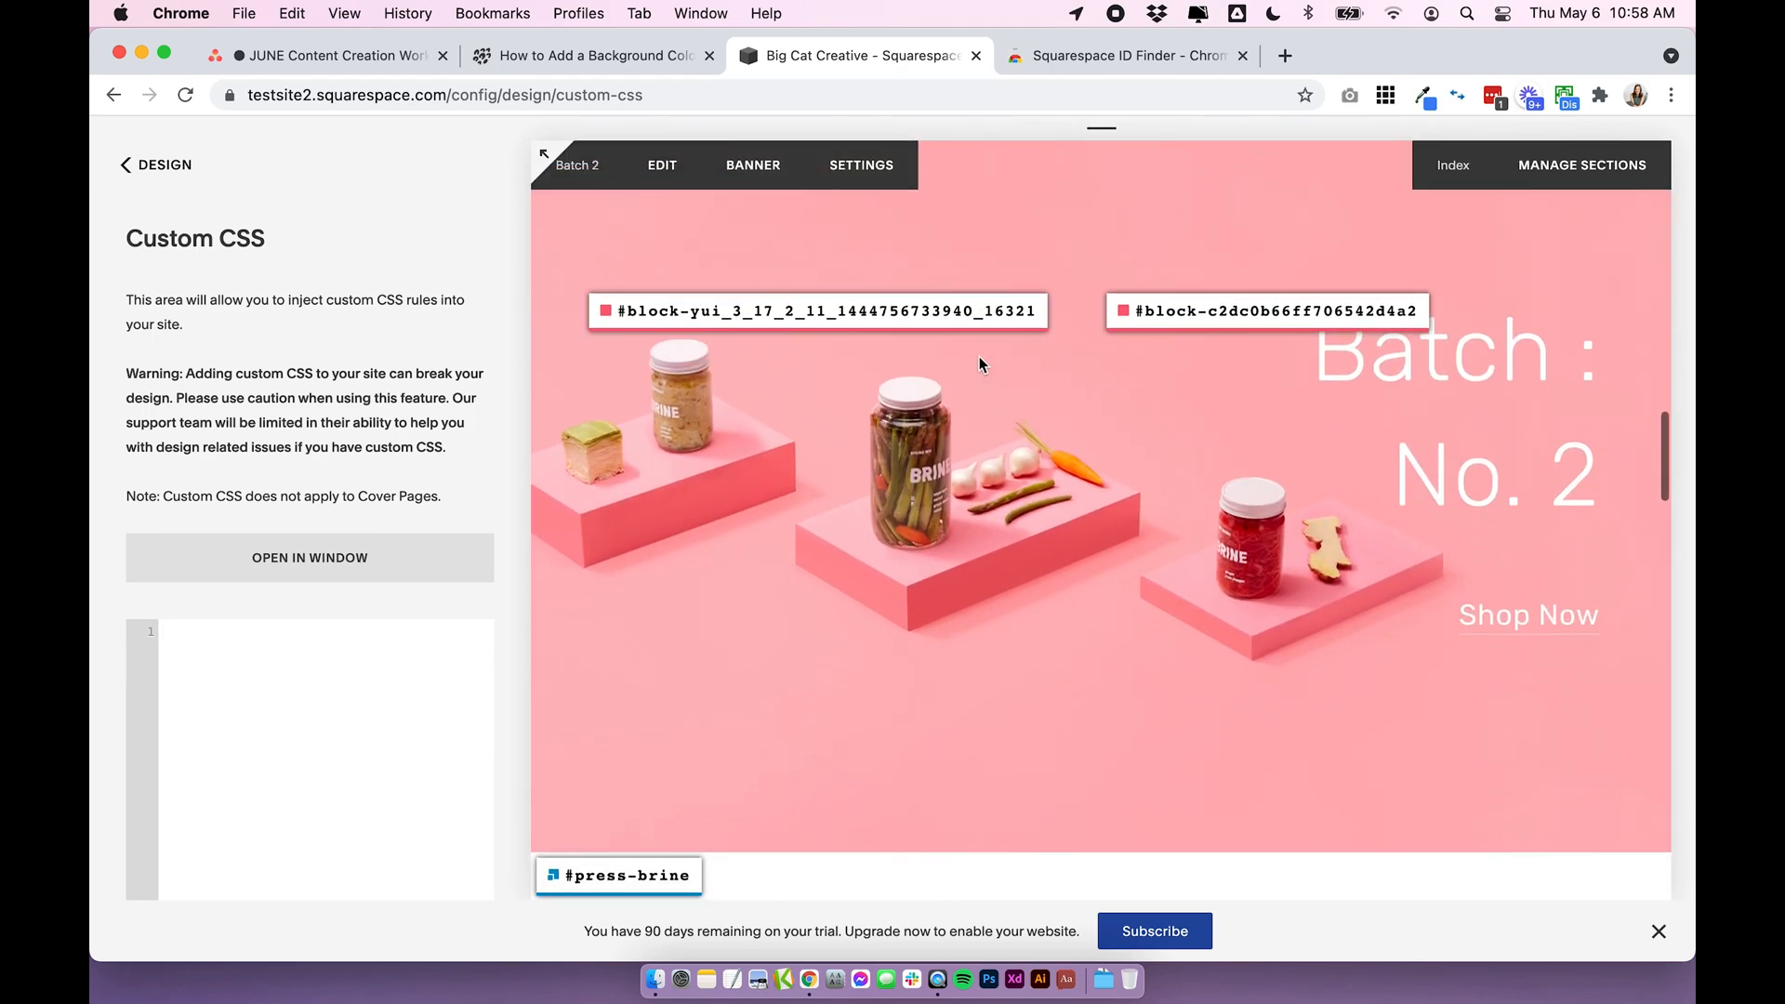
pyautogui.scroll(-3)
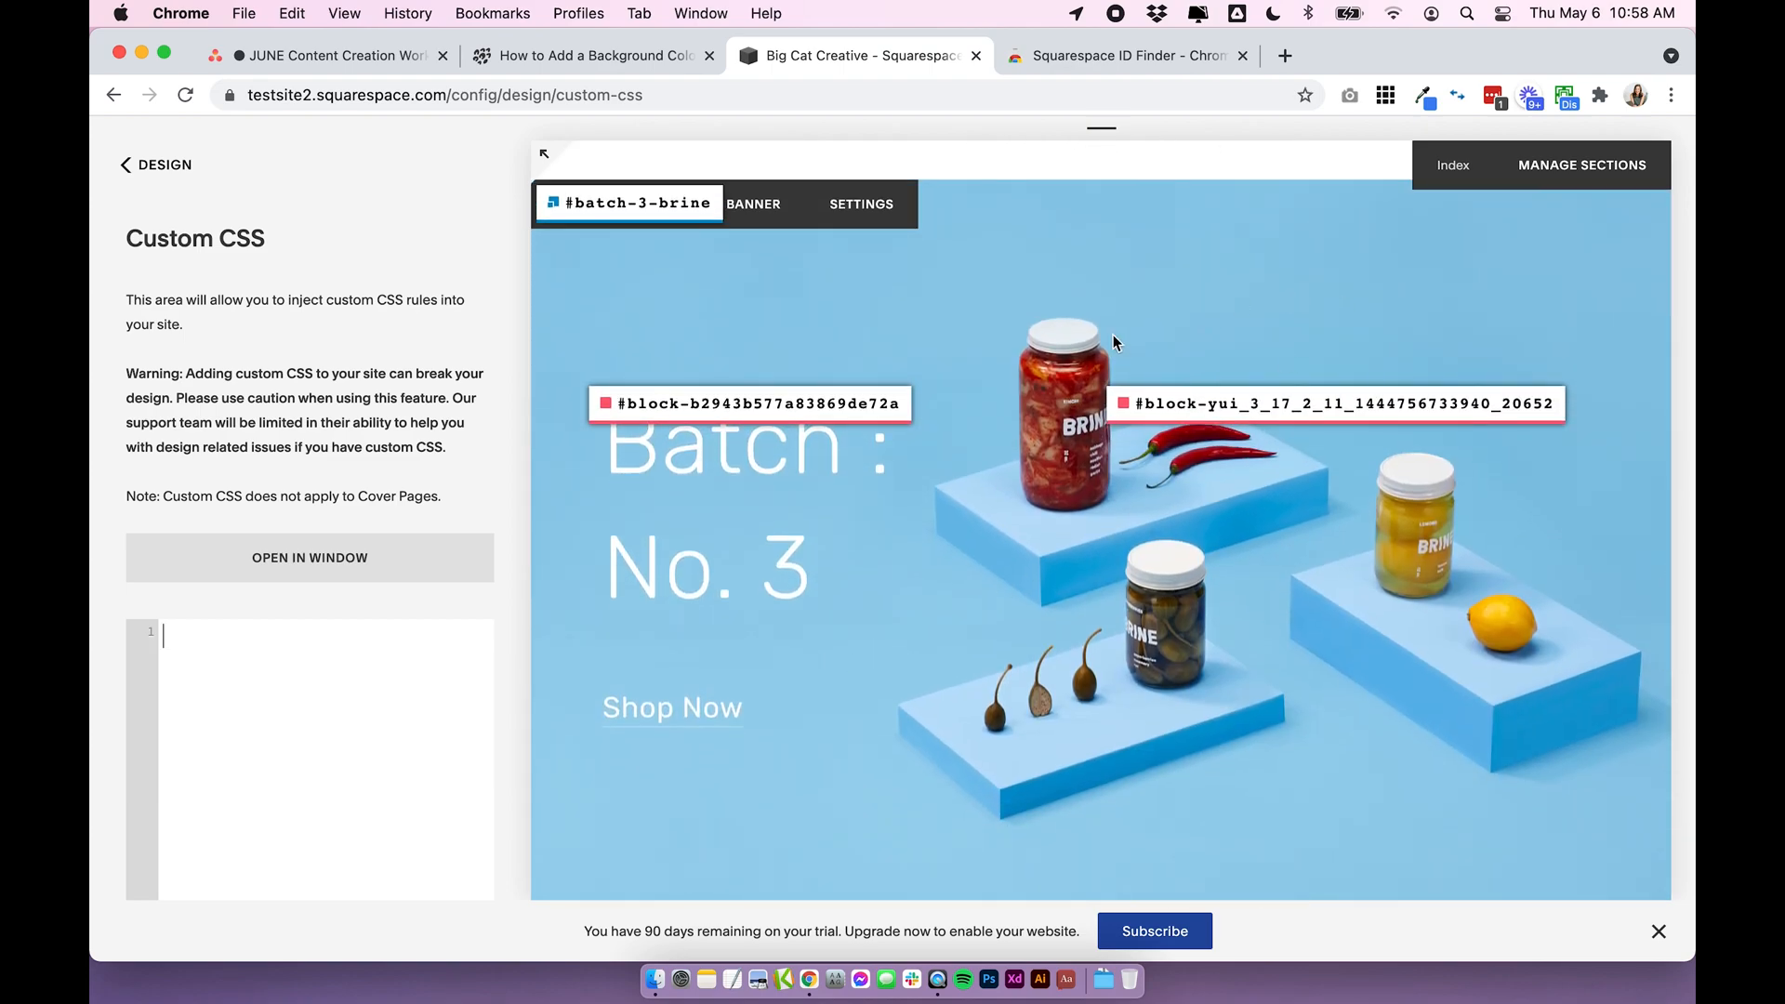
pyautogui.moveTo(966, 444)
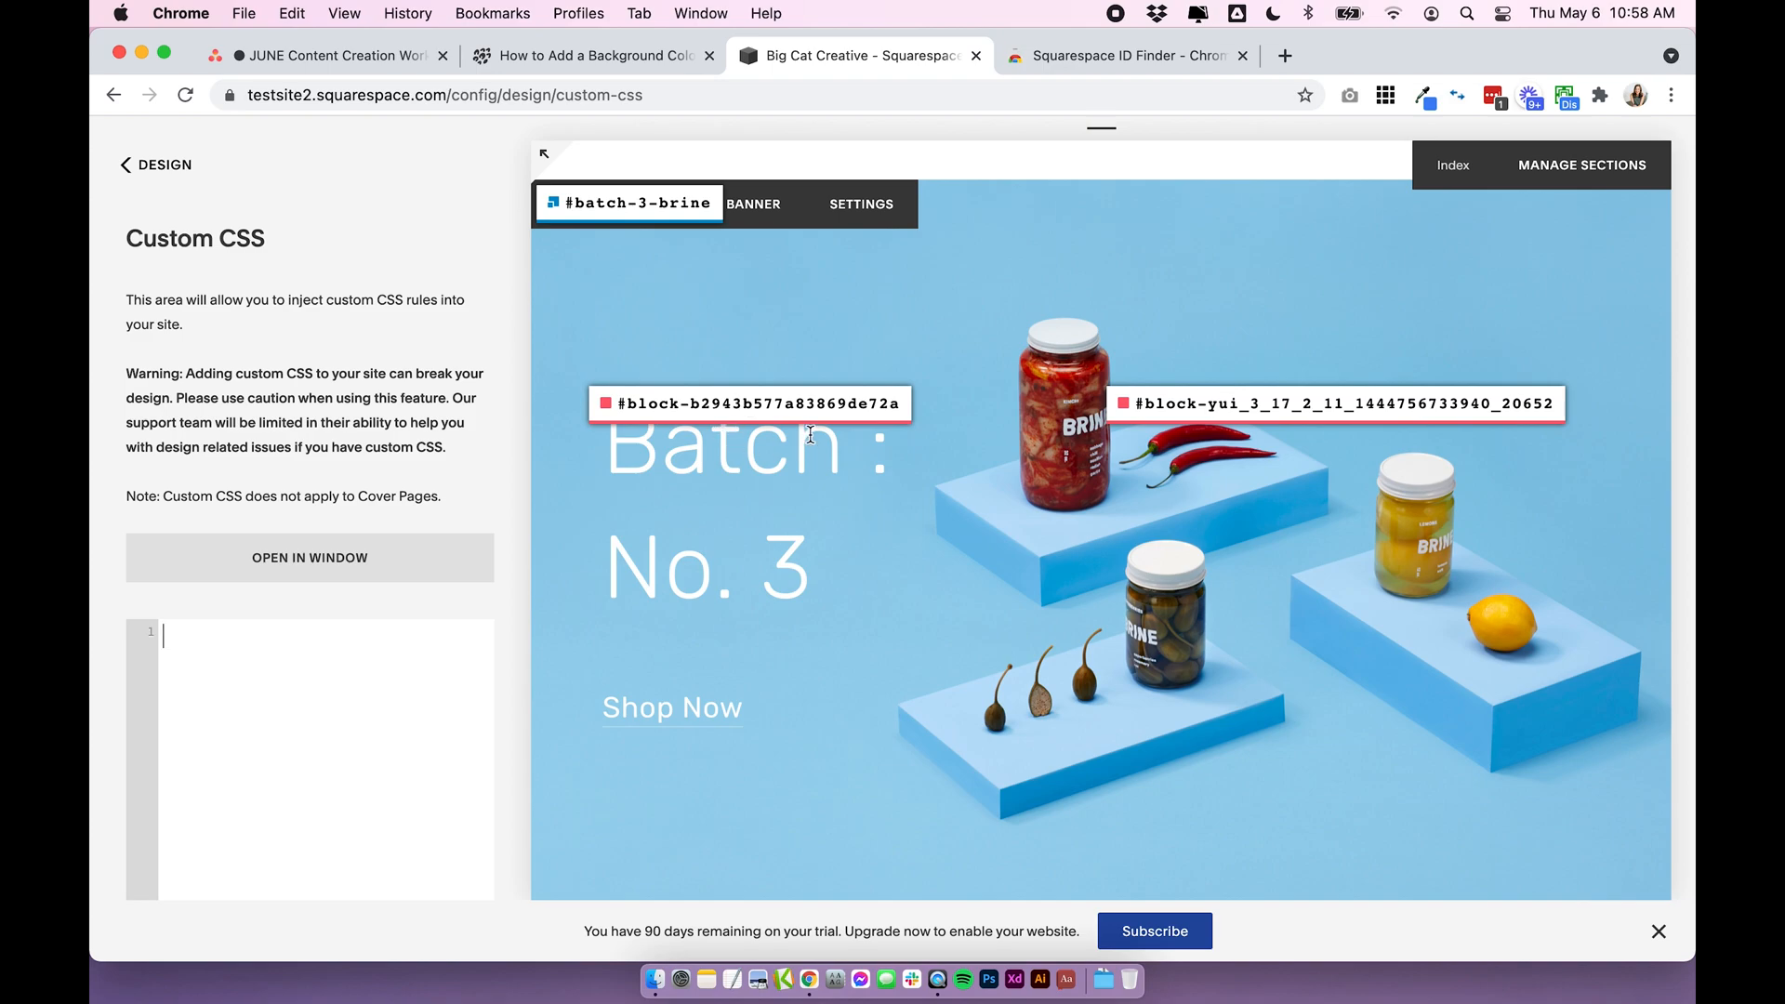
pyautogui.moveTo(808, 435)
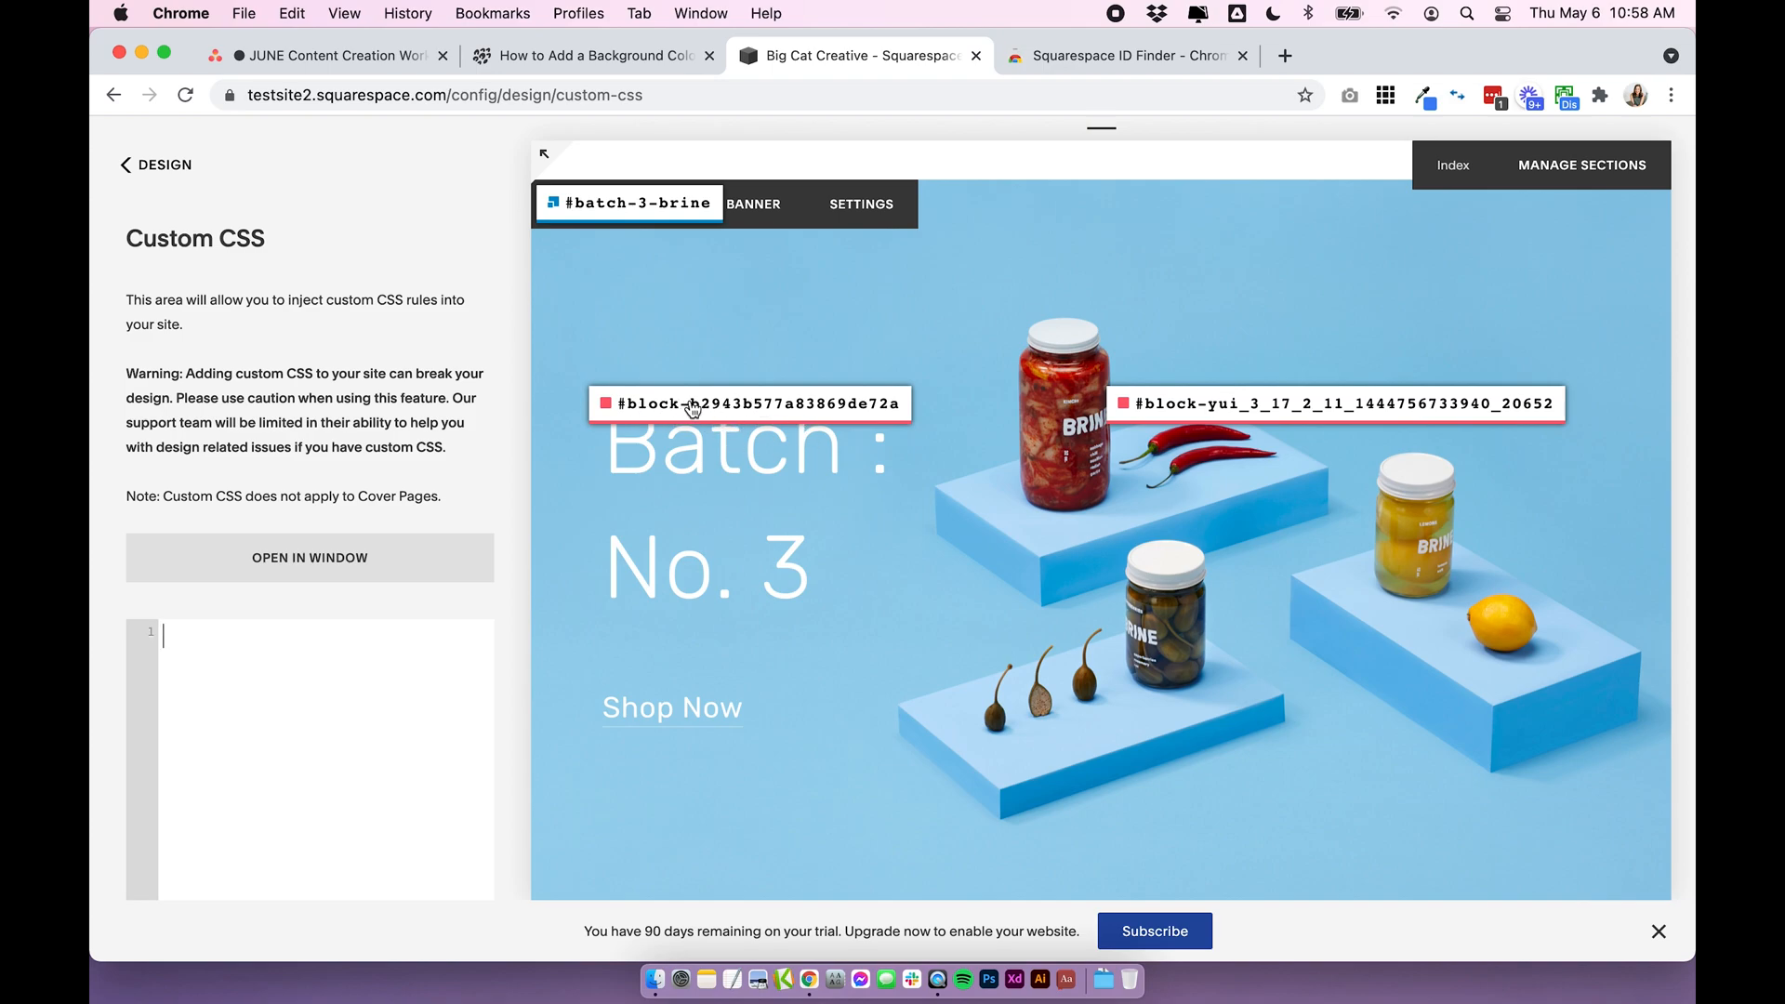
pyautogui.click(745, 404)
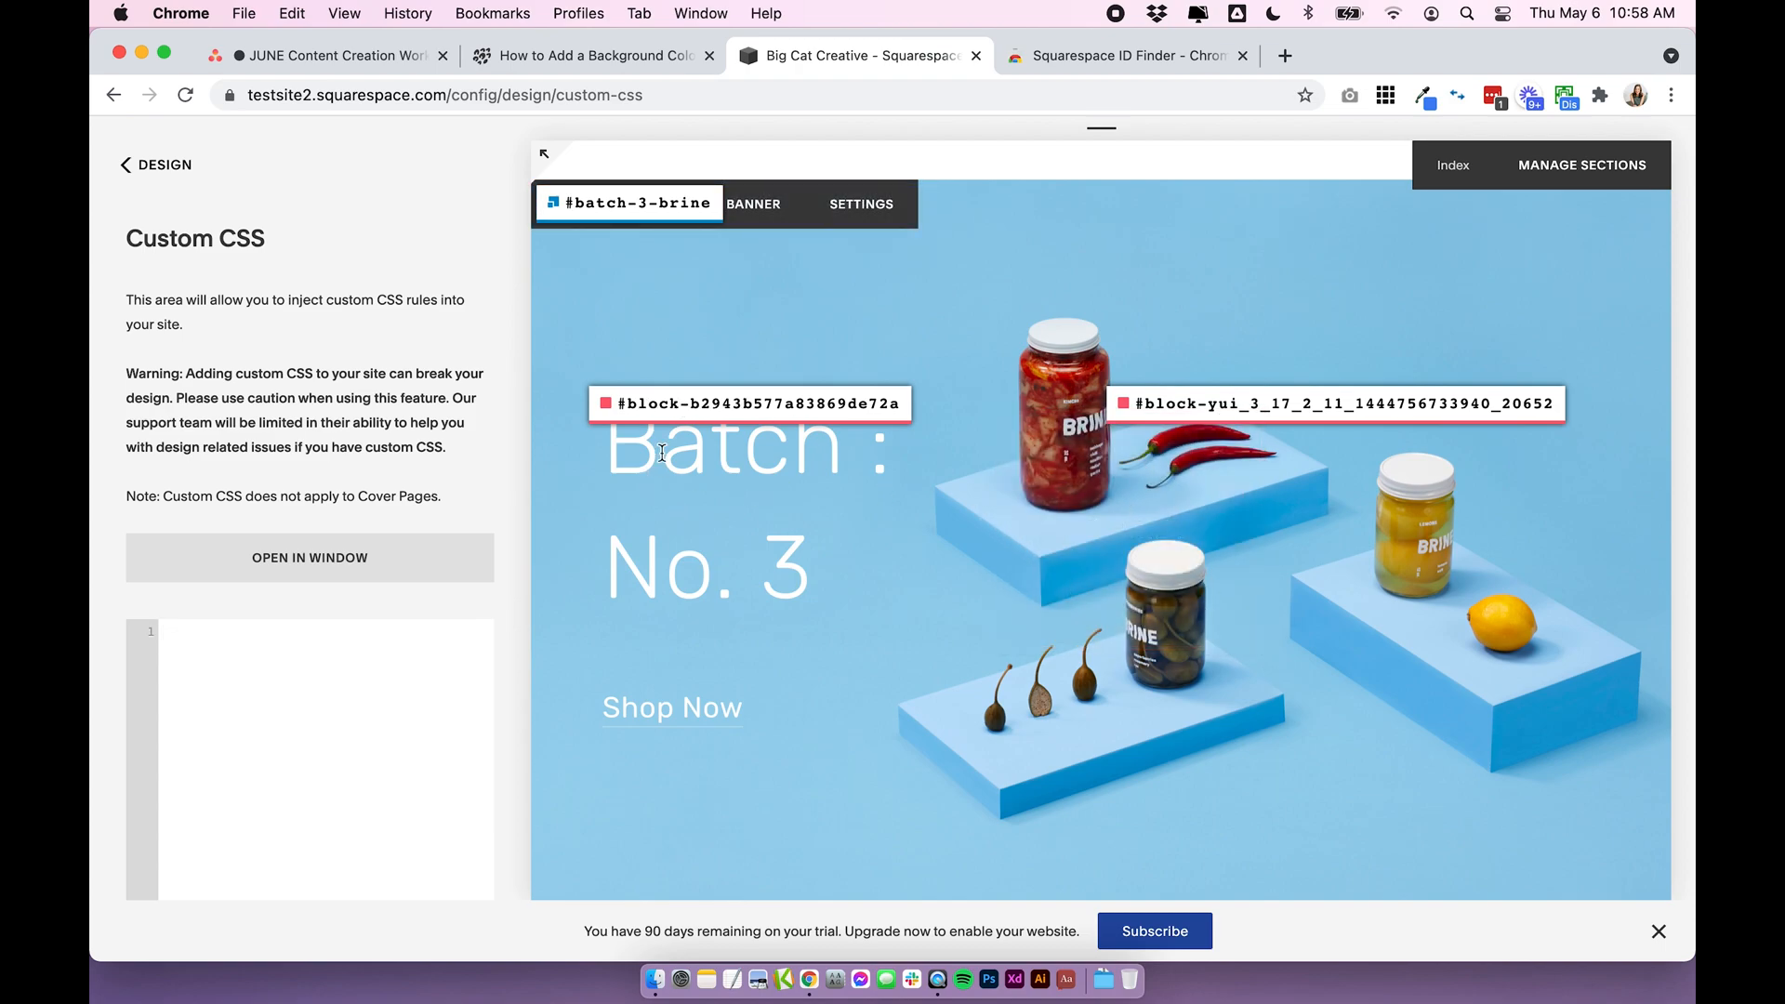
pyautogui.moveTo(671, 662)
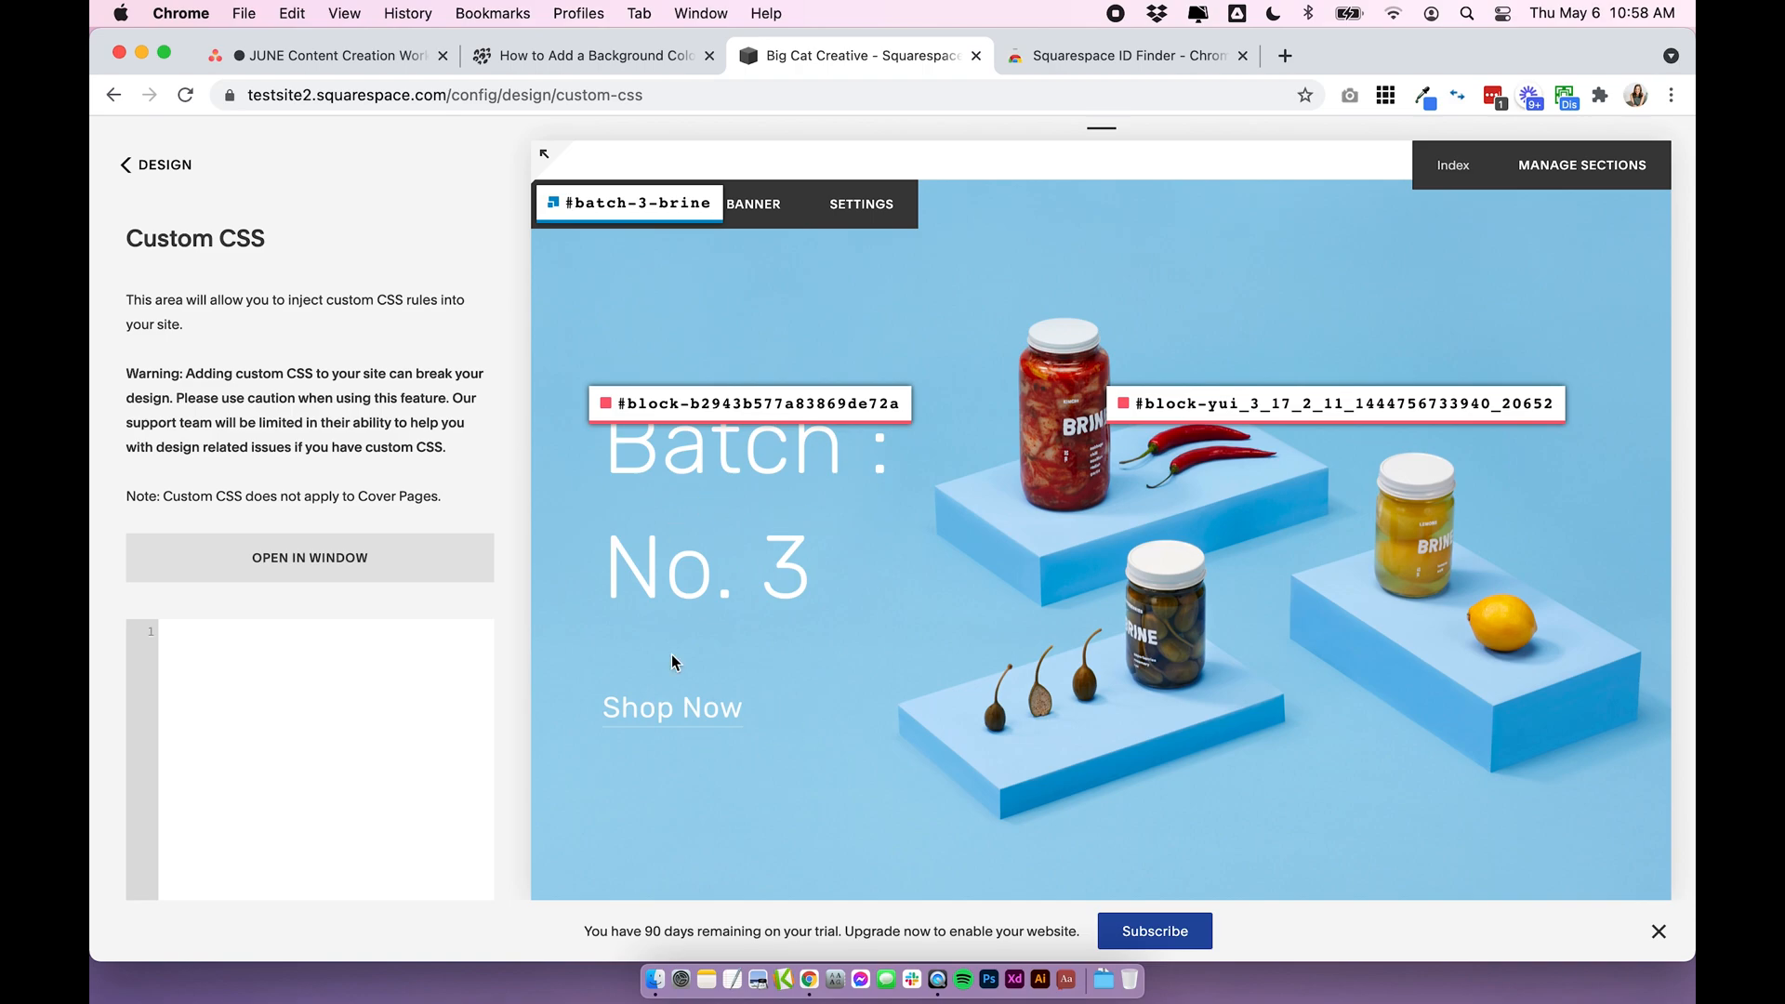
pyautogui.moveTo(712, 445)
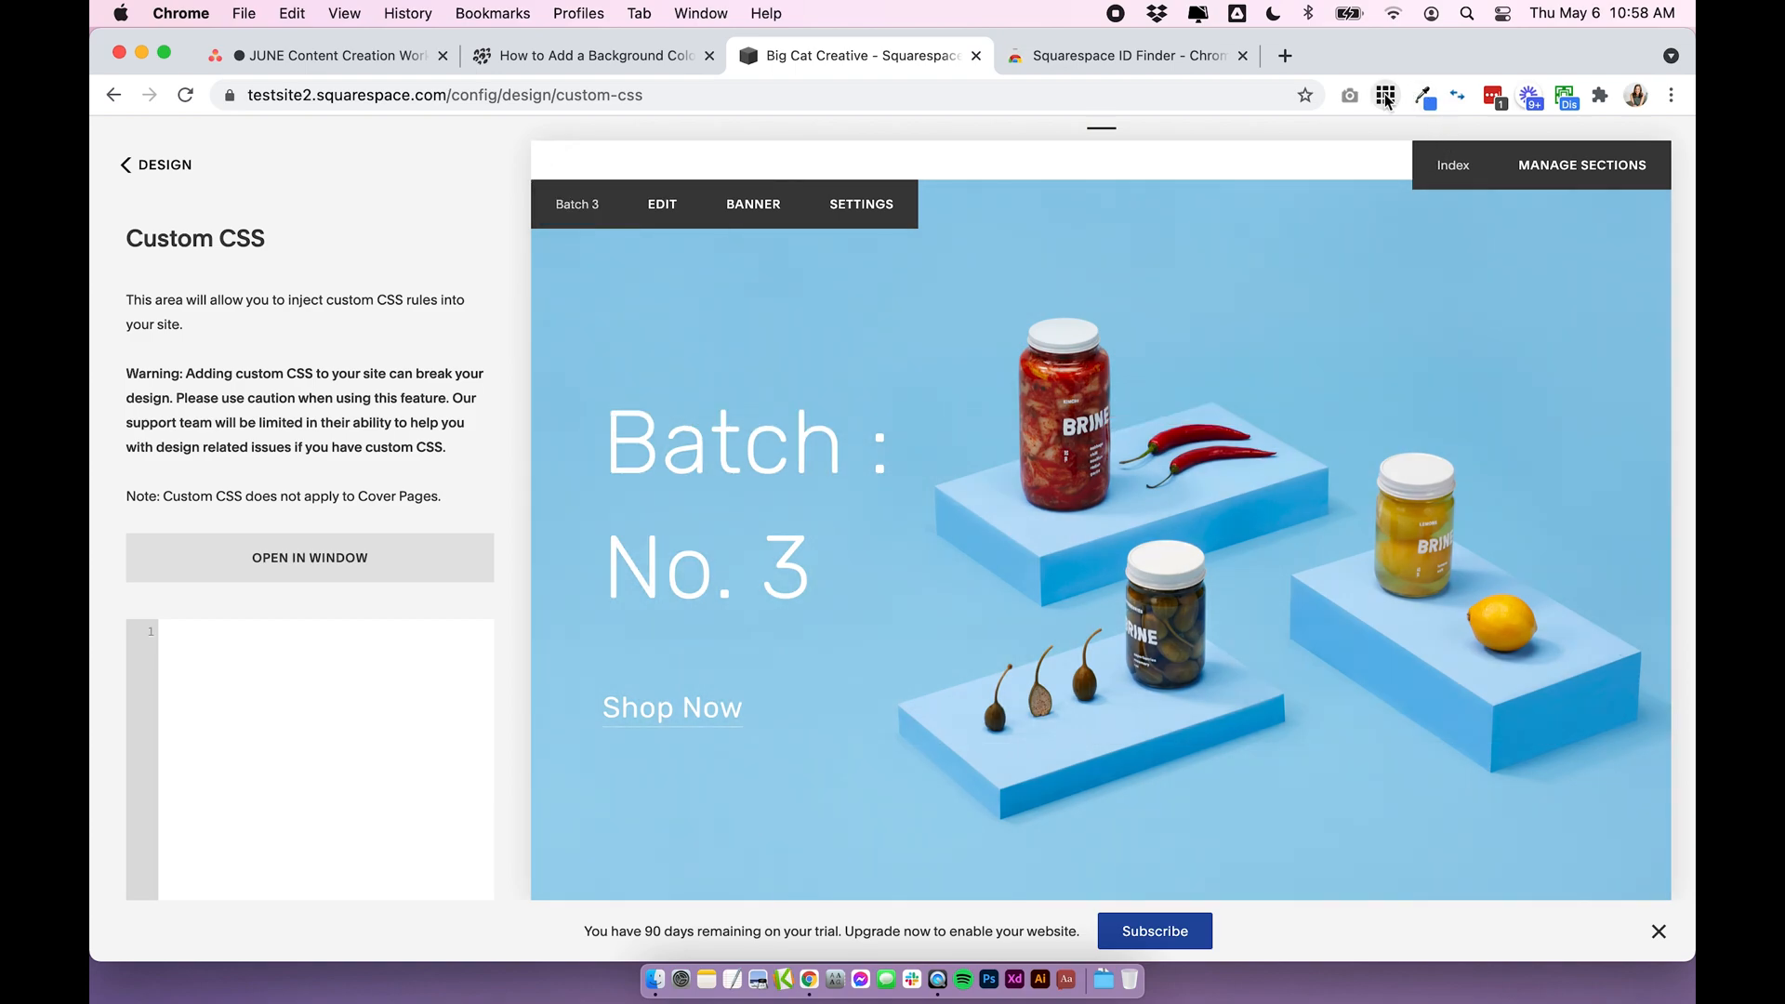
pyautogui.moveTo(321, 701)
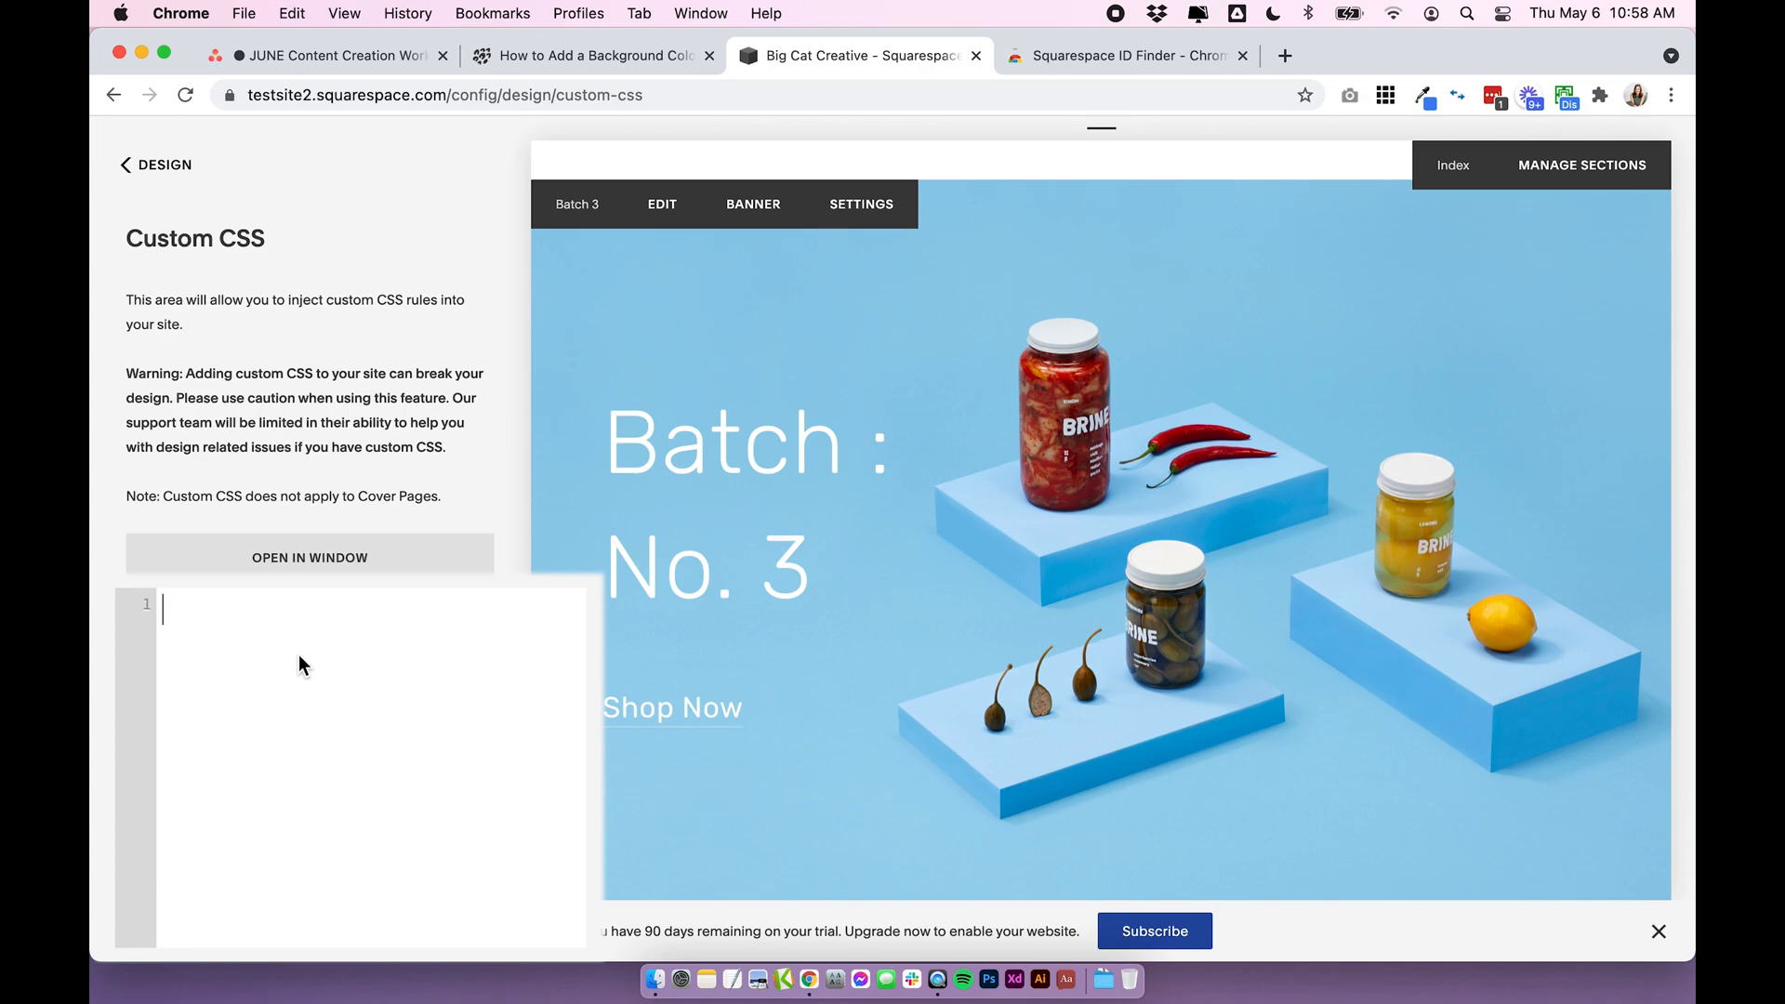
# Enter the rule #block-b2943b577a83869de72a with empty curly braces in Custom CSS
pyautogui.write('#block-b2943b577a83869de72a')
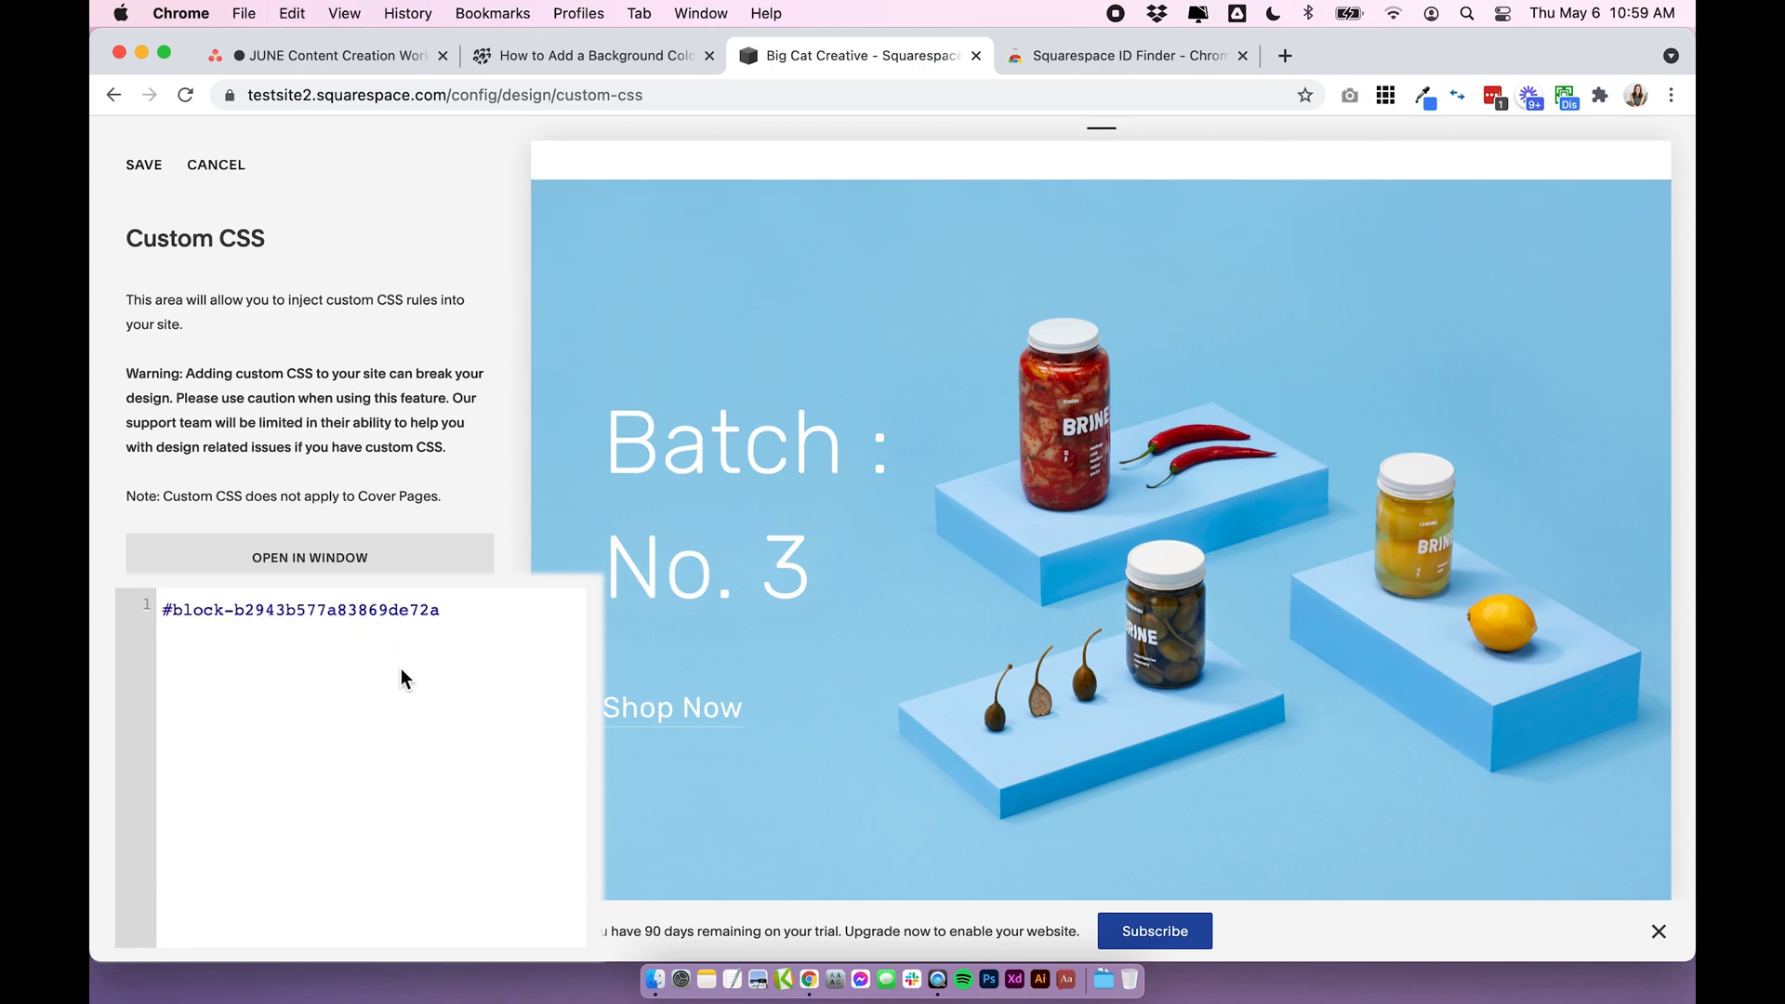
pyautogui.click(450, 610)
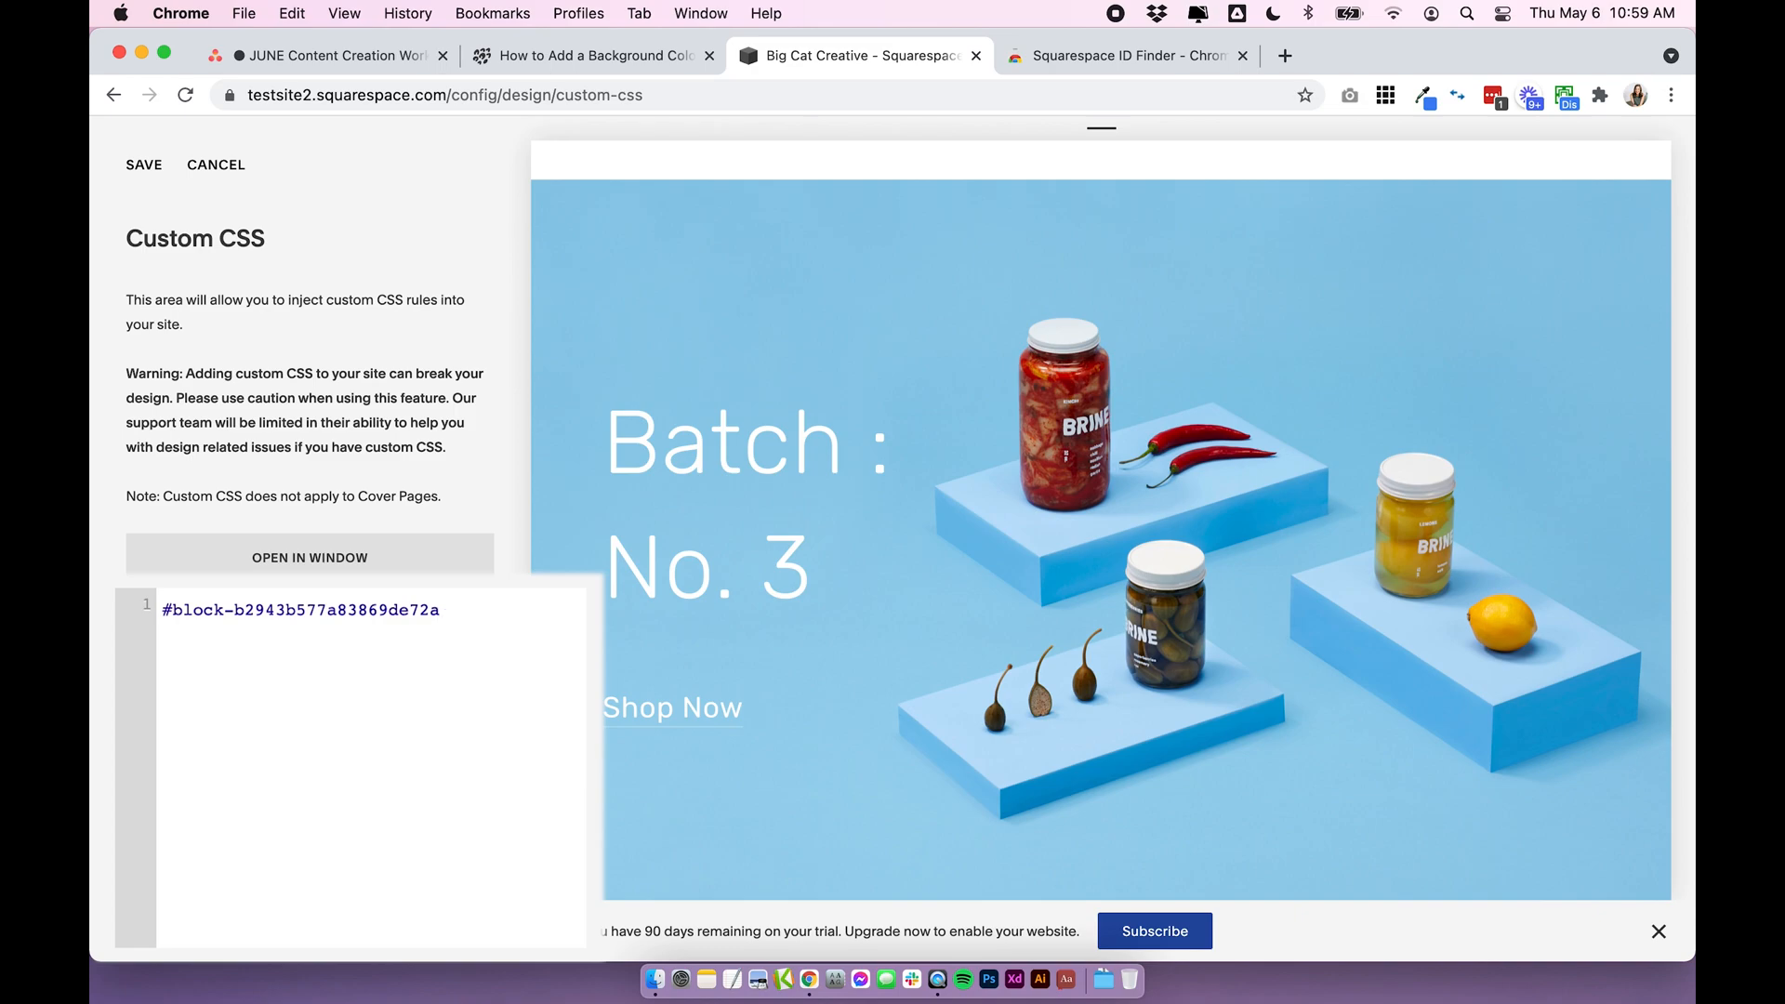
pyautogui.click(456, 610)
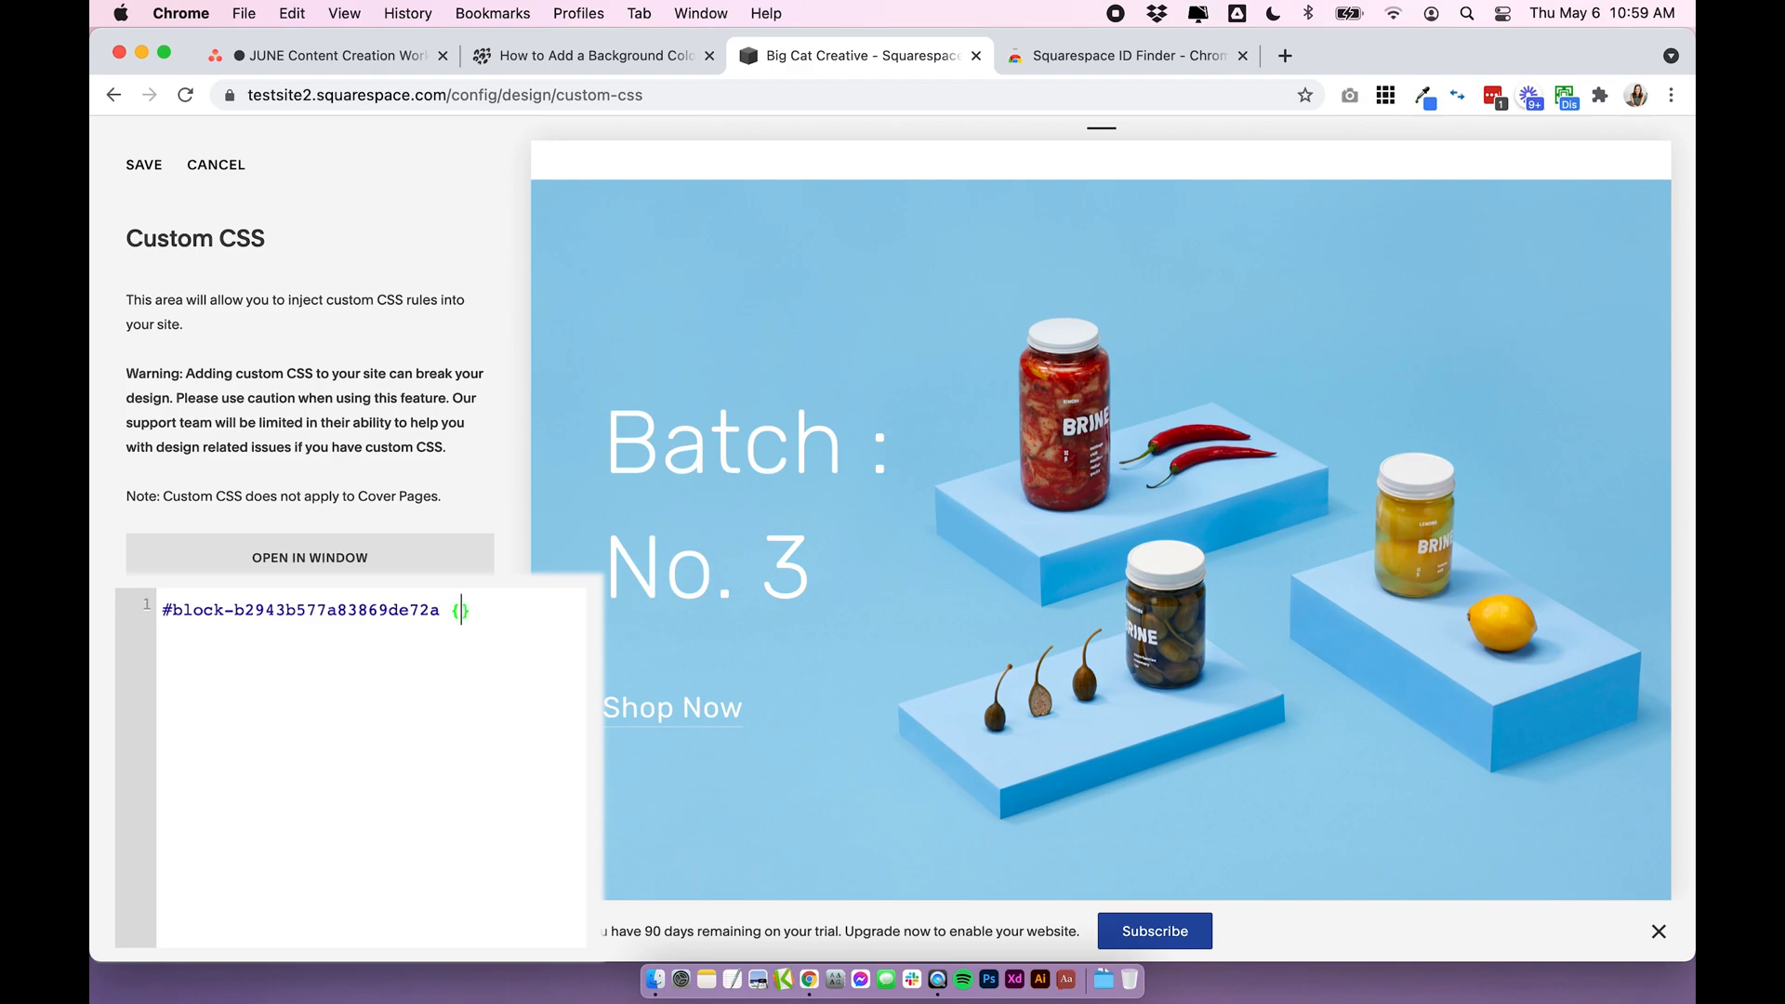
pyautogui.write('{}')
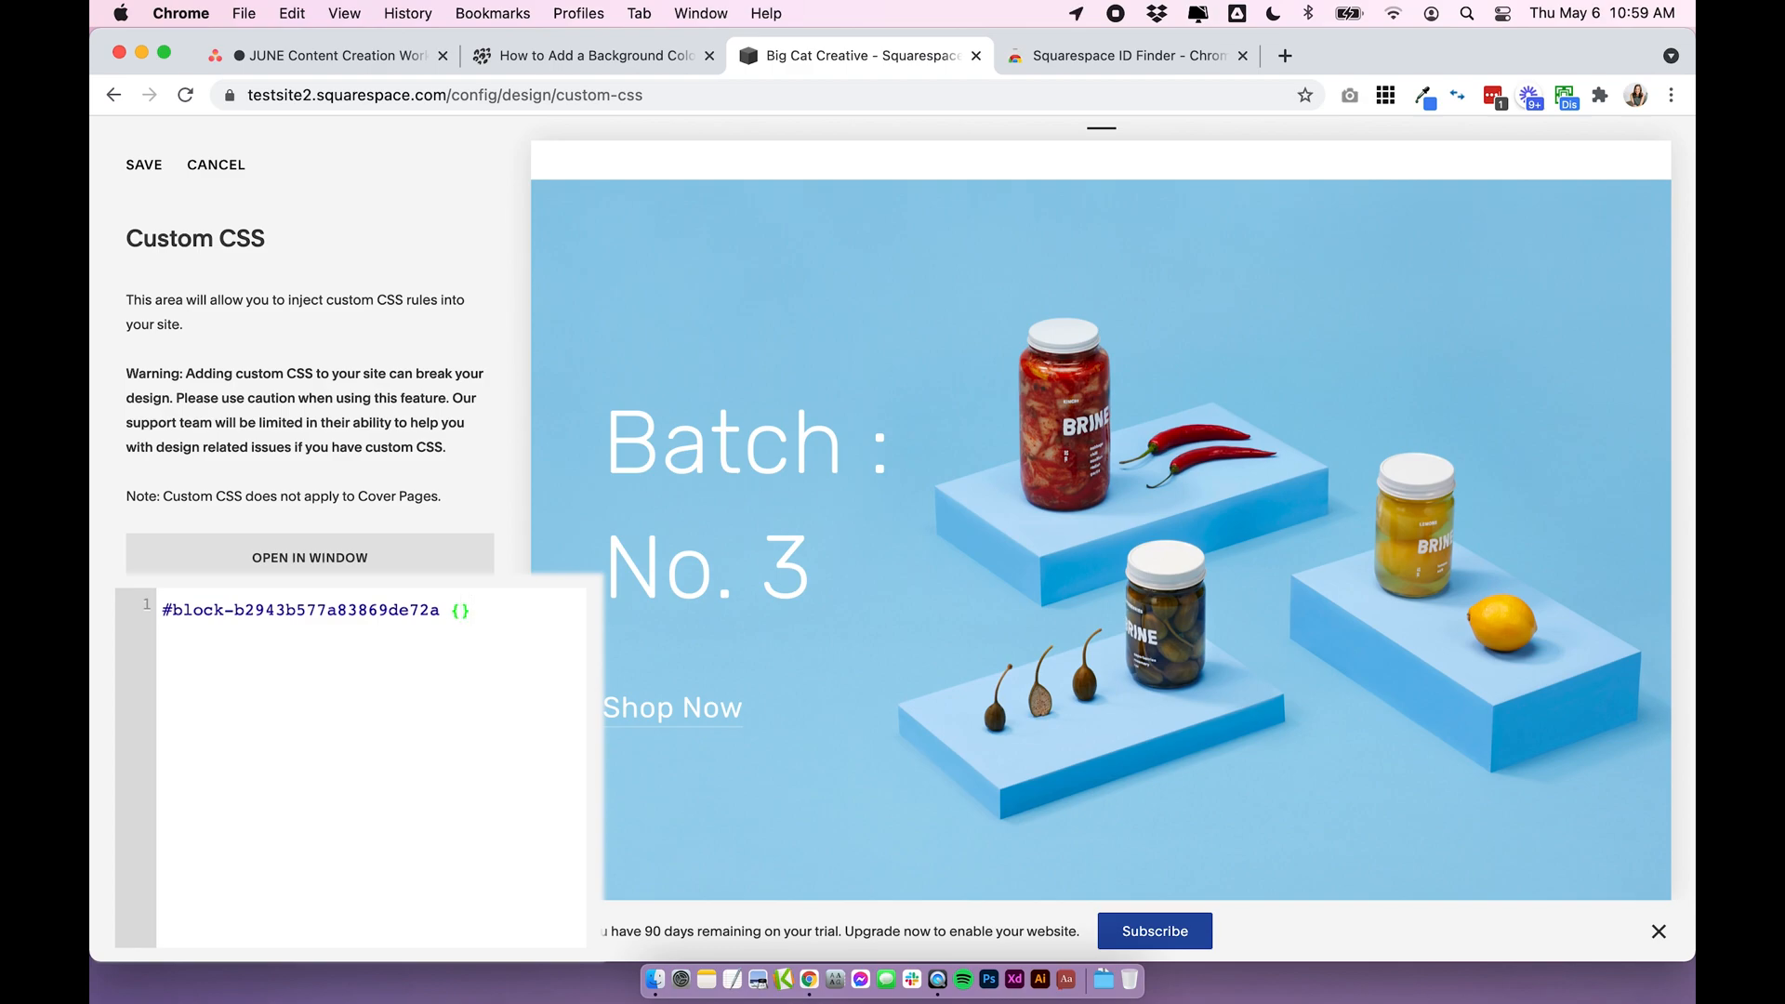
pyautogui.click(455, 610)
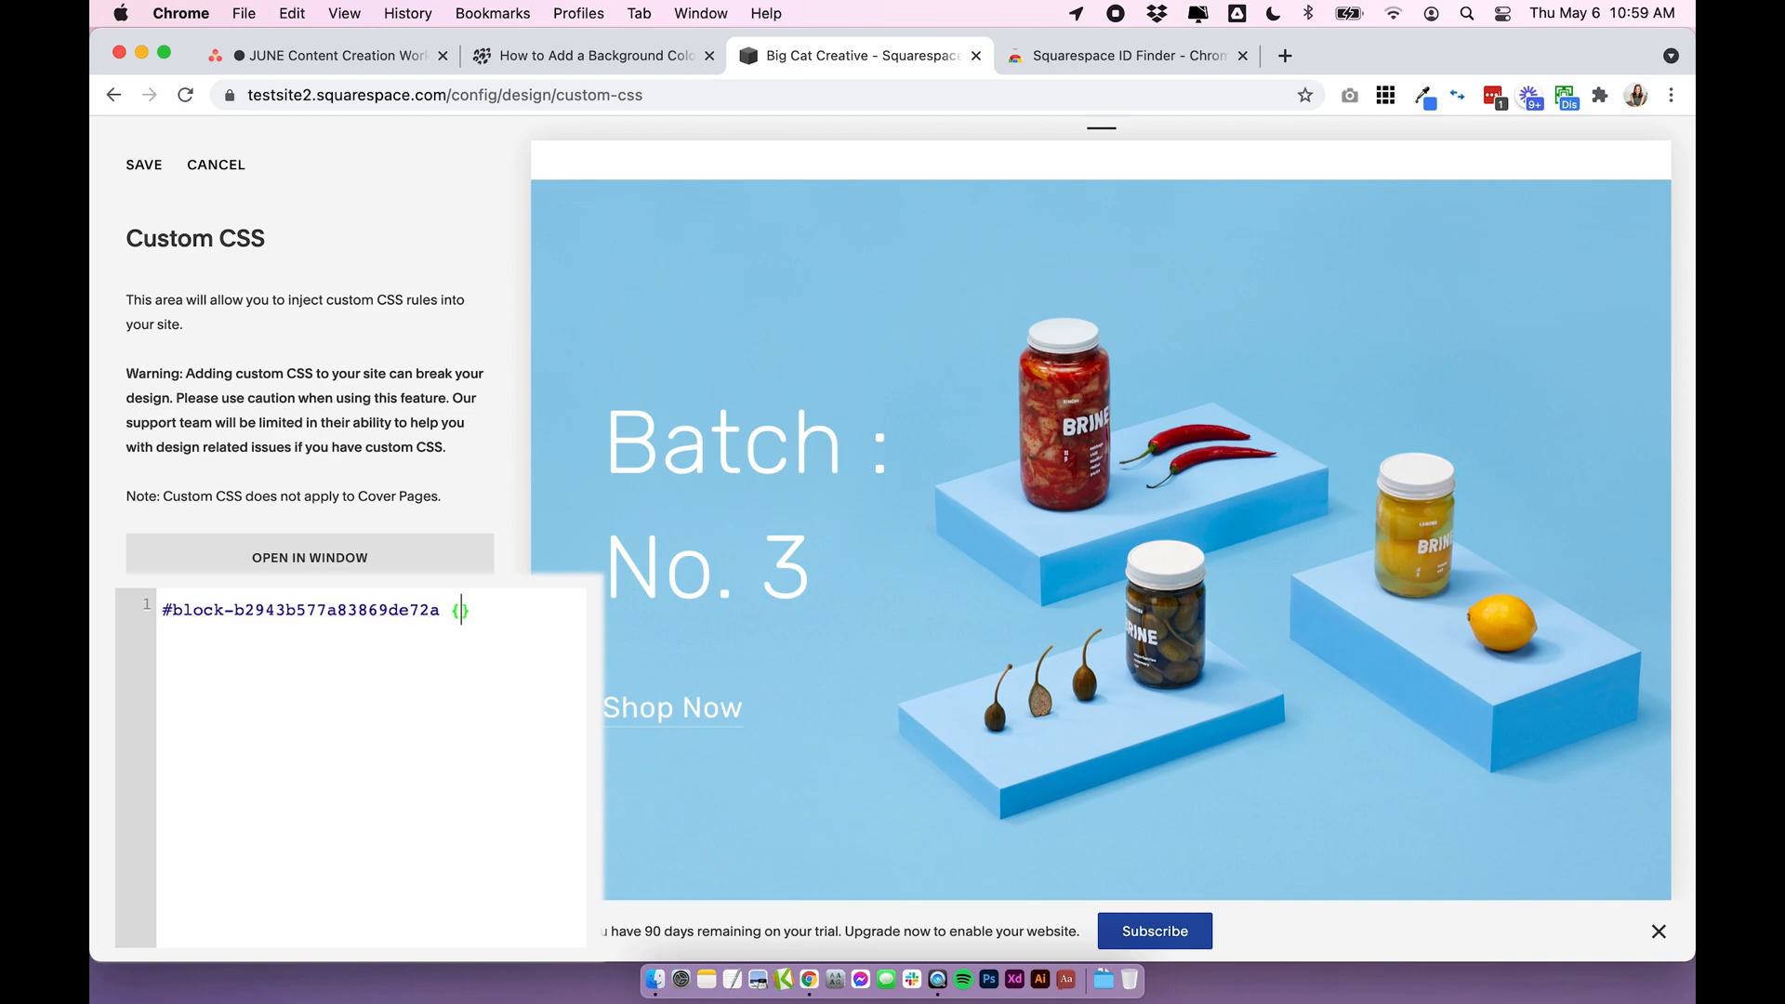
pyautogui.write('{')
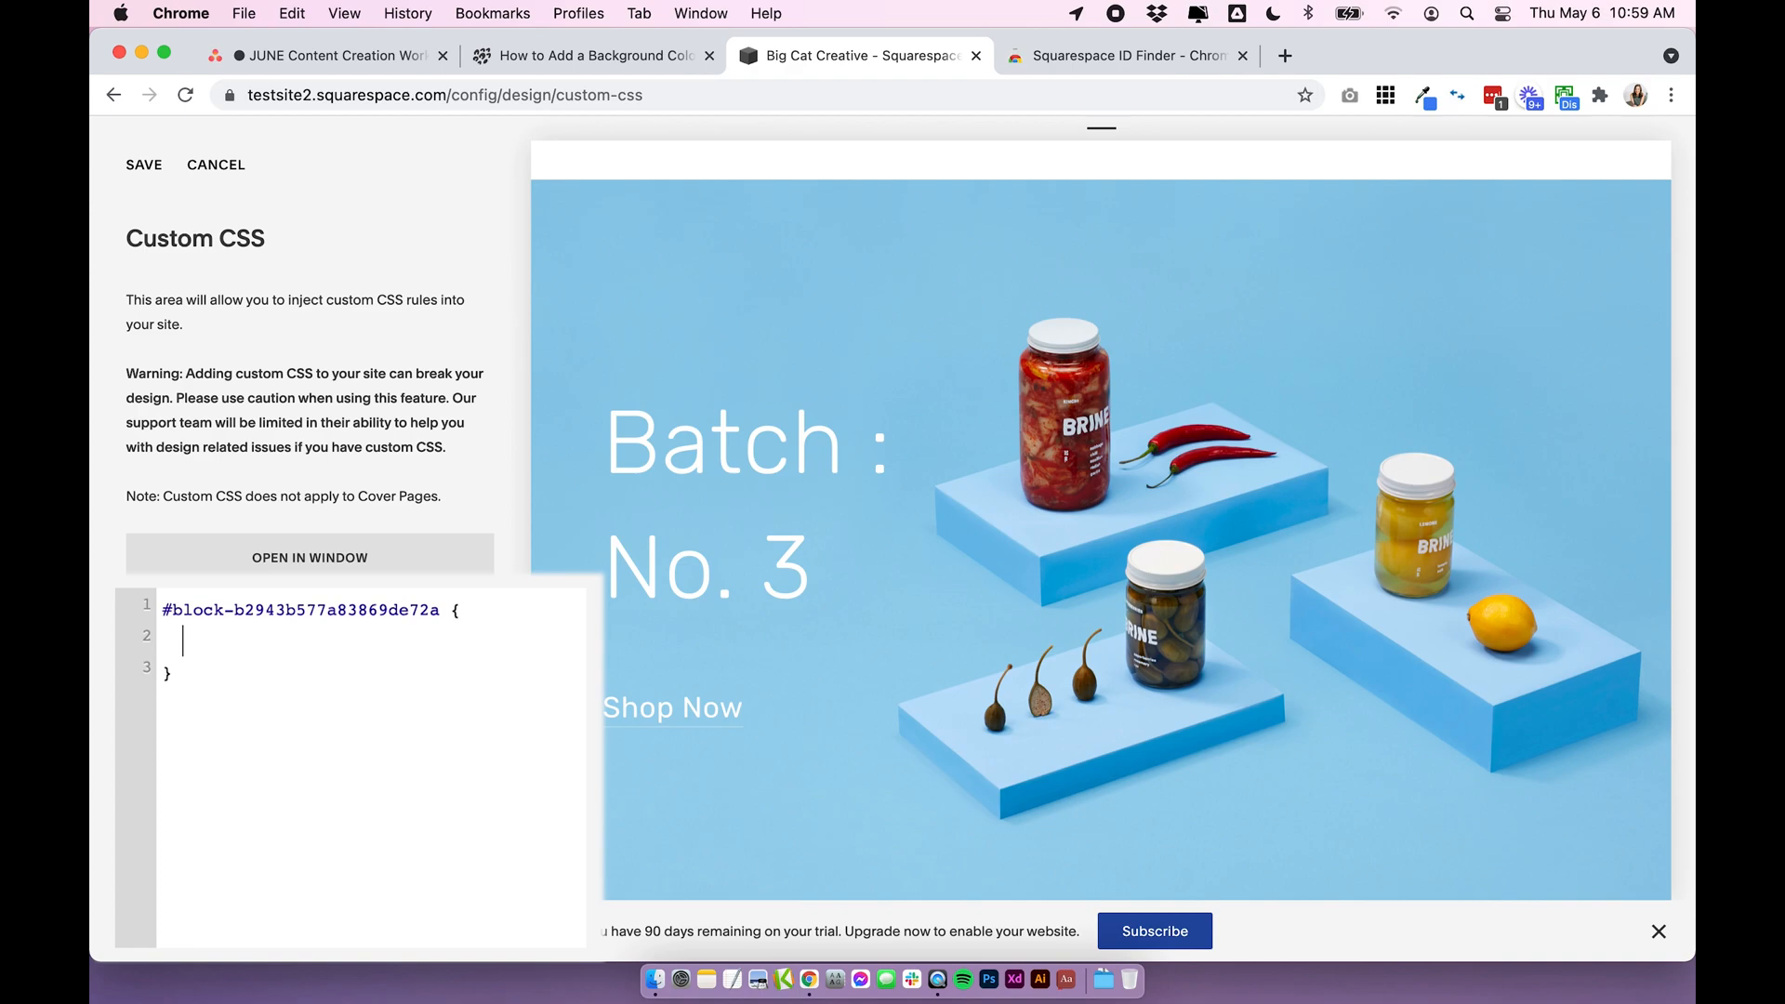
pyautogui.moveTo(119, 652)
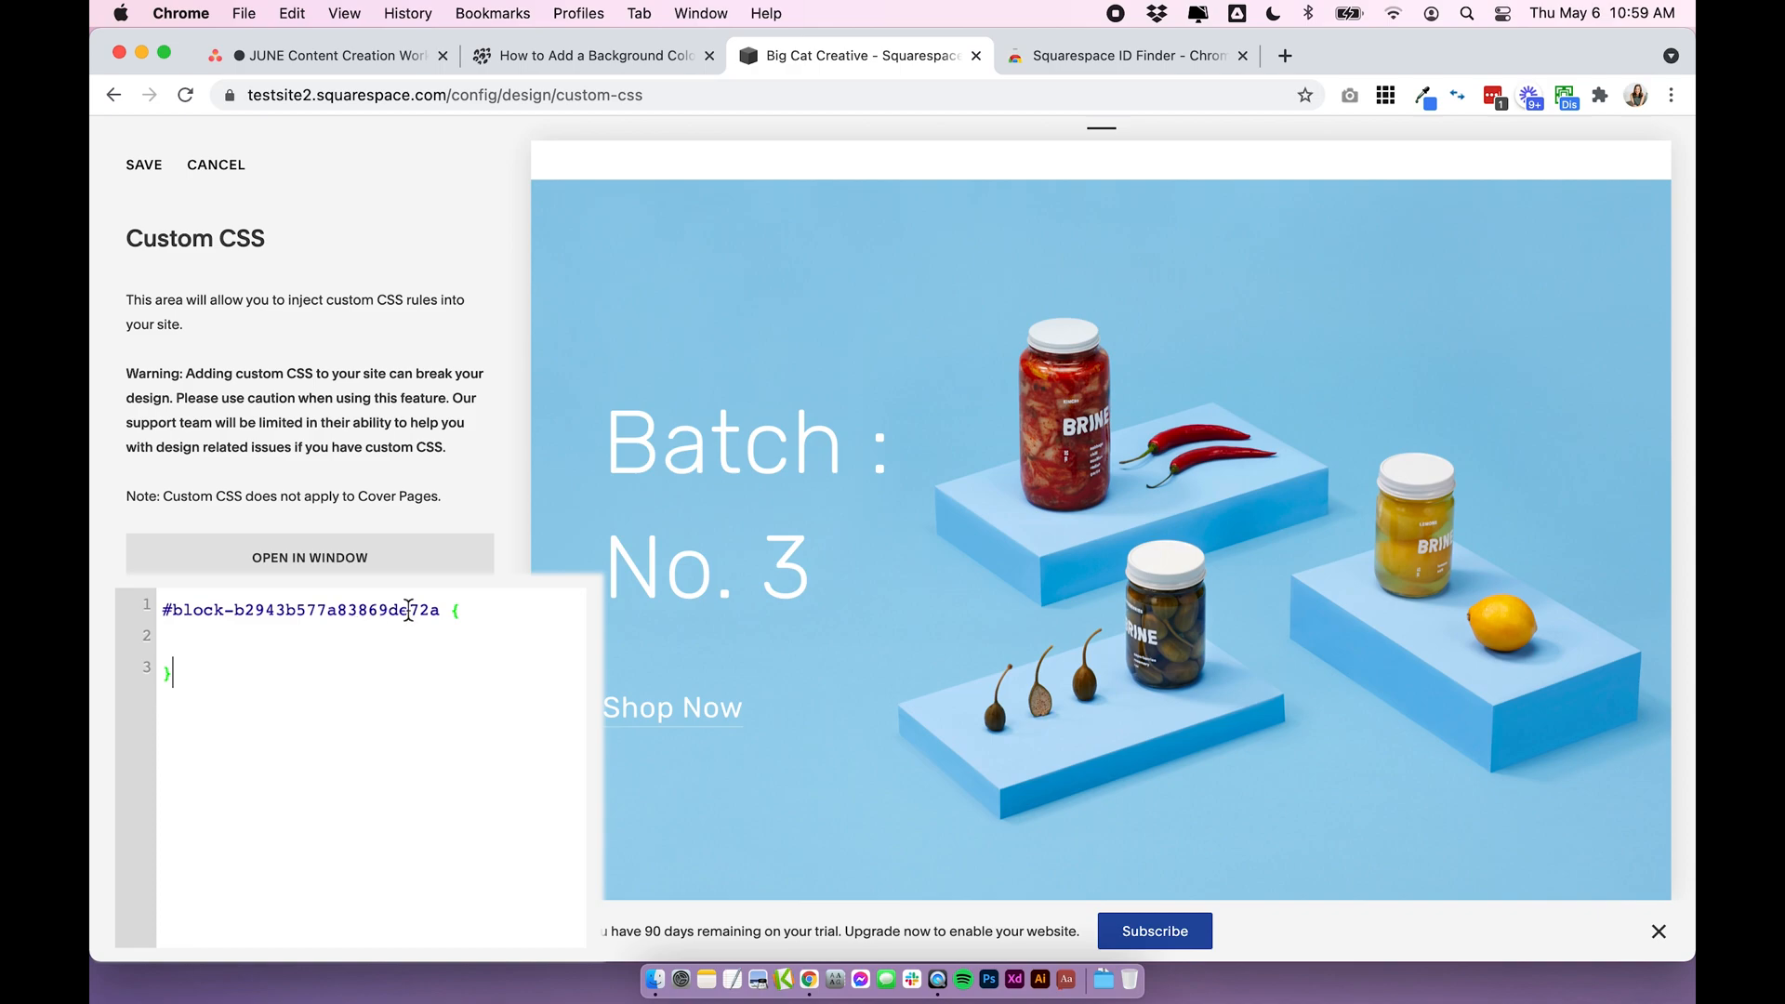
pyautogui.moveTo(331, 671)
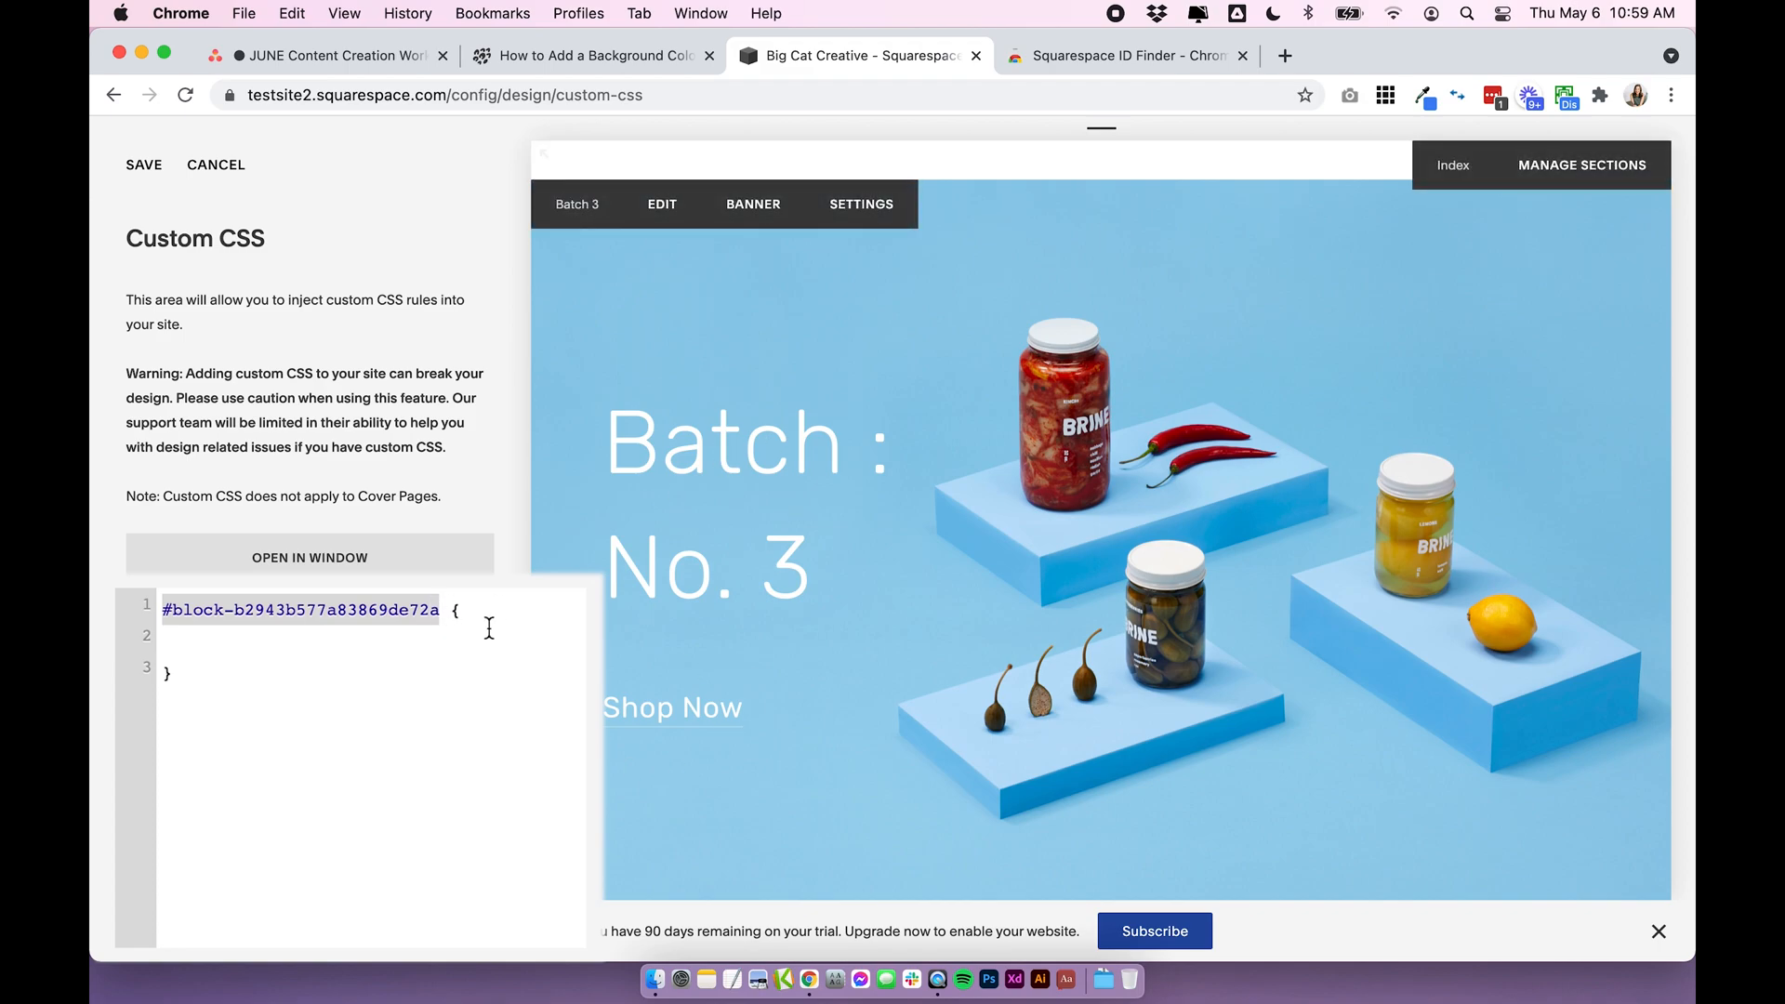
pyautogui.click(537, 607)
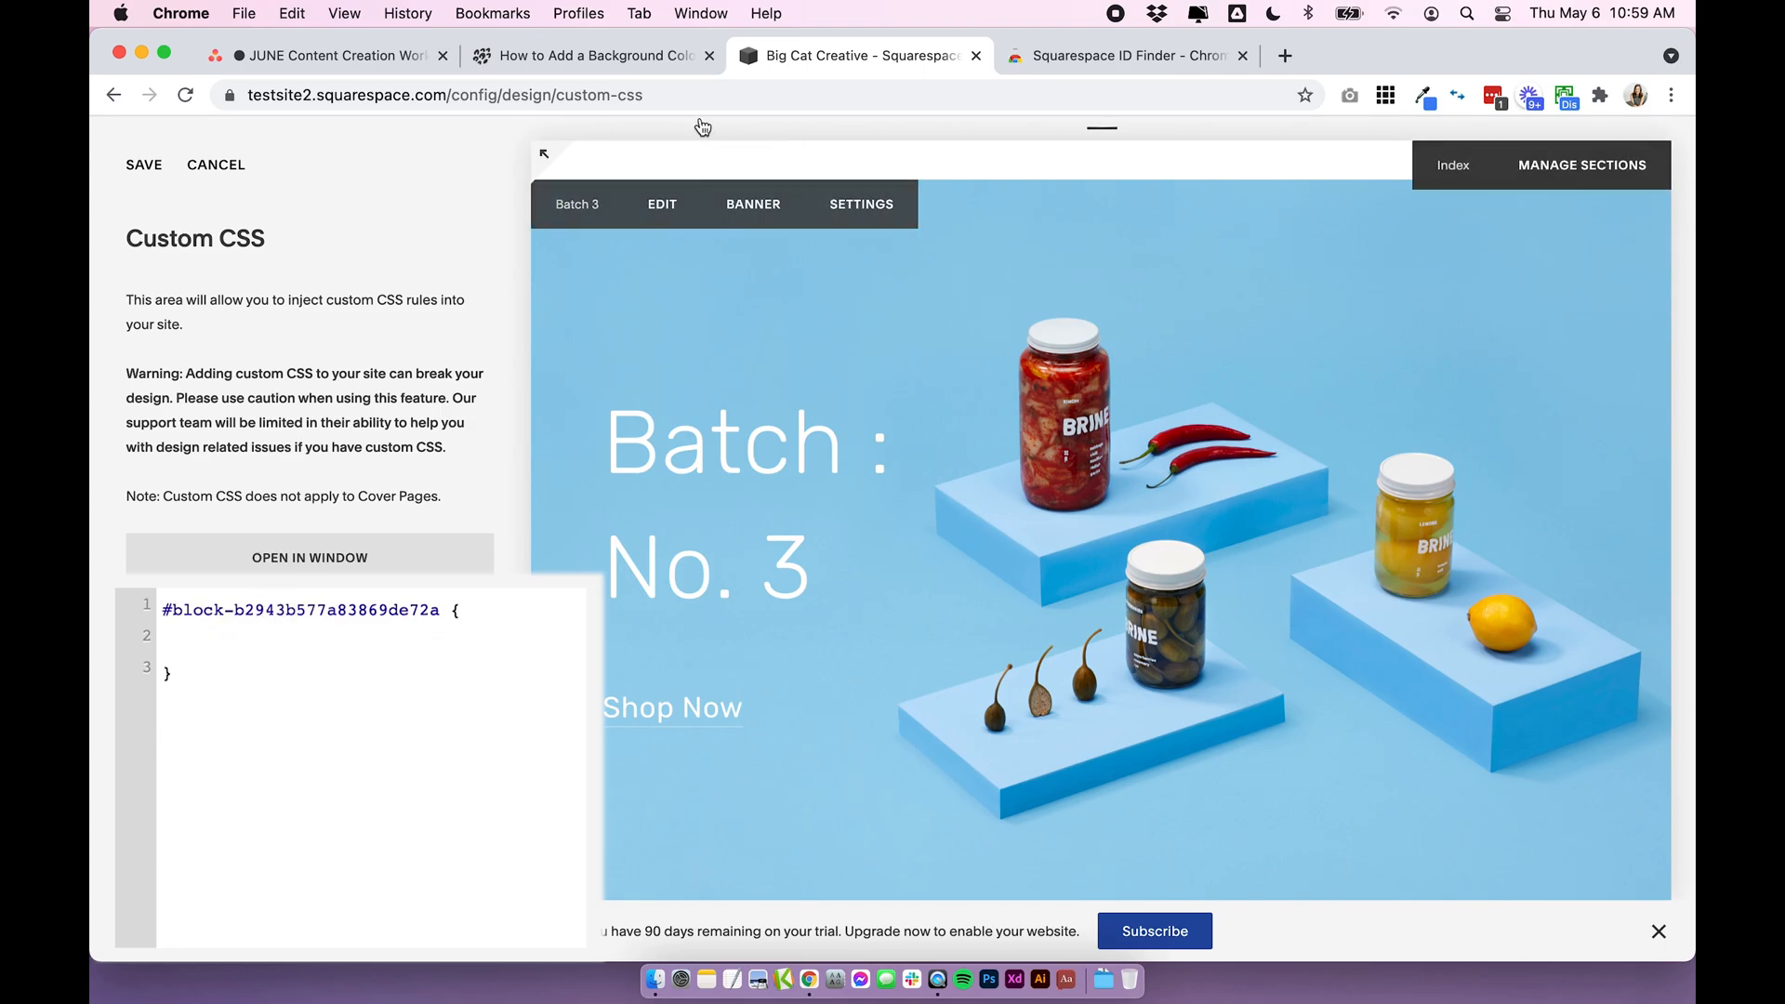
# Copy the tutorial's background, padding and text-align declarations and return to Custom CSS
pyautogui.click(585, 54)
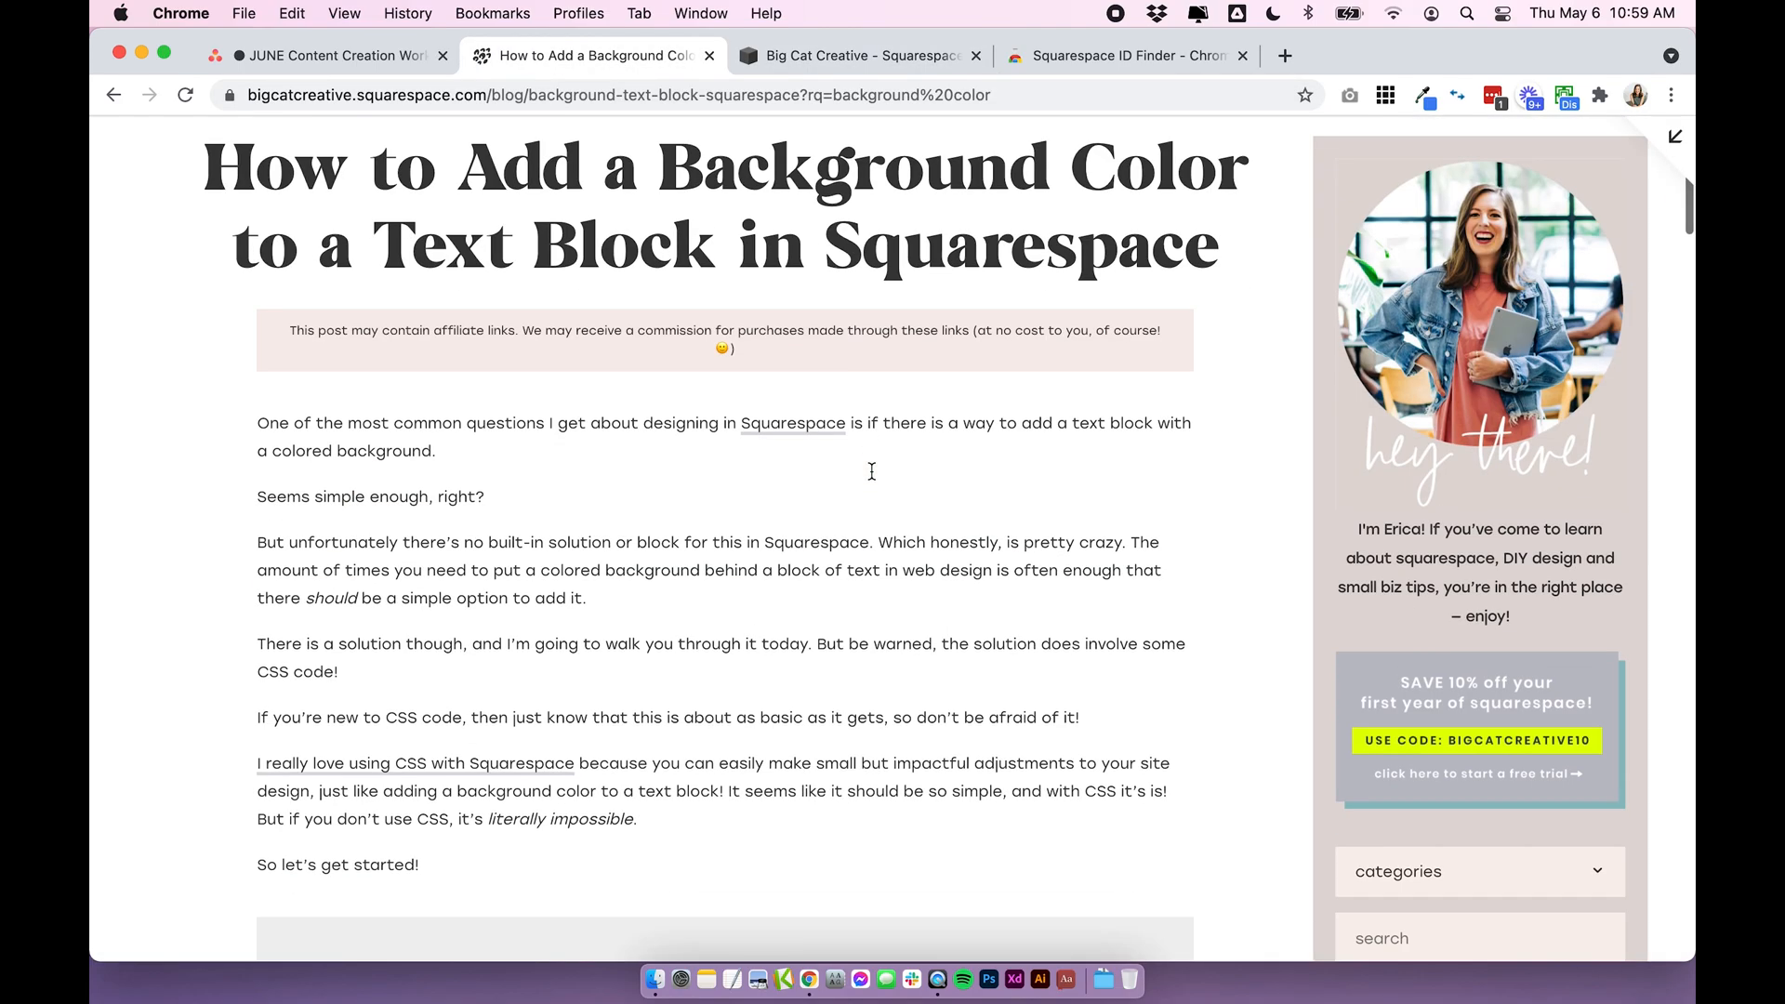
pyautogui.scroll(-3)
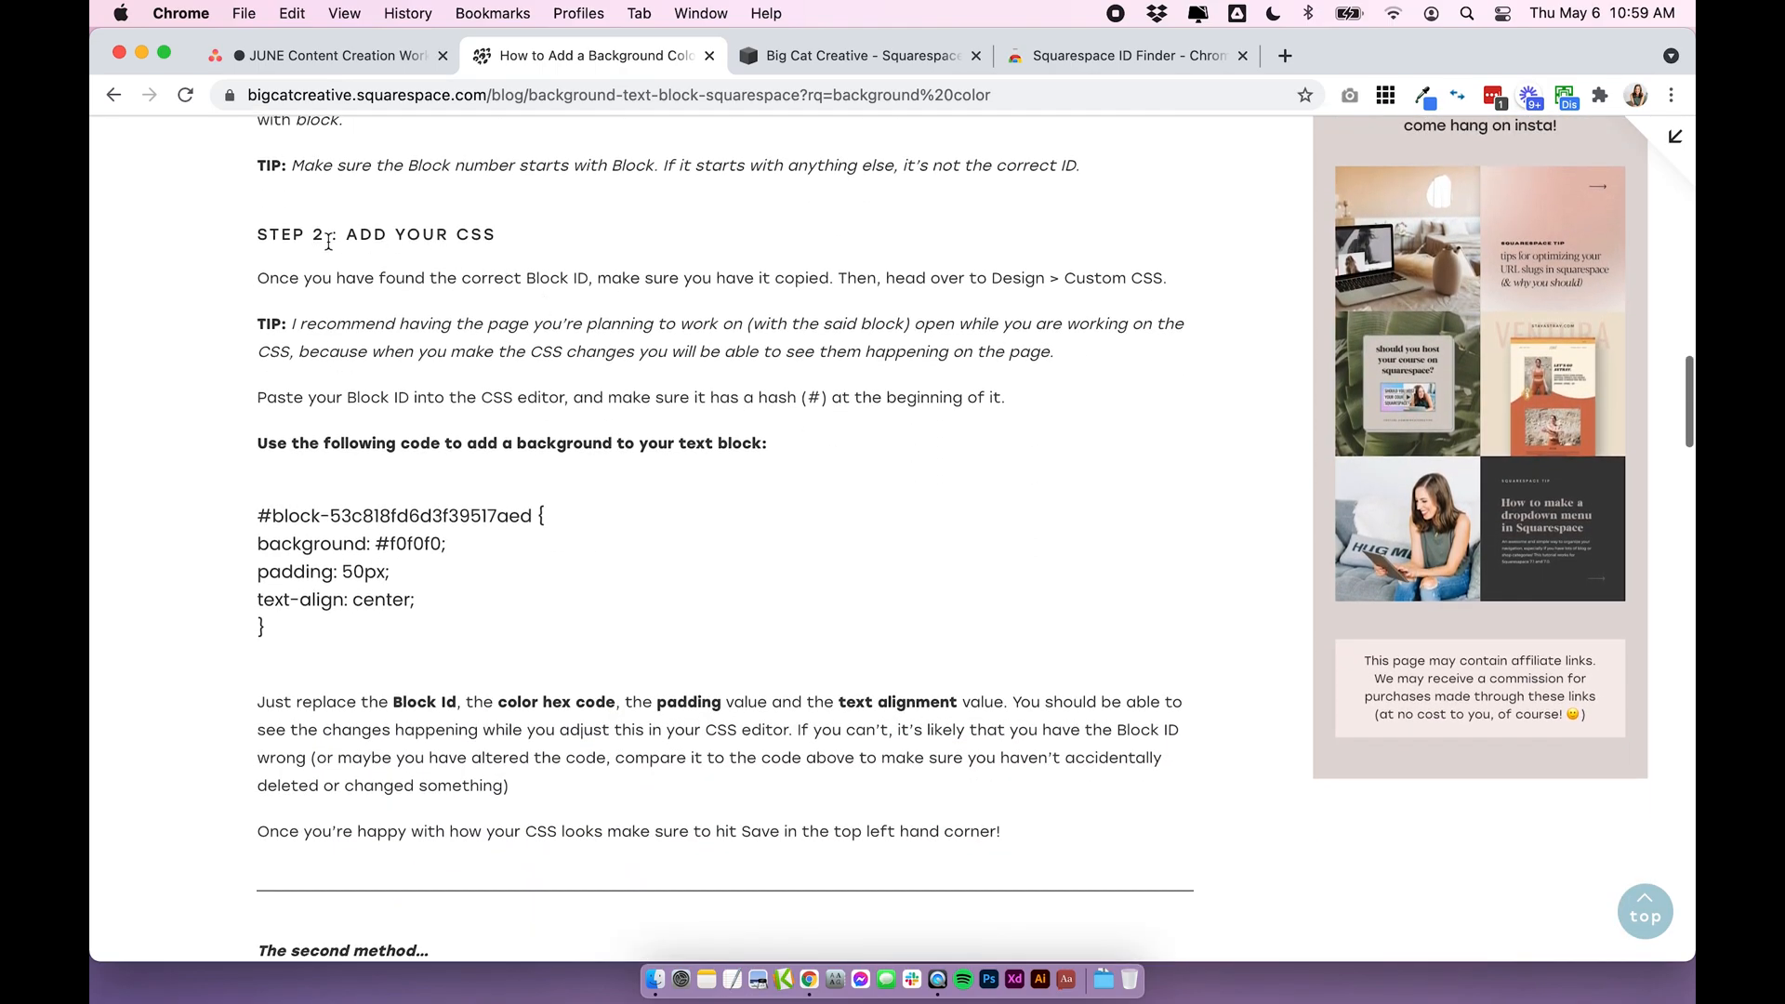
pyautogui.moveTo(483, 638)
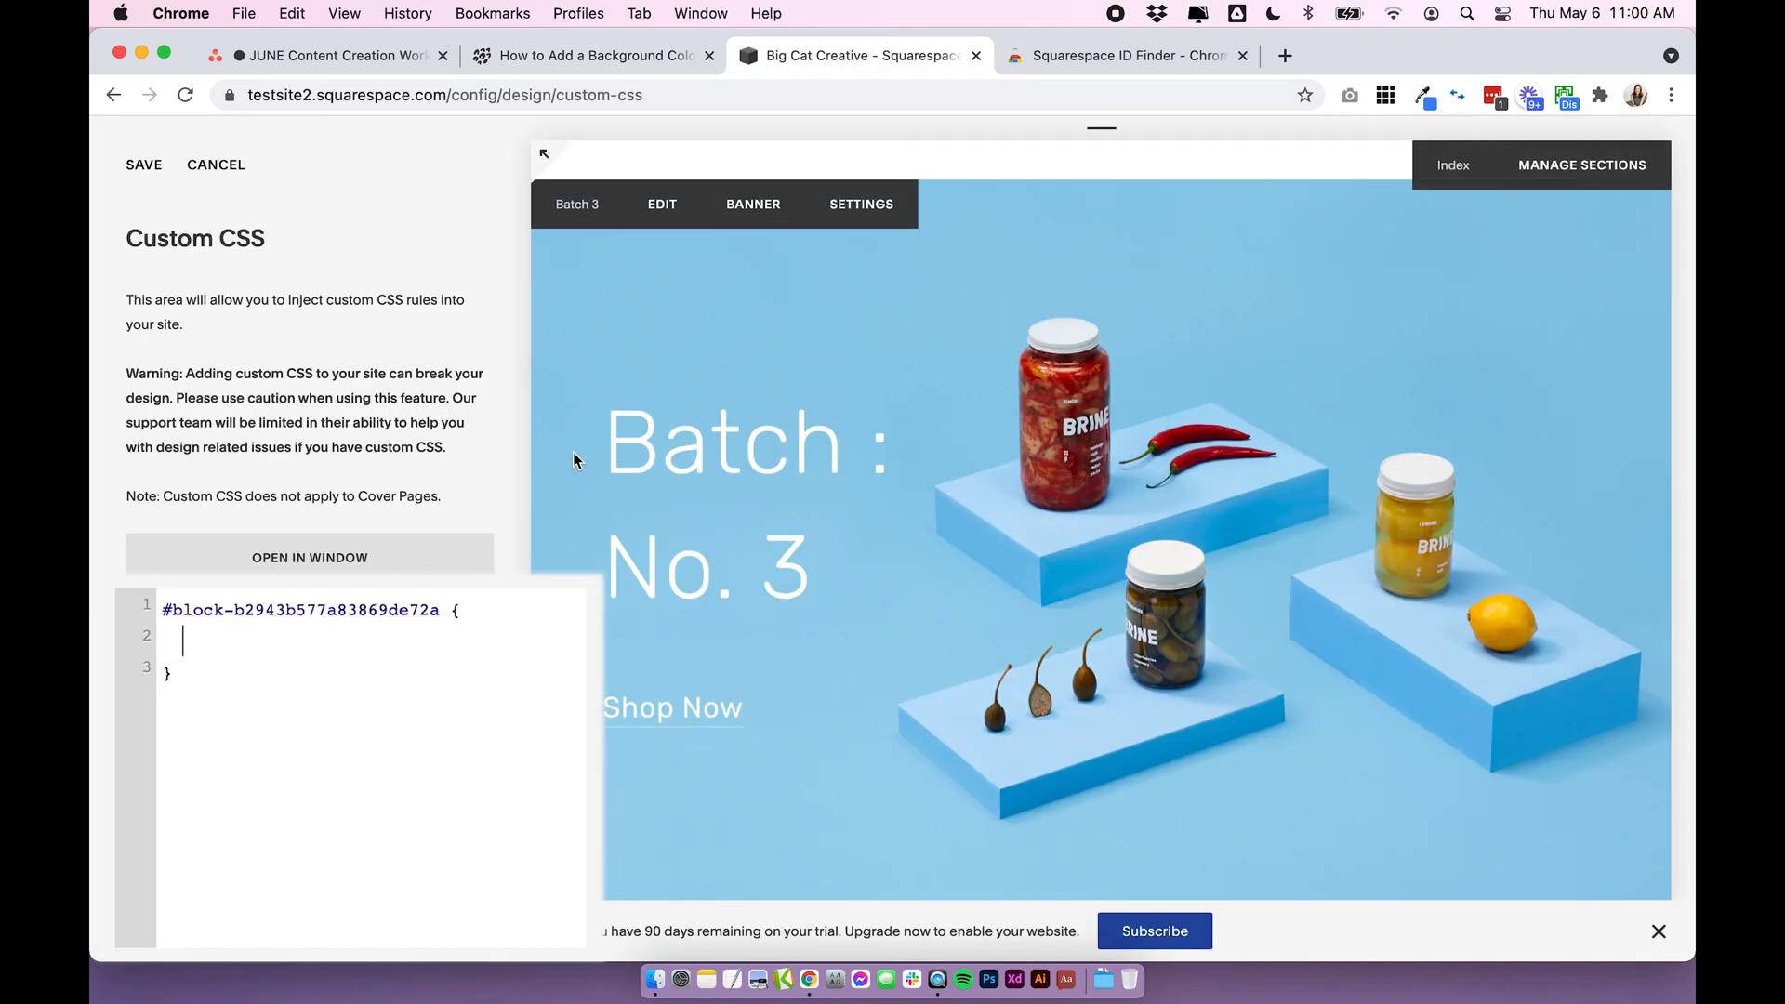
pyautogui.moveTo(724, 186)
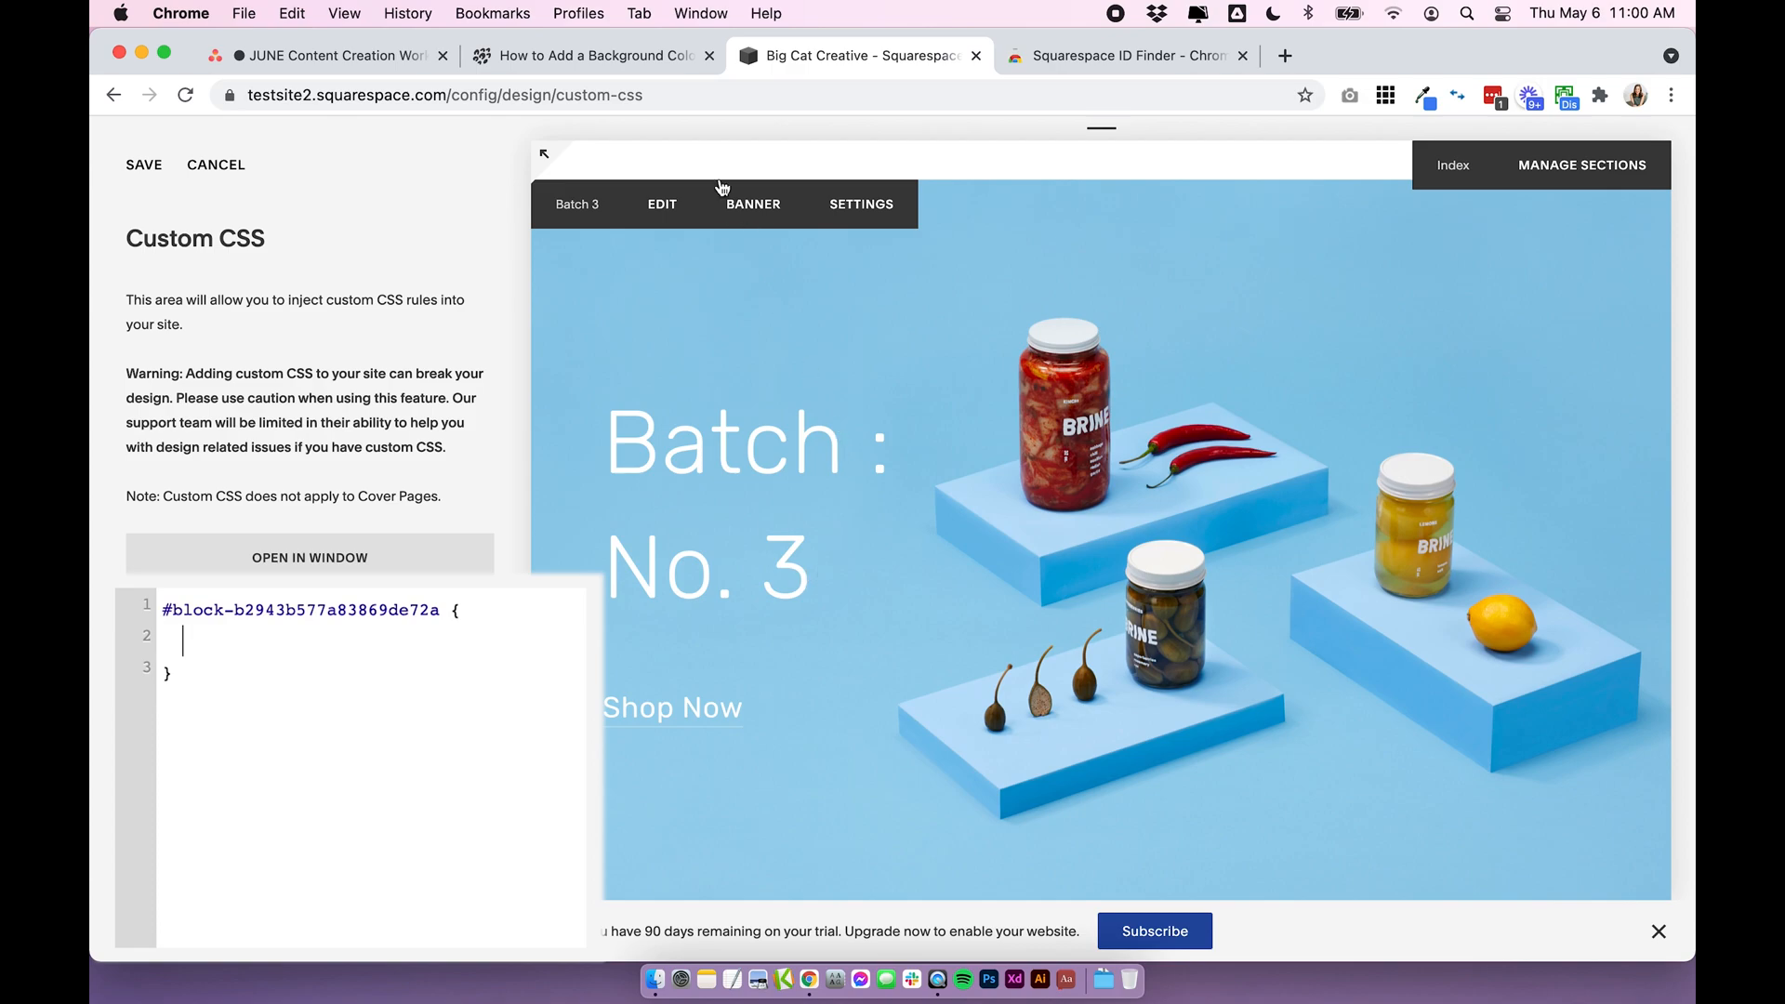
pyautogui.click(591, 53)
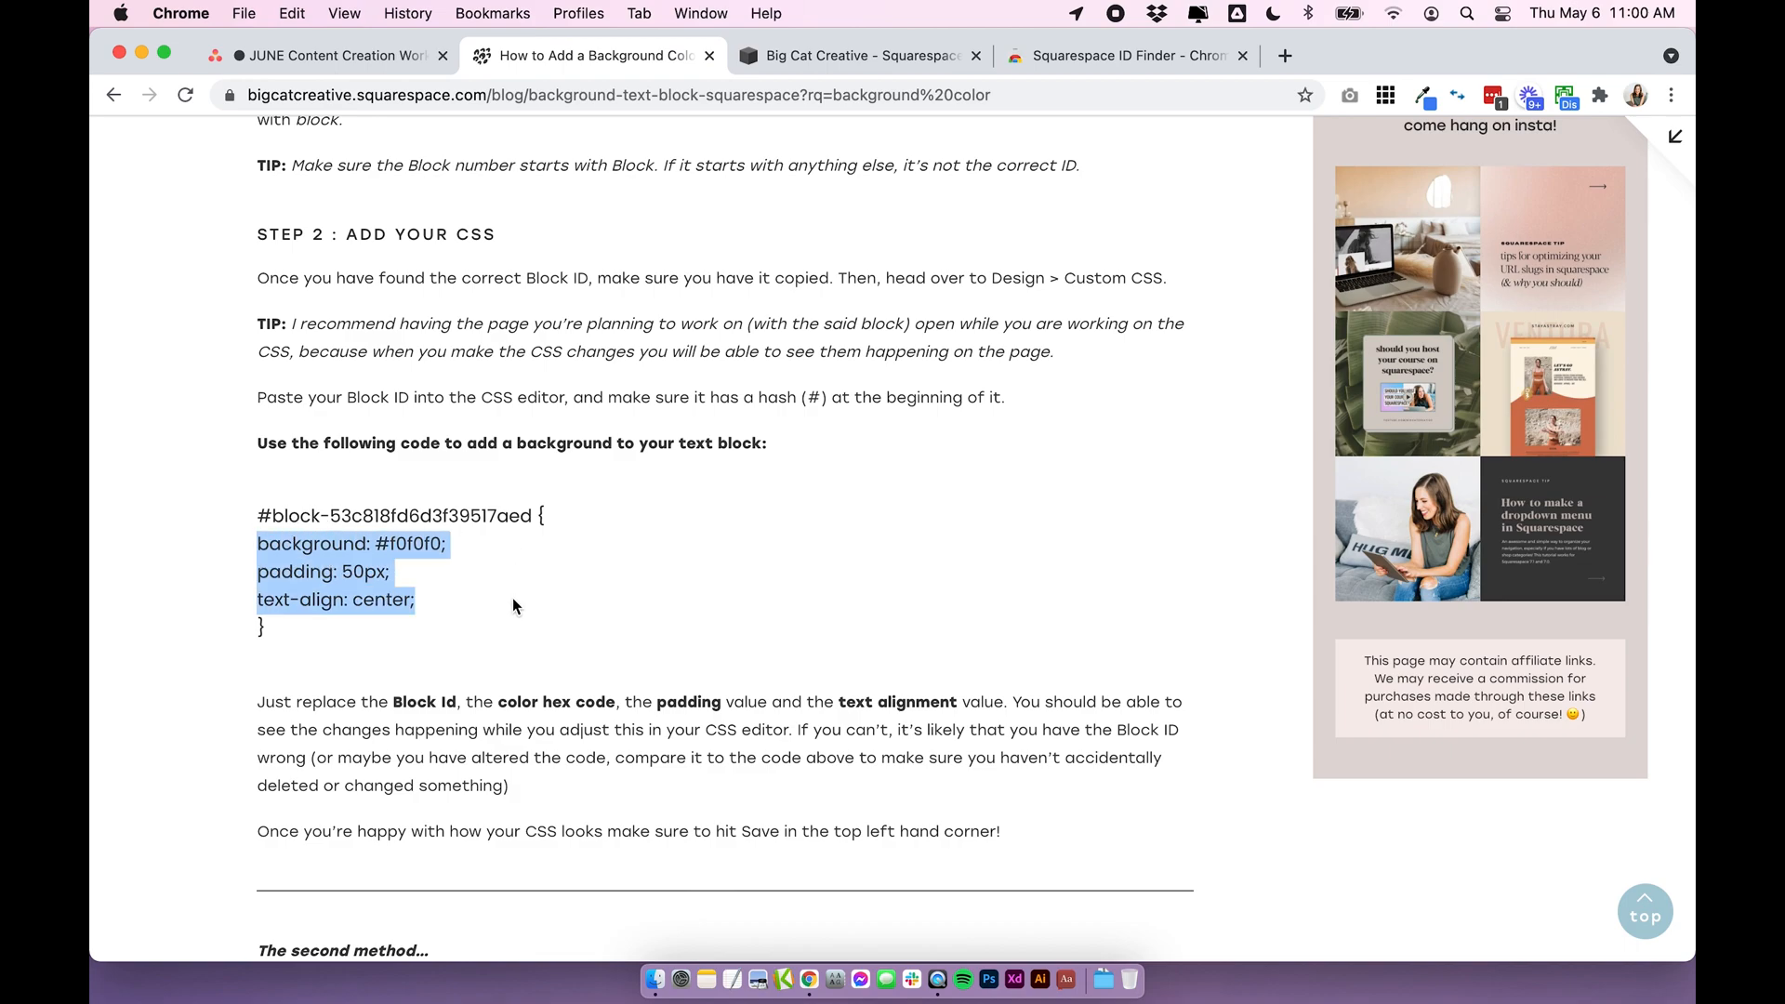
pyautogui.click(858, 54)
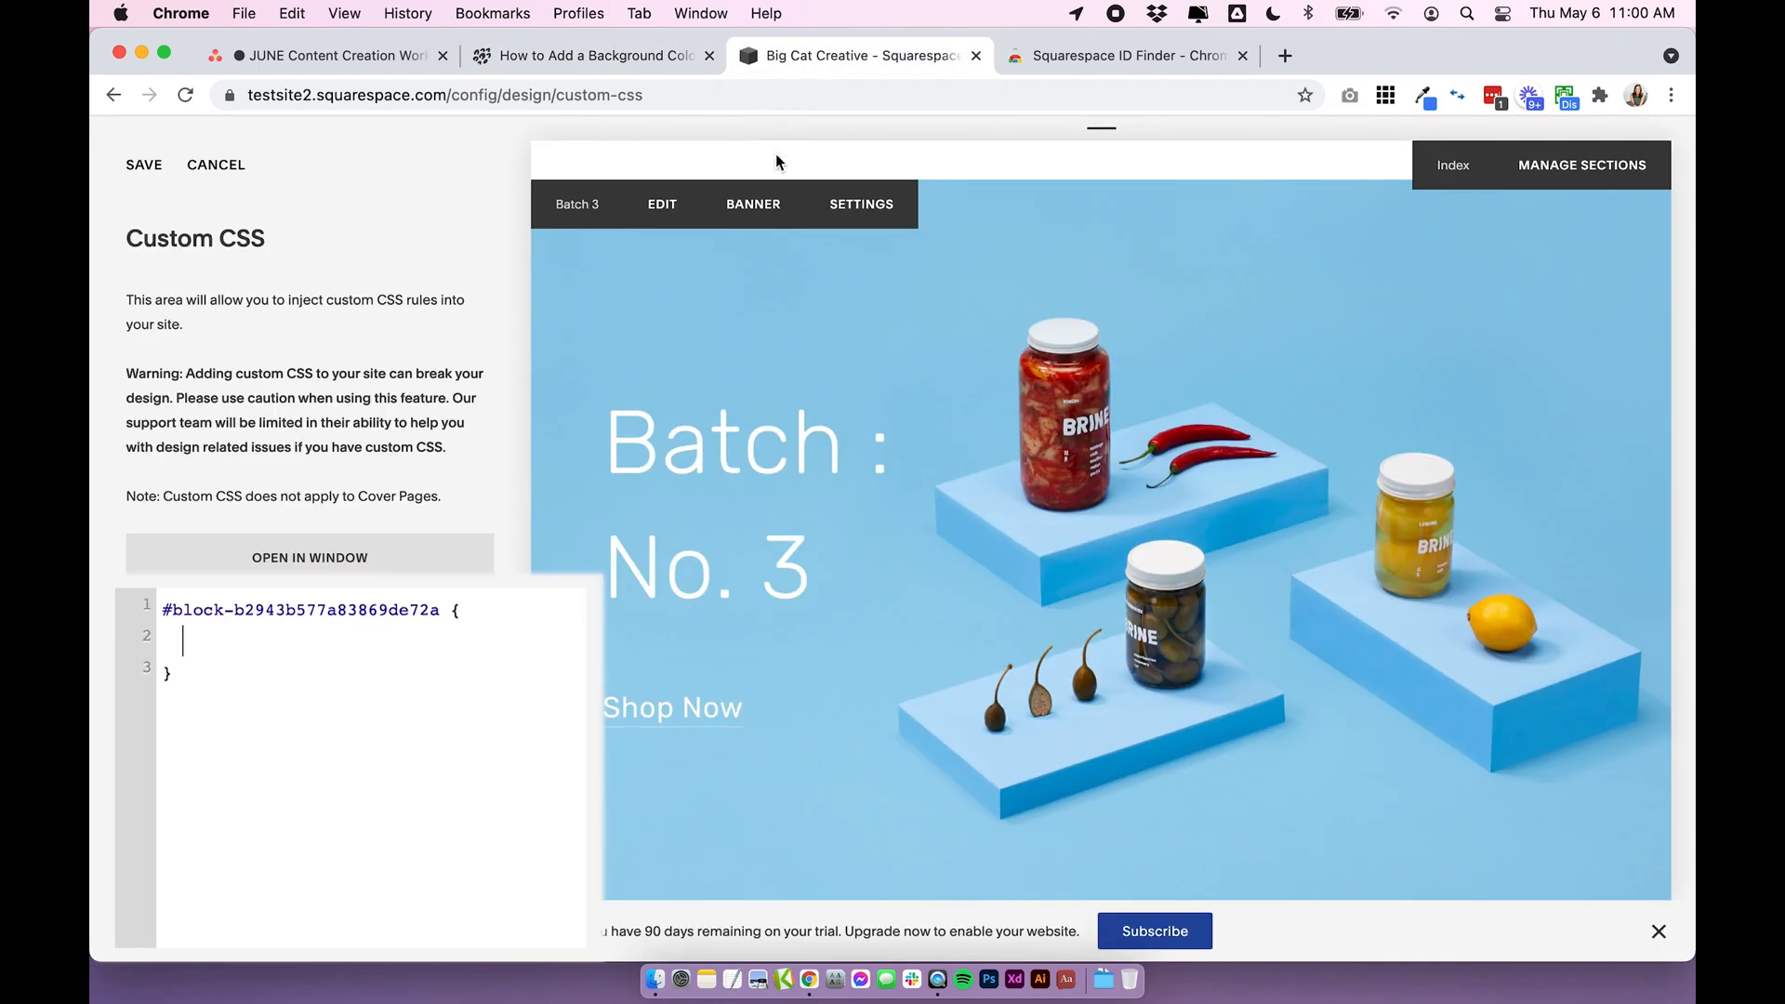
pyautogui.moveTo(204, 720)
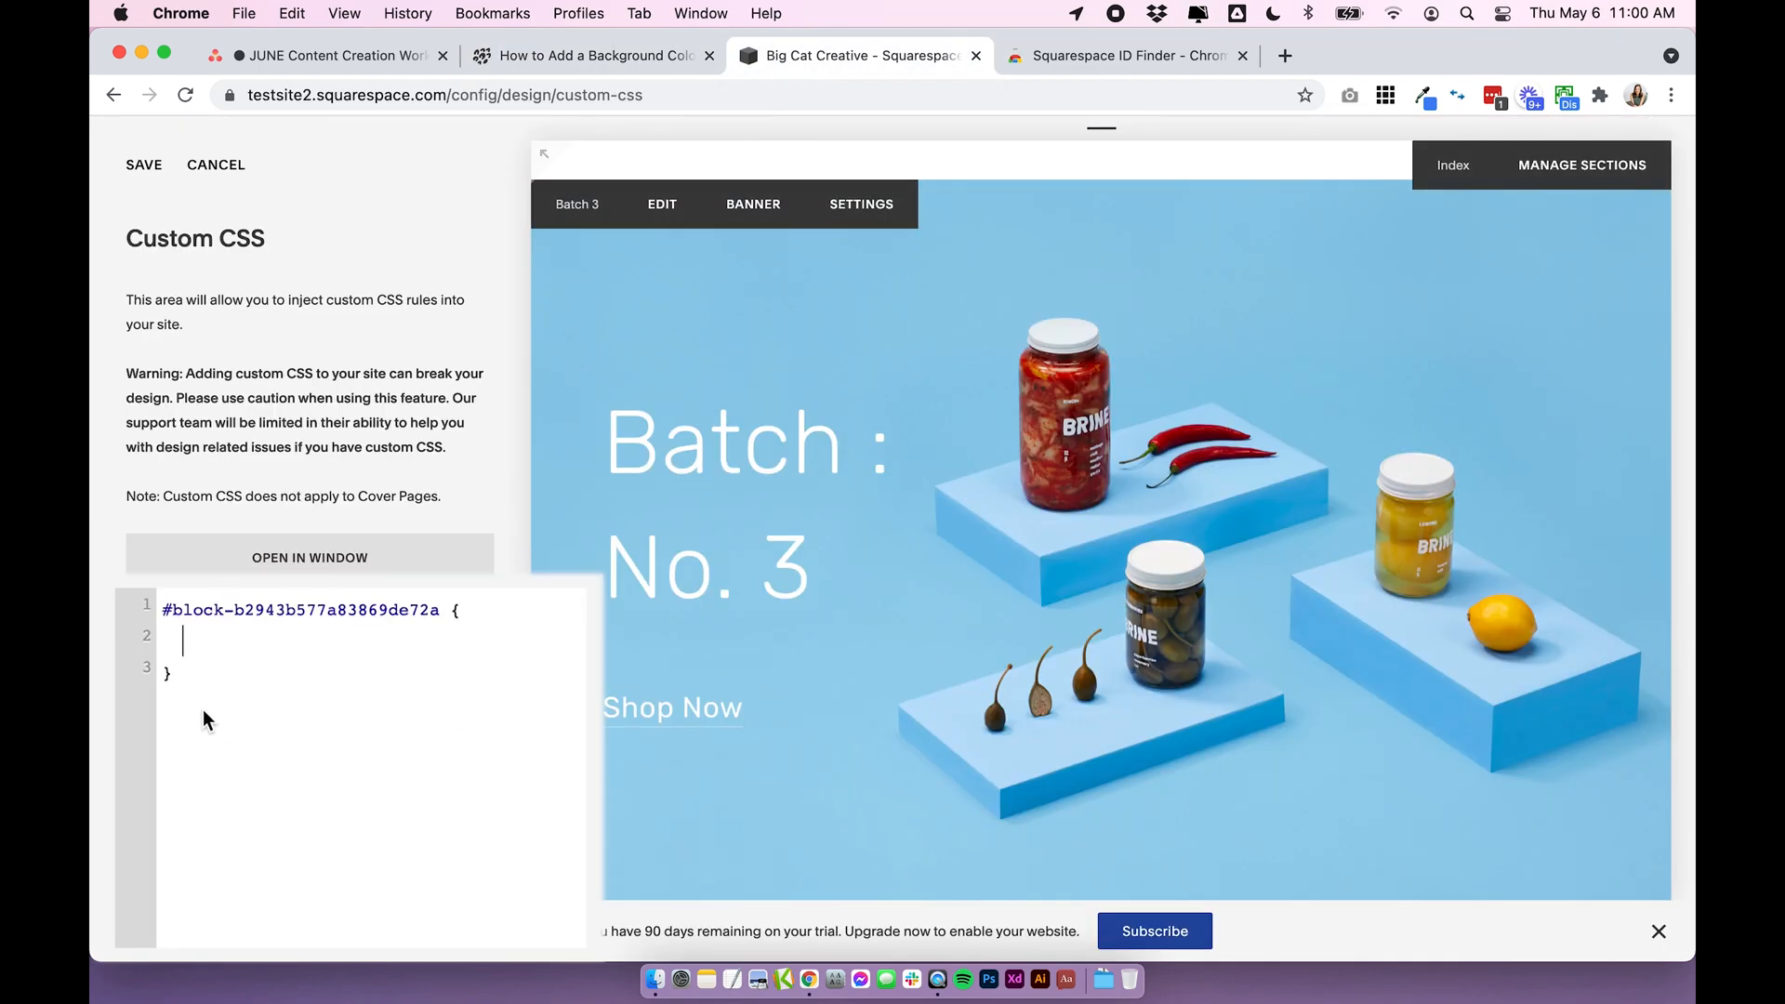
# Add background: #f0f0f0 and 50px padding to the rule, removing text-align: center
pyautogui.write('background: #f0f0f0;')
pyautogui.write('text-align: center;')
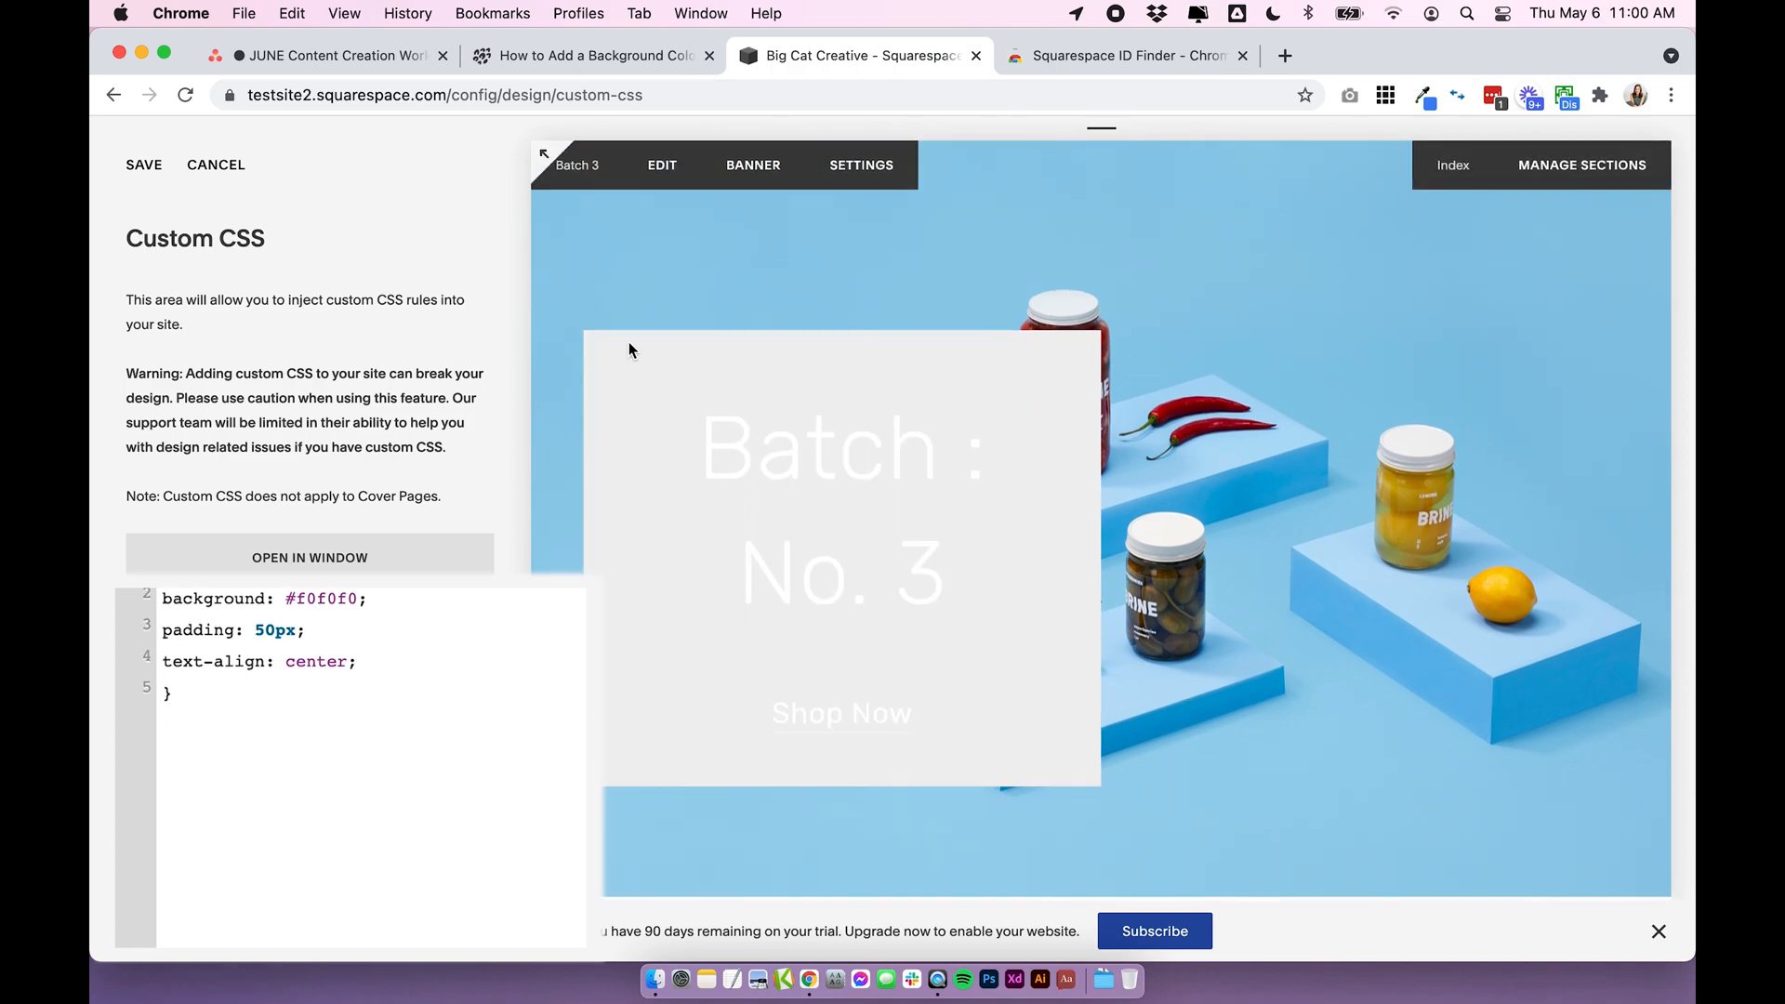
pyautogui.moveTo(621, 403)
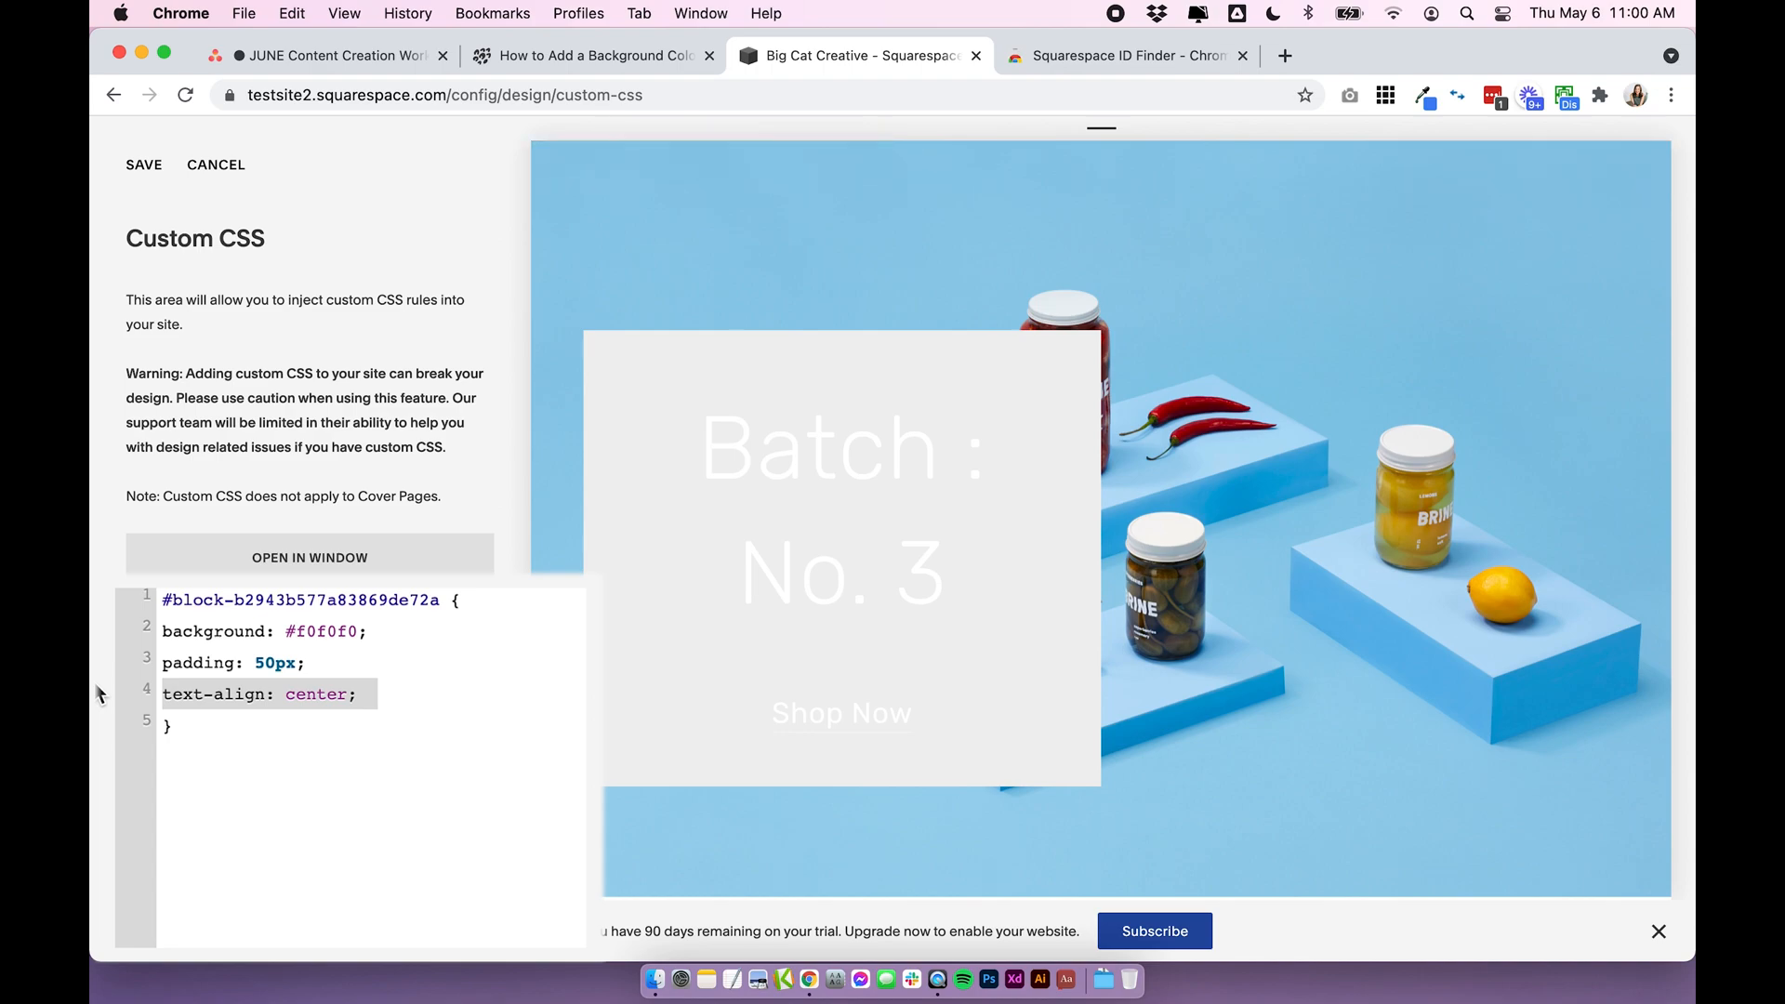
pyautogui.press('Backspace')
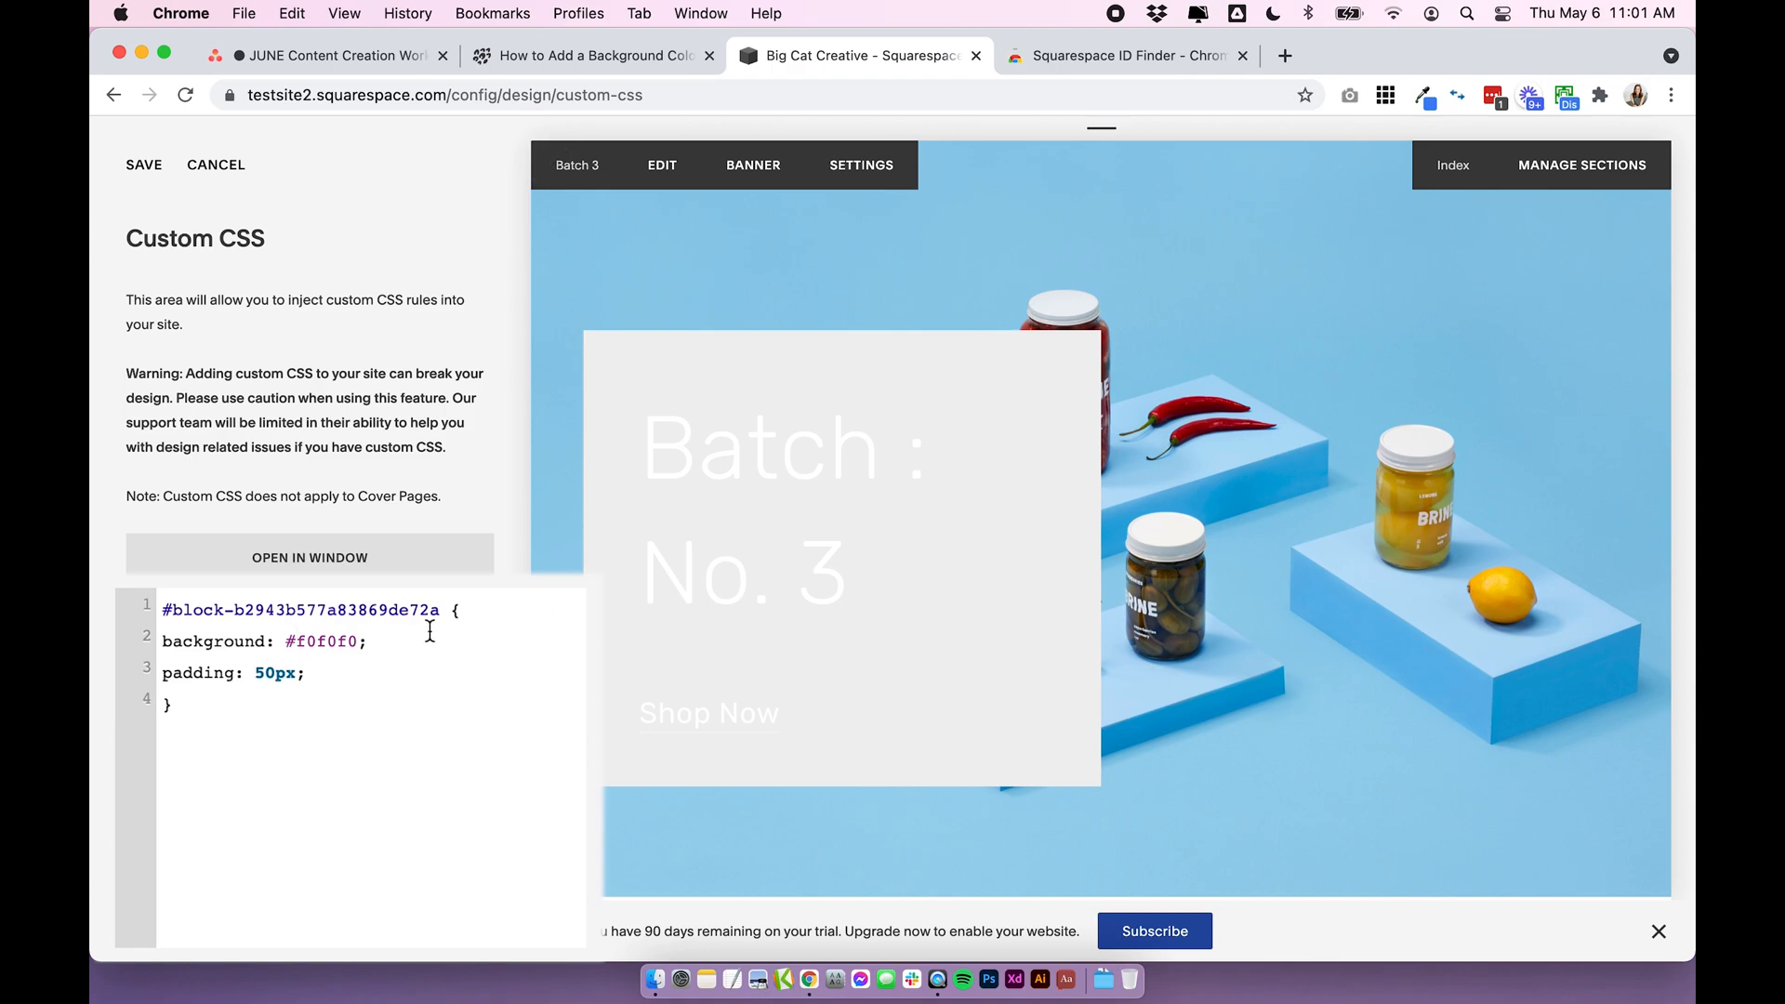
pyautogui.moveTo(625, 603)
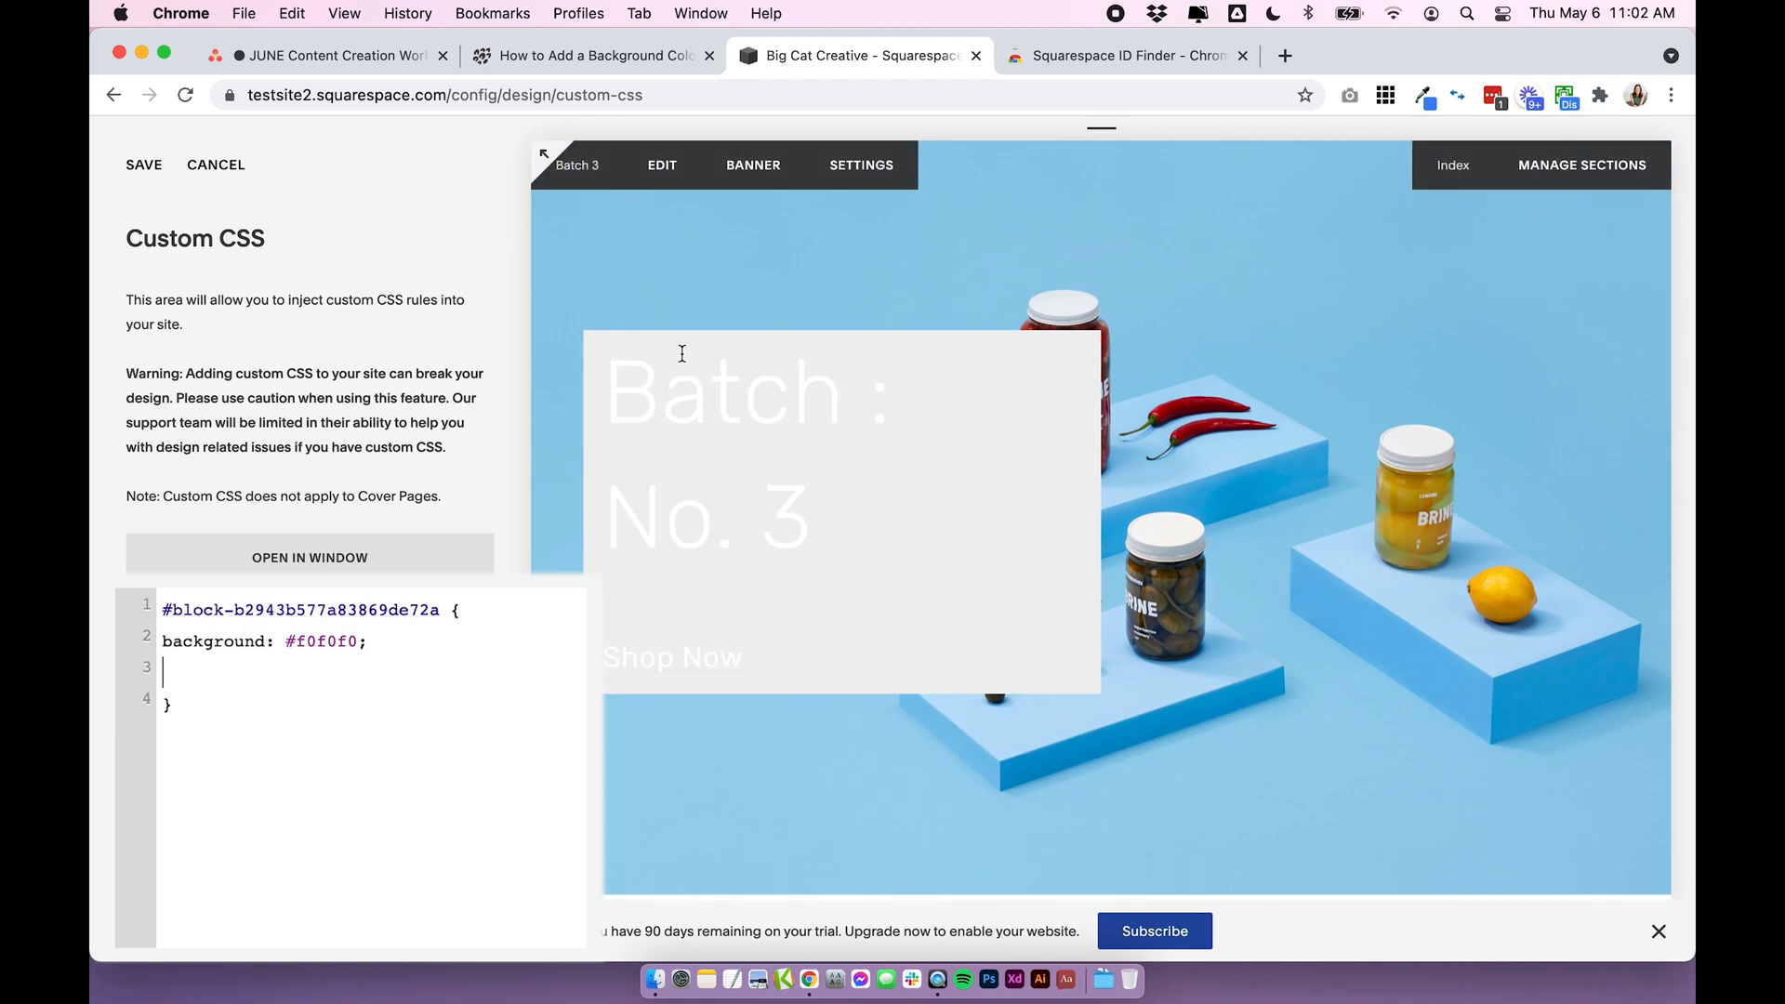
# Test padding values of 100px and 0px, then settle on padding: 50px
pyautogui.write('padding: 50px;')
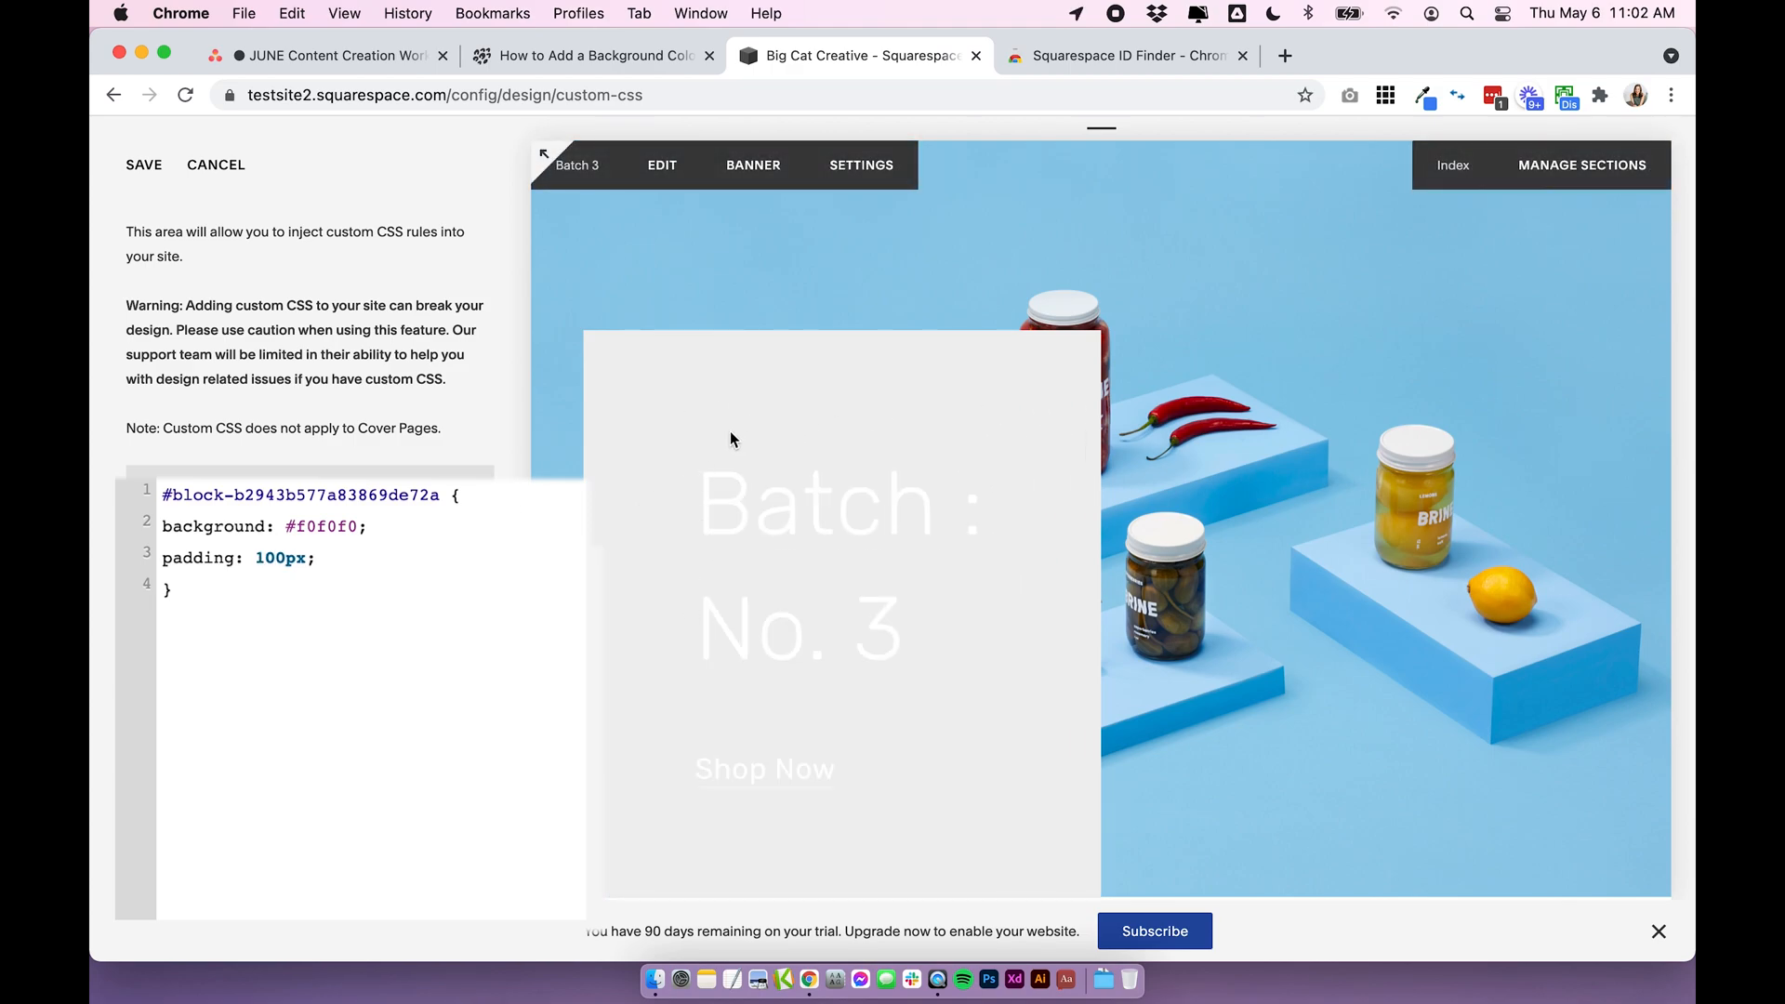
pyautogui.moveTo(636, 342)
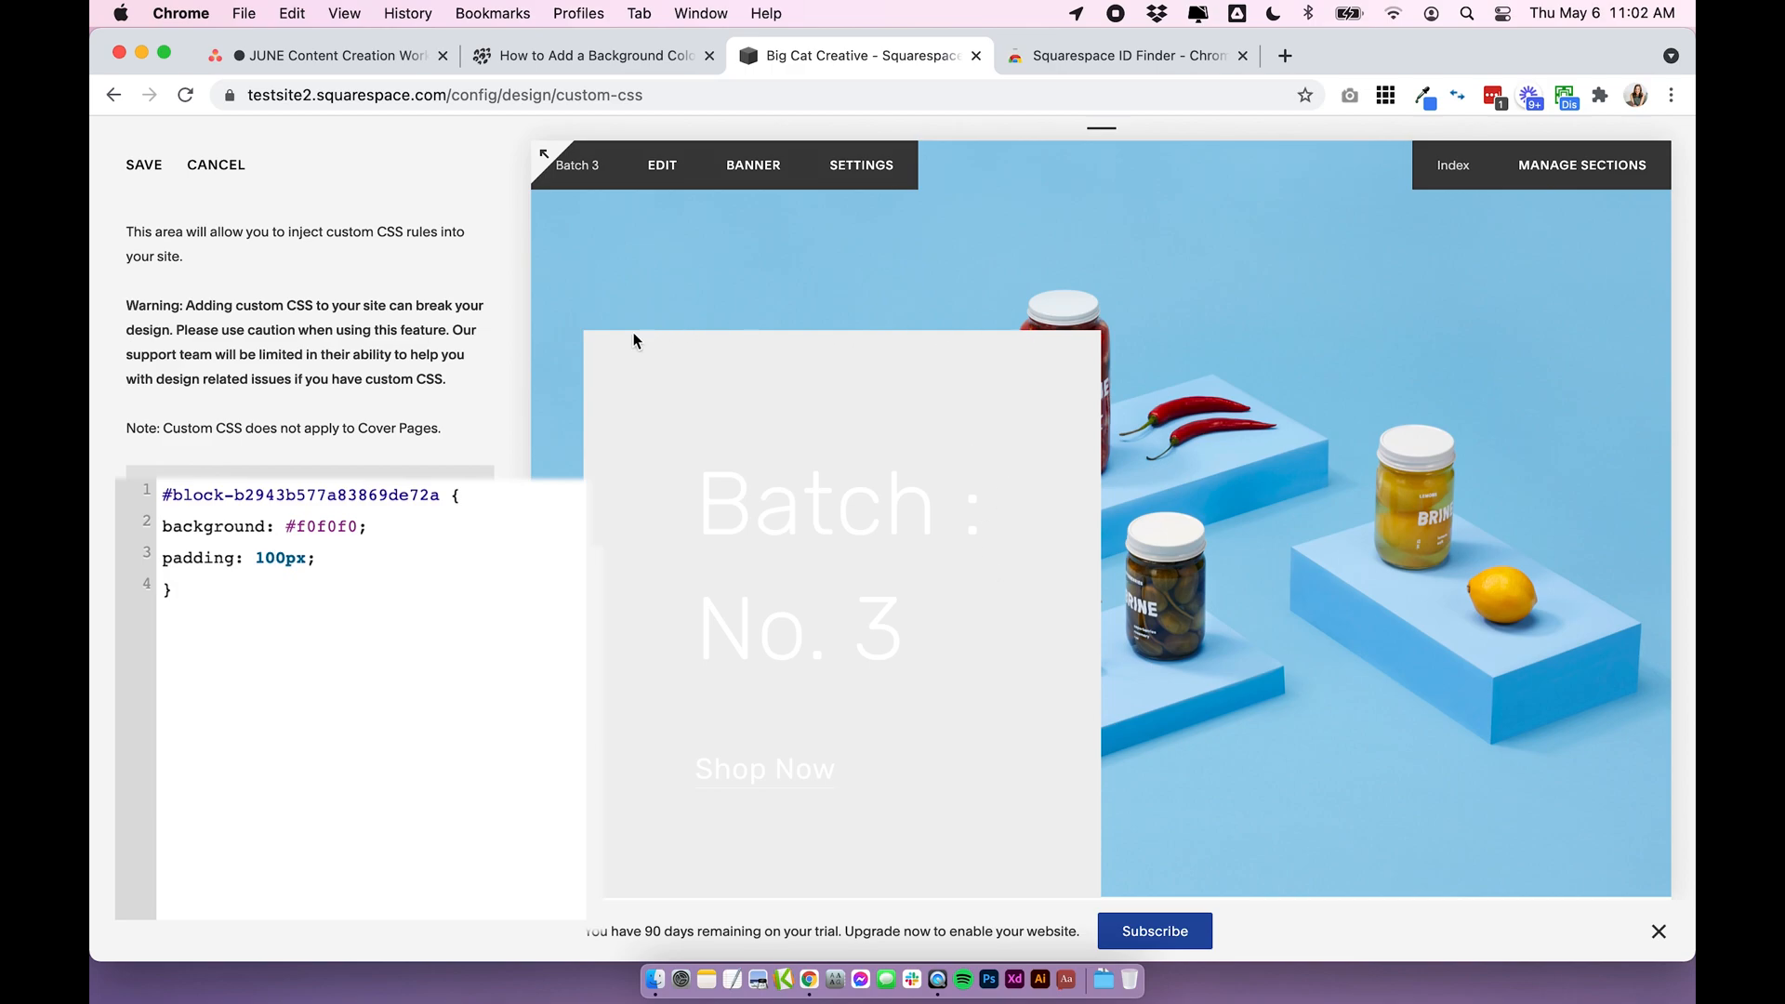
pyautogui.moveTo(1098, 345)
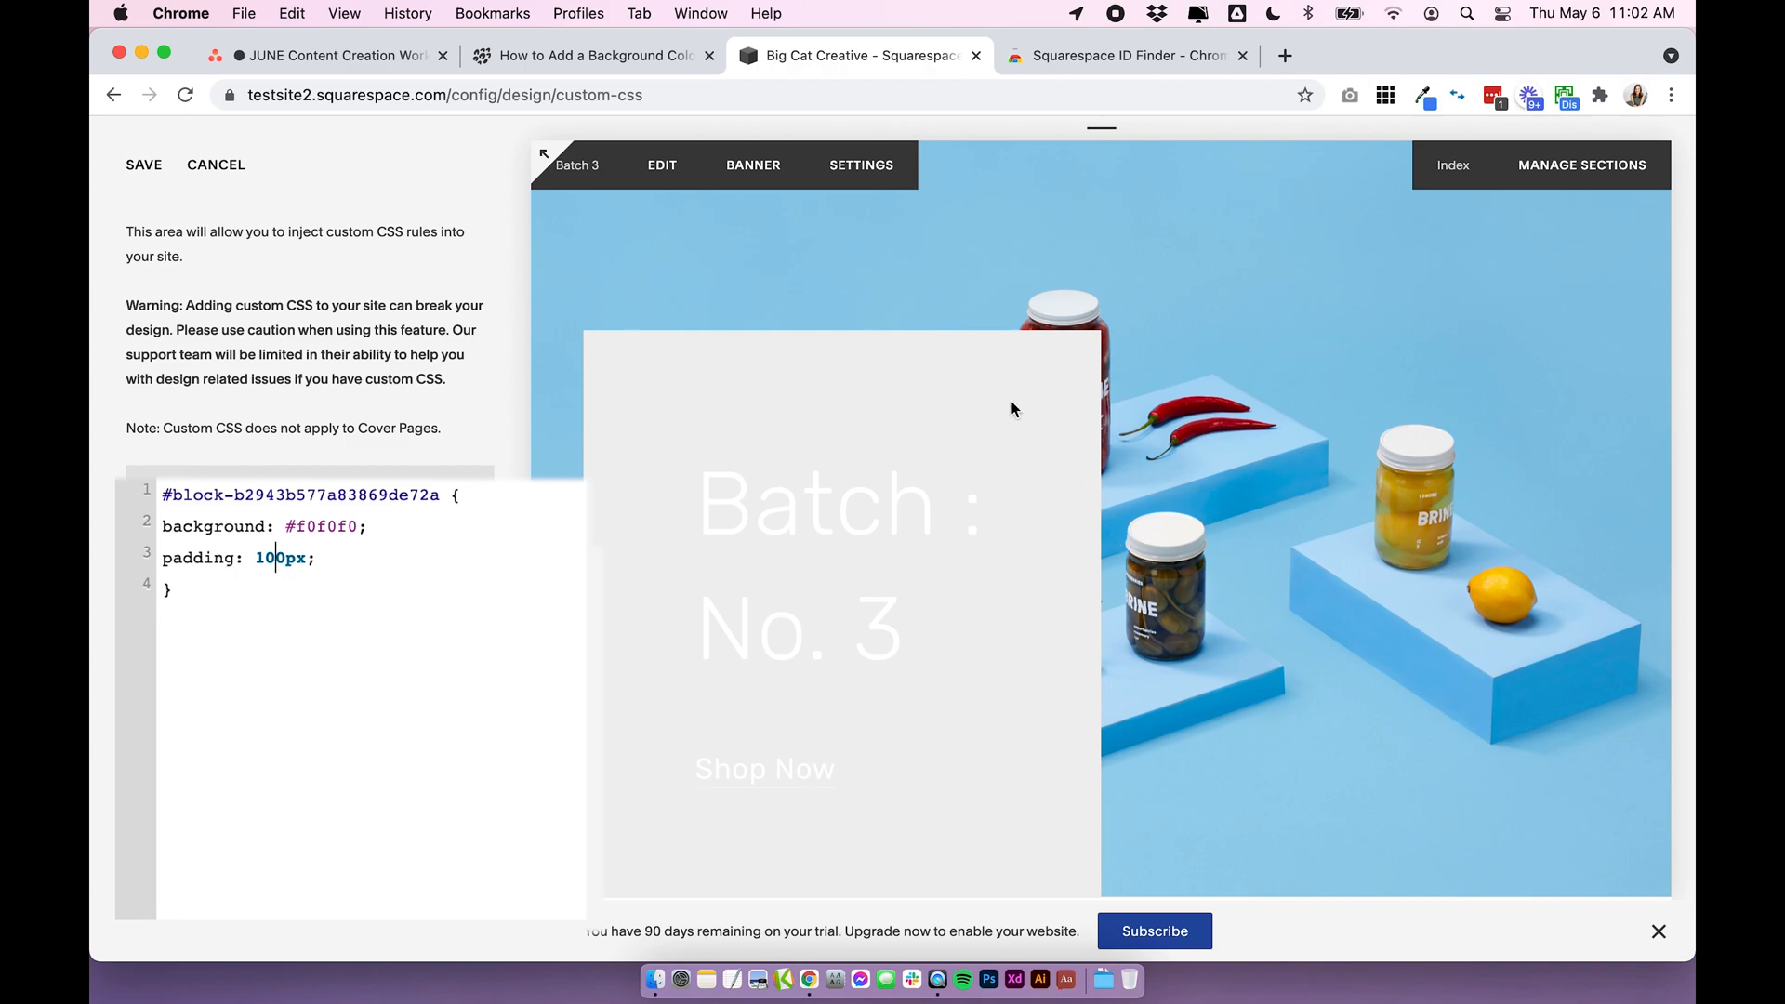
pyautogui.moveTo(1160, 447)
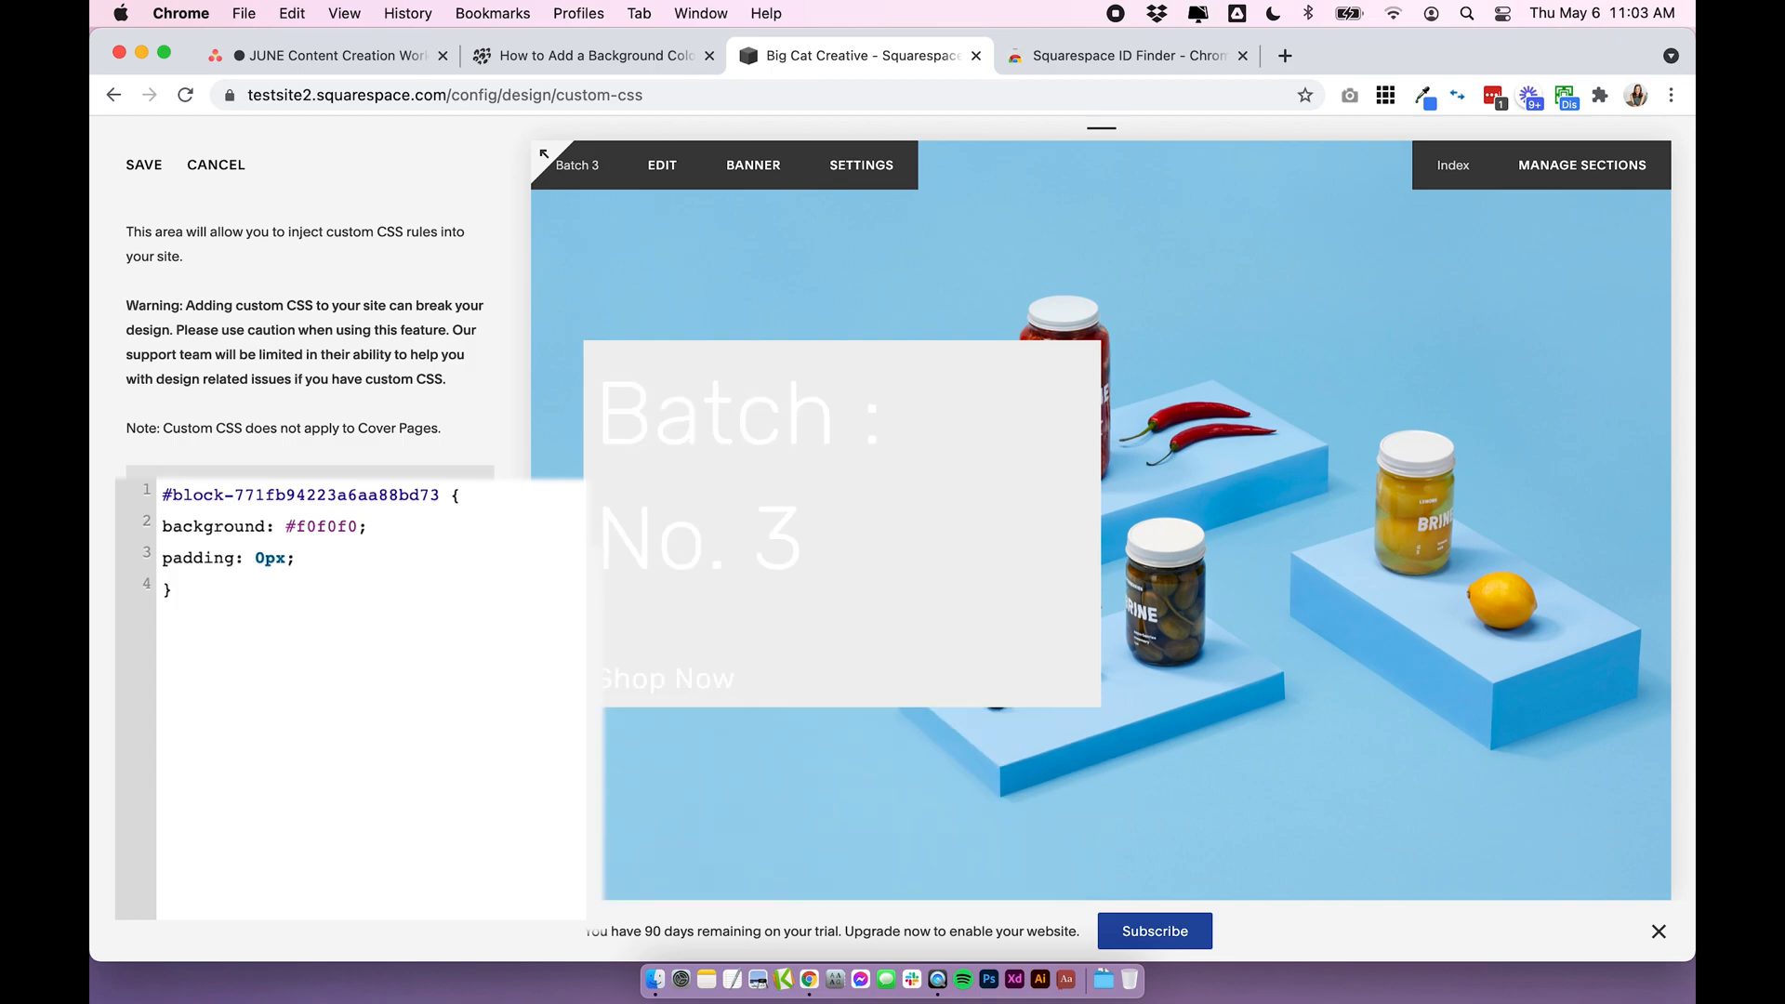
pyautogui.write('50px')
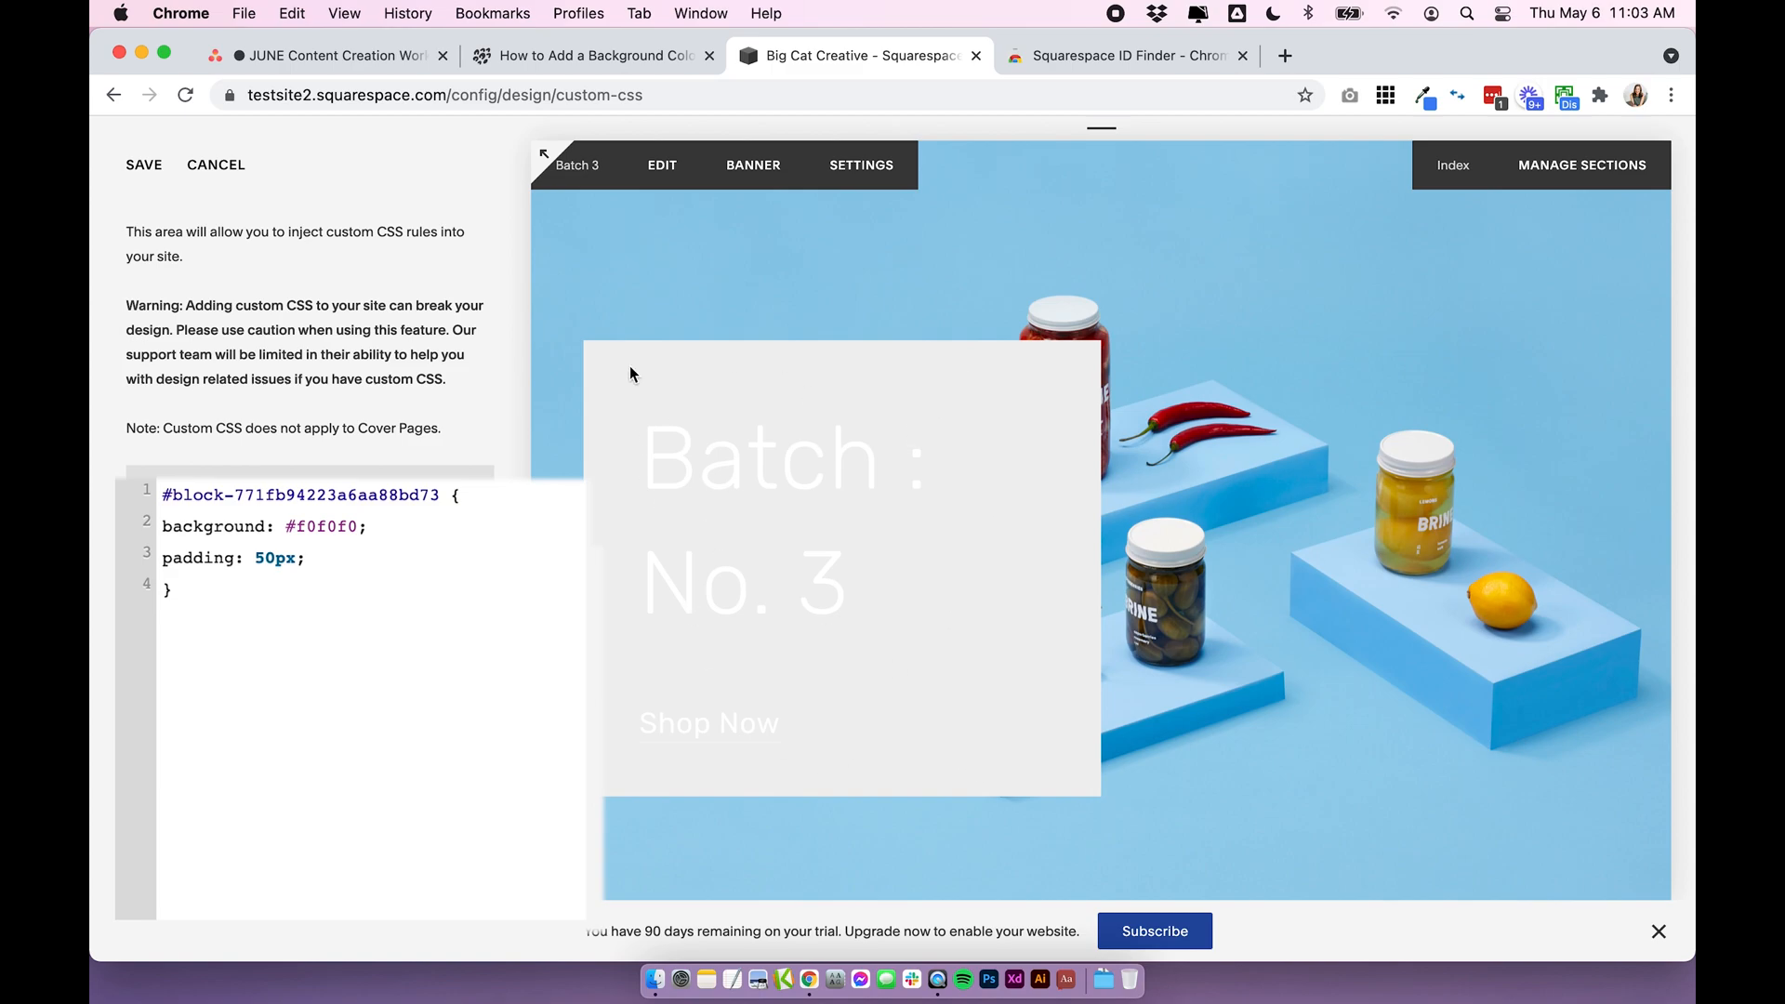
pyautogui.moveTo(712, 312)
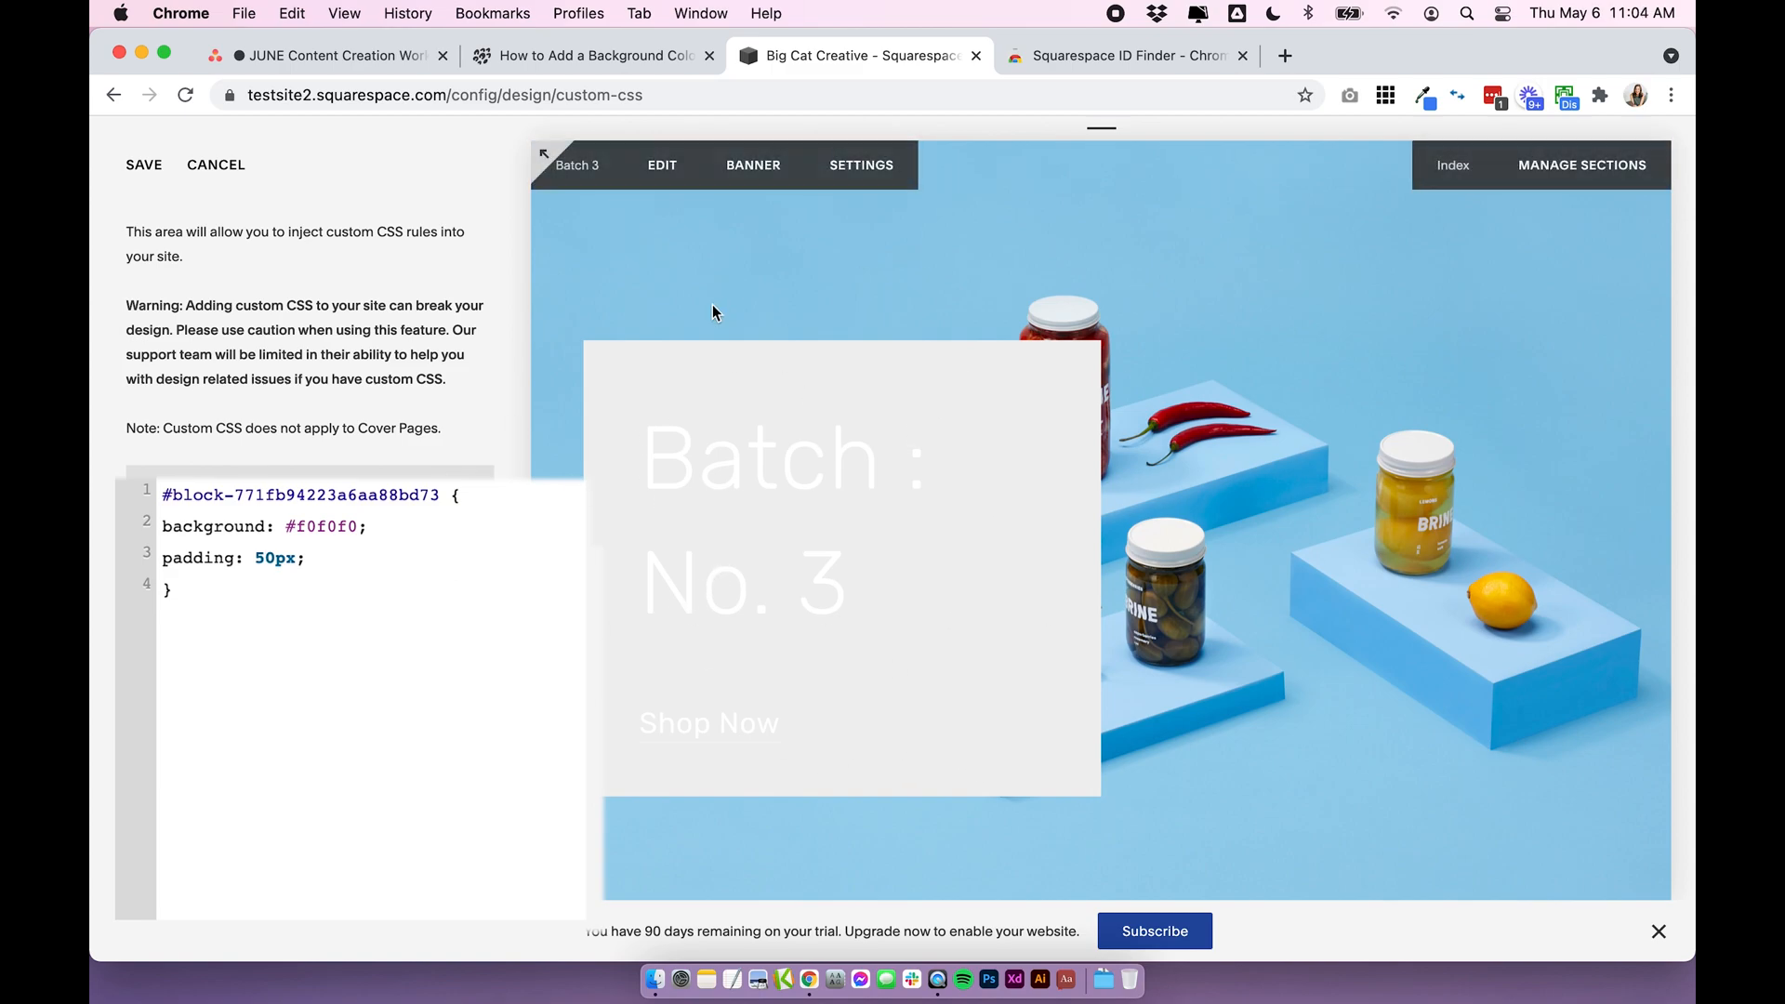
pyautogui.moveTo(911, 535)
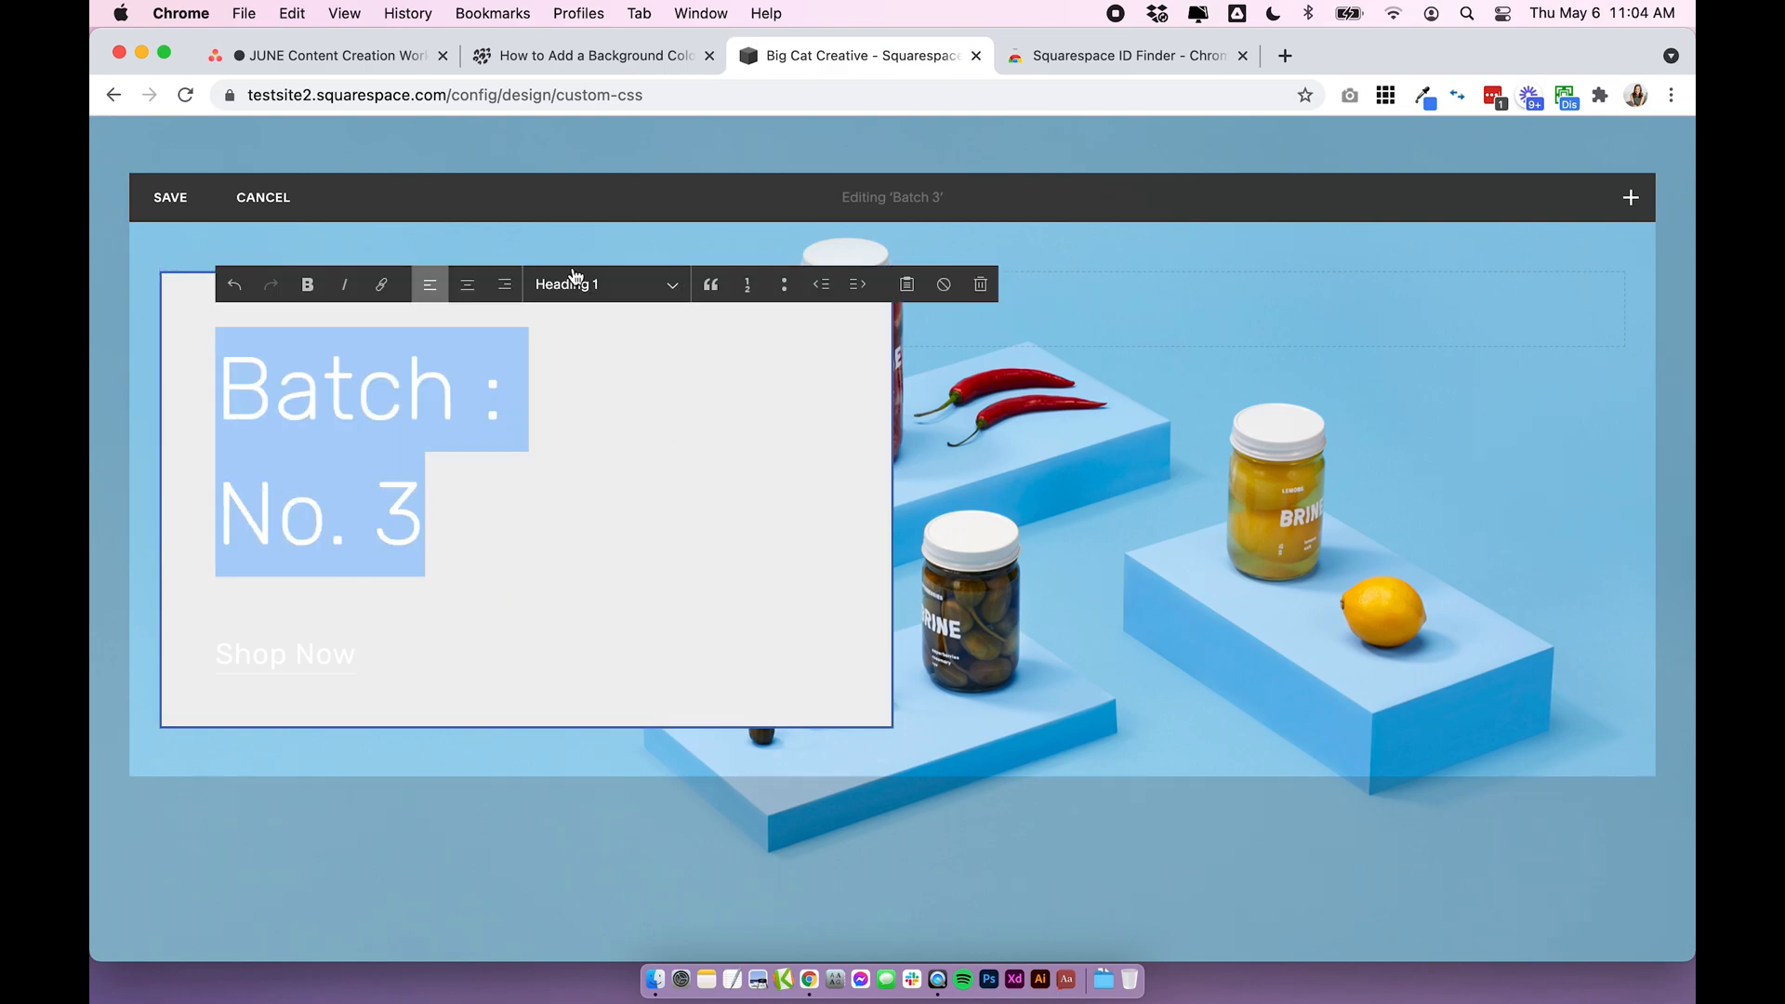
# Change the Batch No. 3 banner title to Heading 2 and centre the text
pyautogui.click(606, 283)
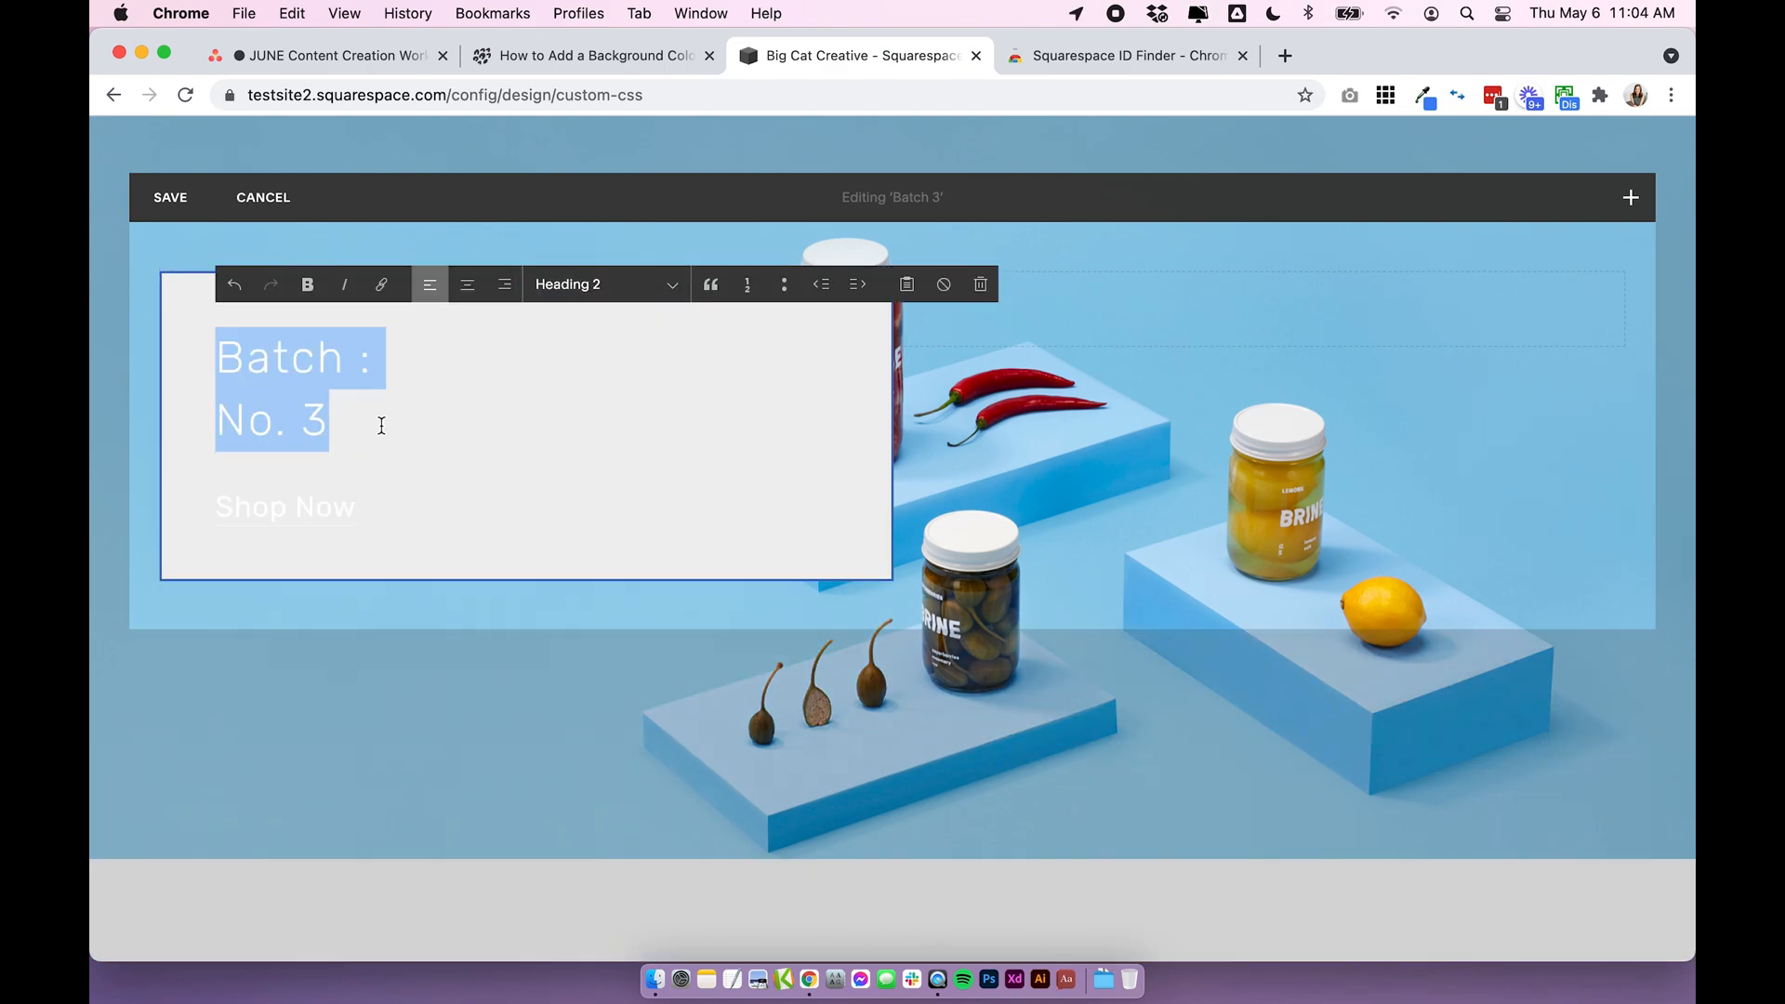
pyautogui.click(606, 282)
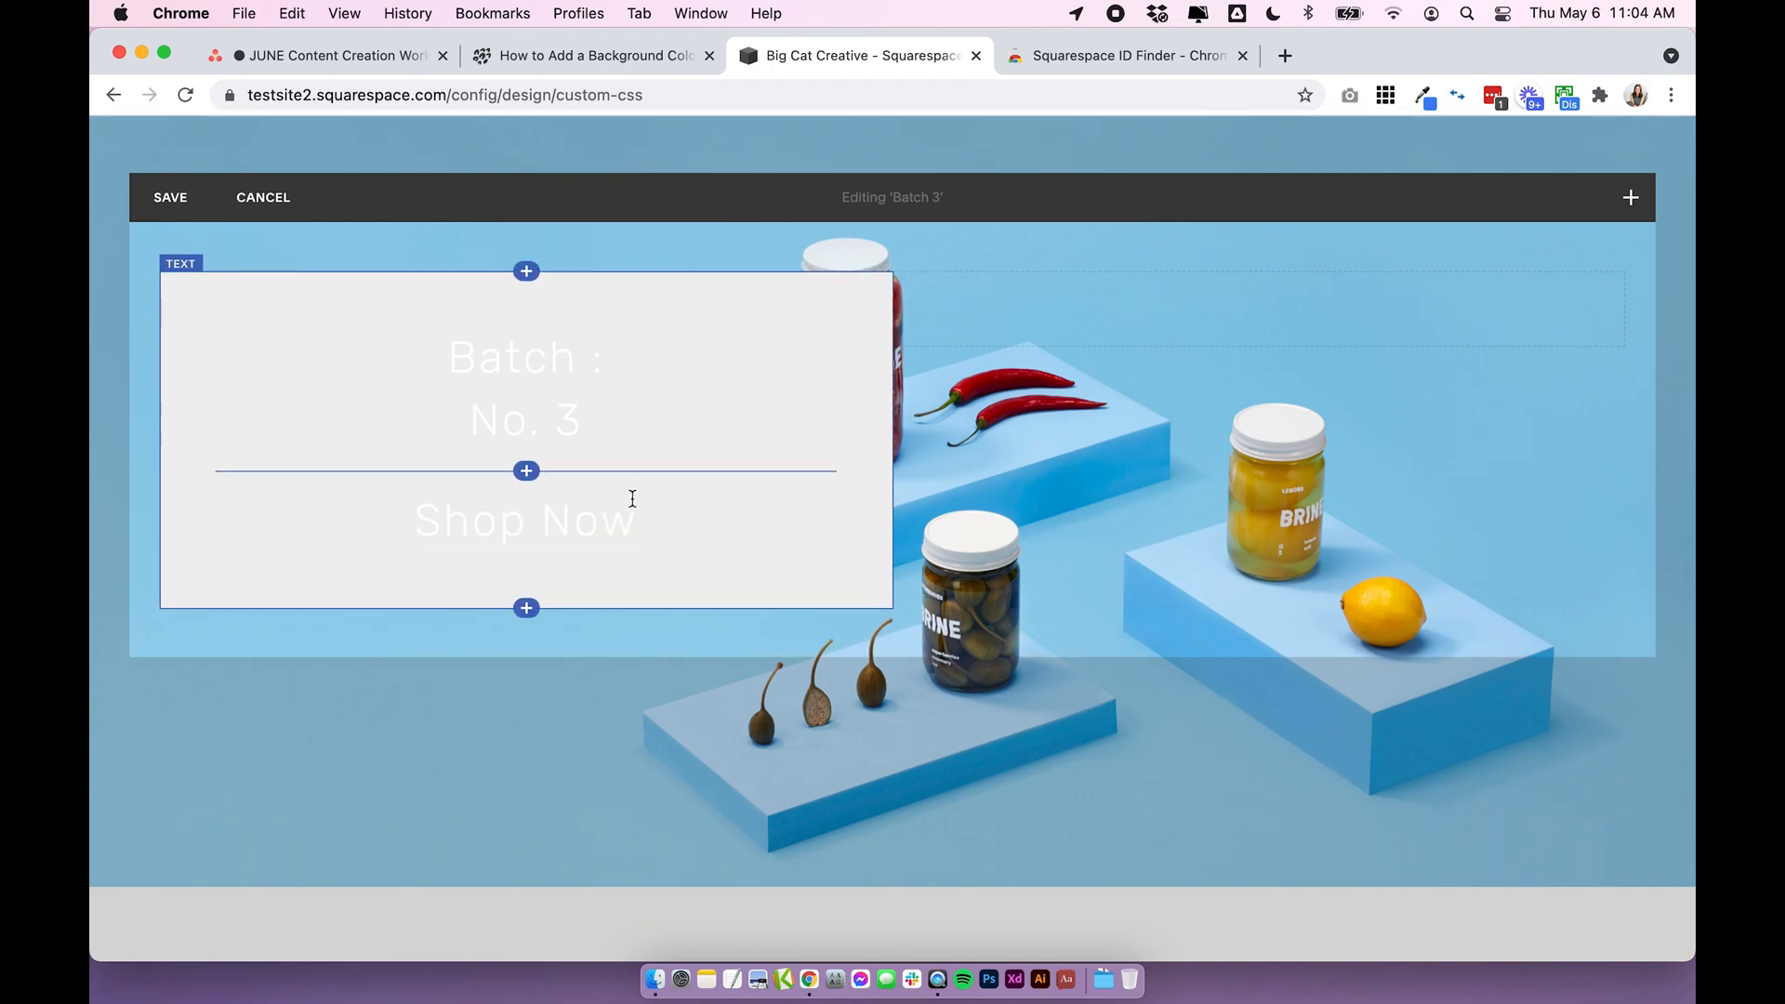
pyautogui.moveTo(666, 375)
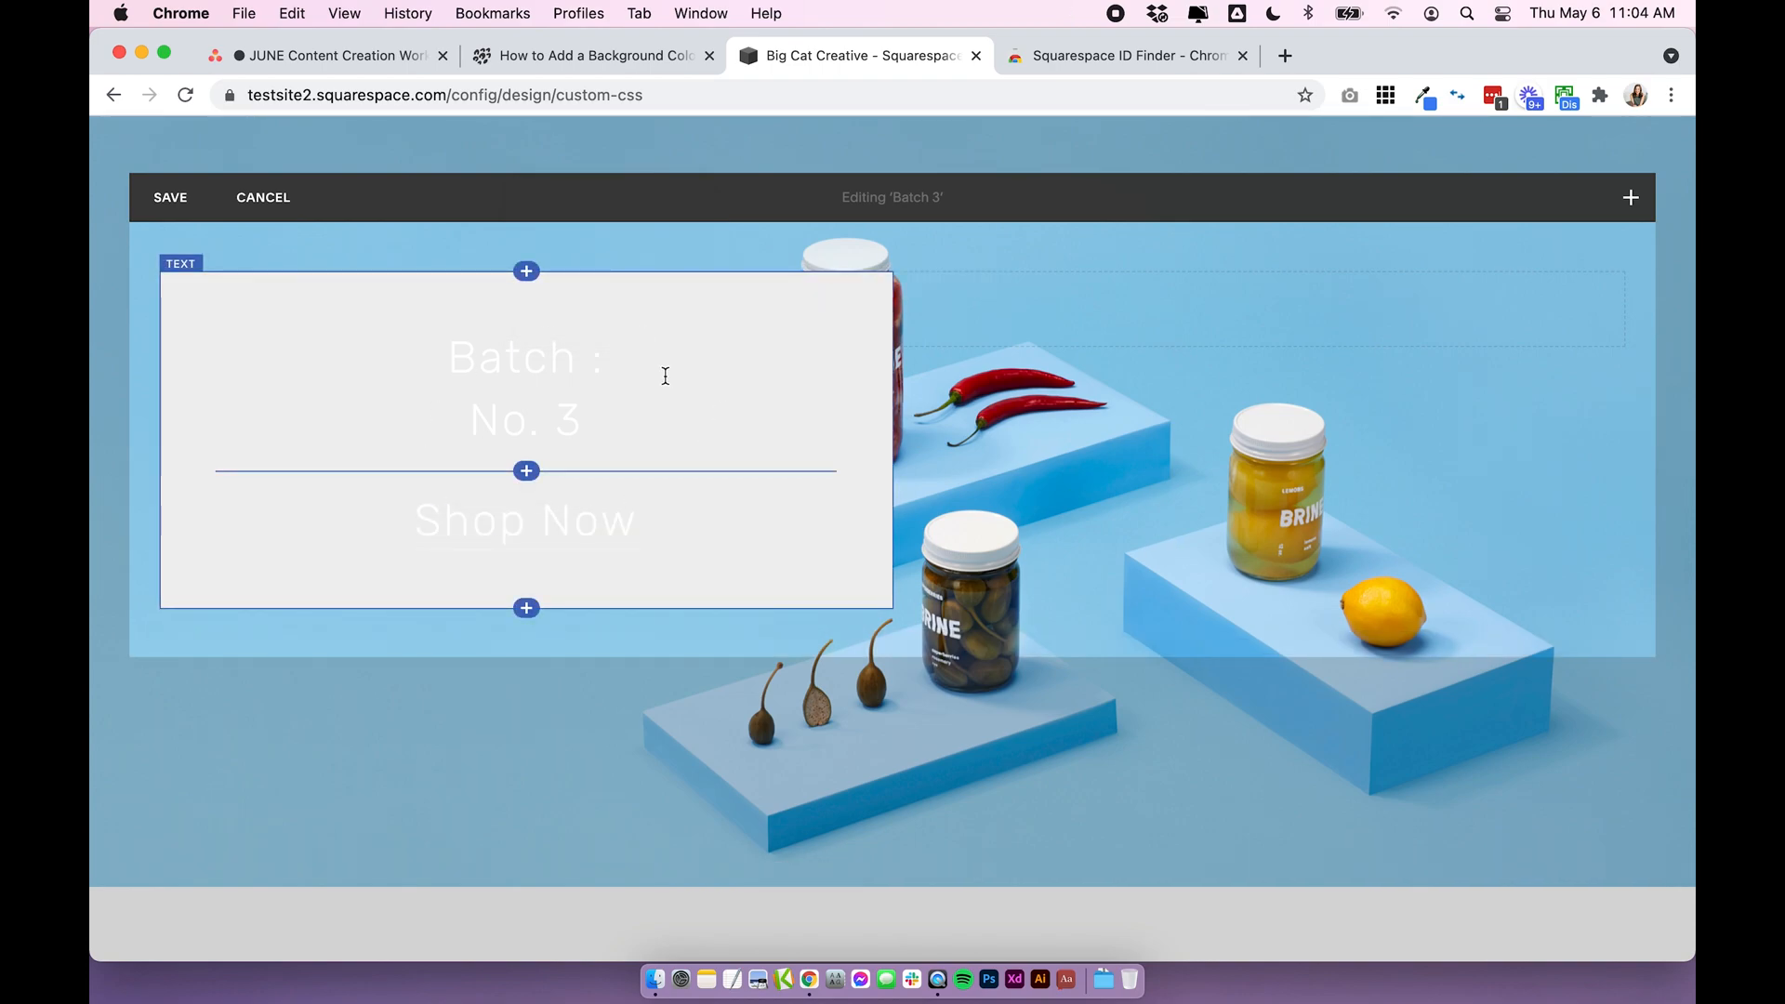